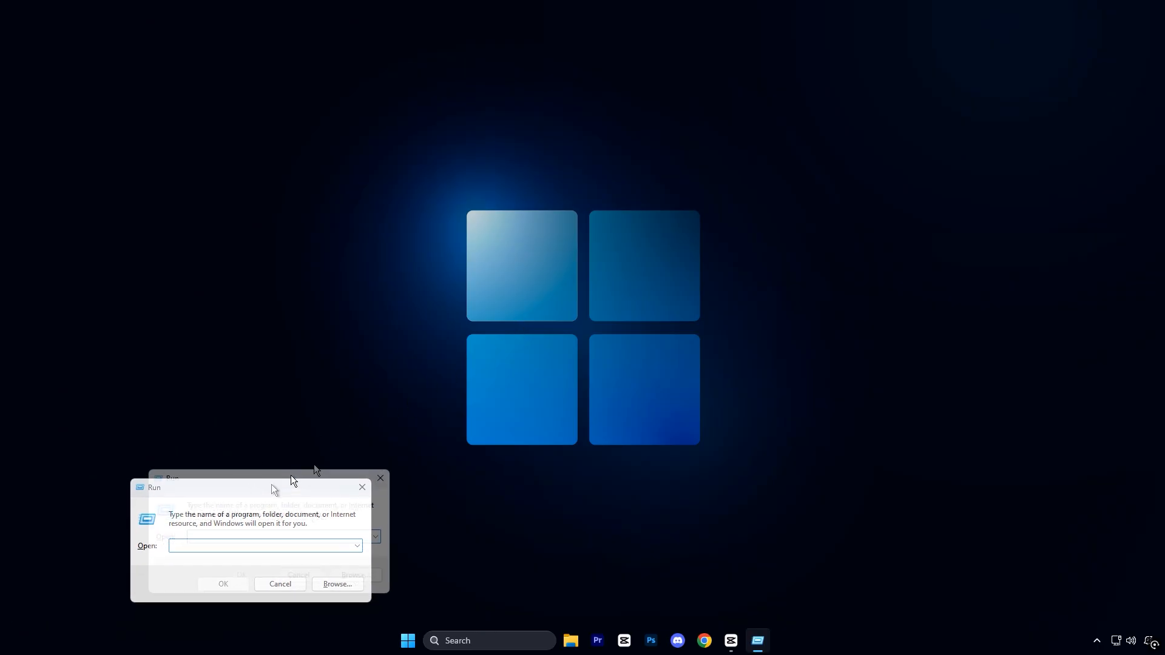
Step: Enter %localappdata% in the Run dialog to reach the local application data folder
text(%localappdata%)
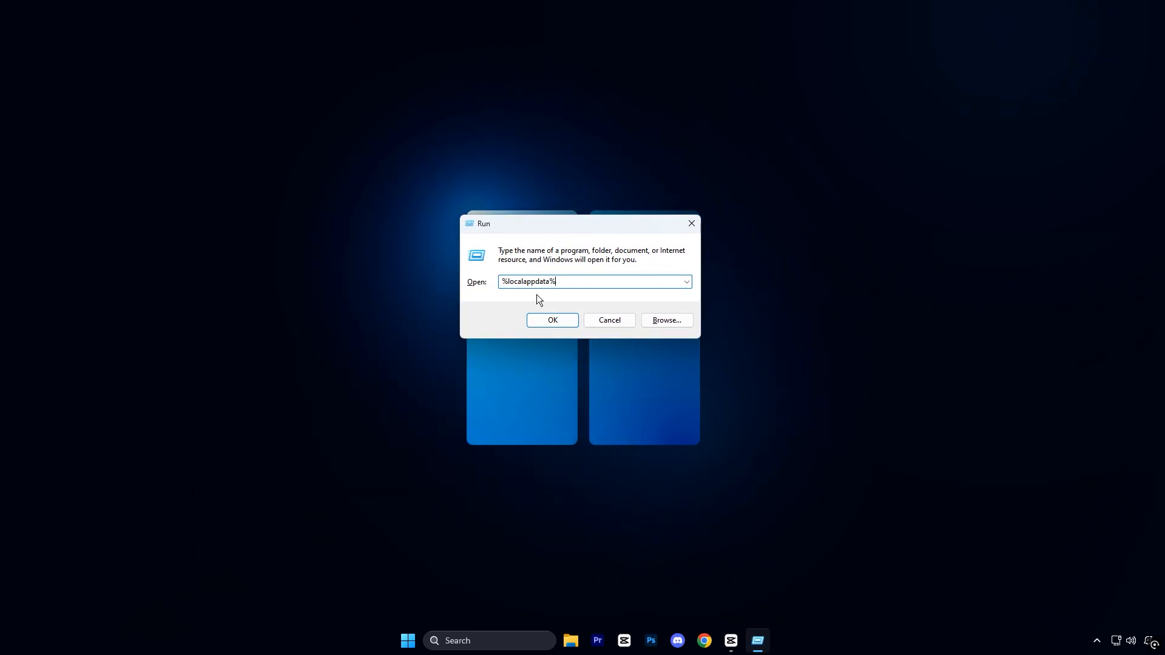
mouse_move(511, 297)
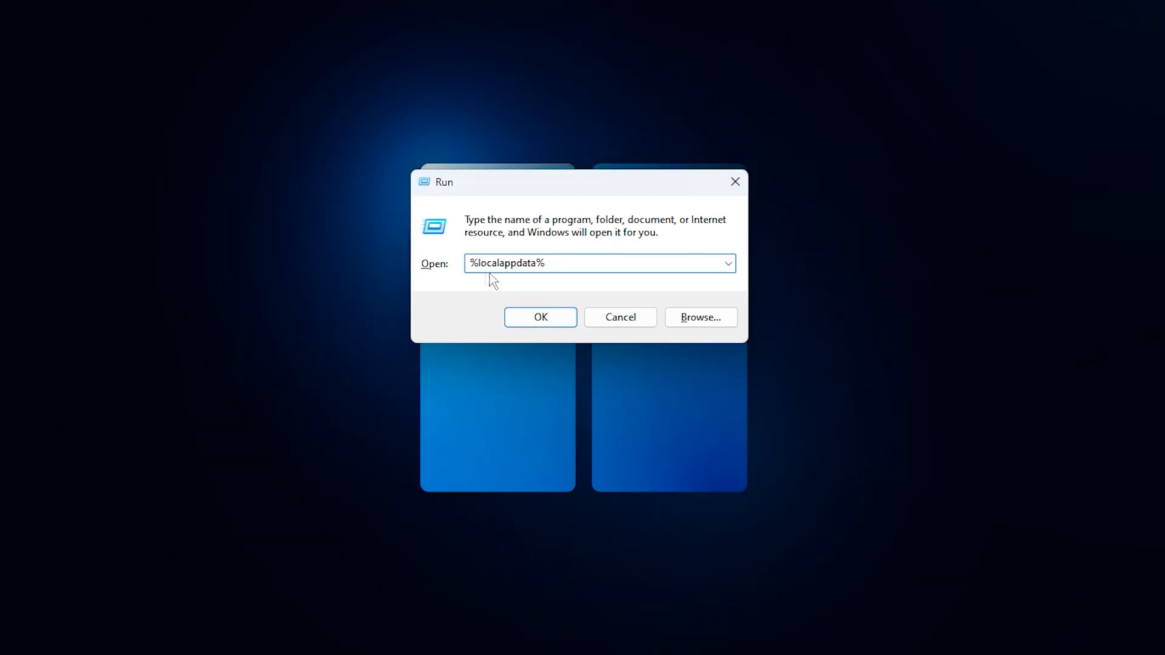
mouse_move(538, 287)
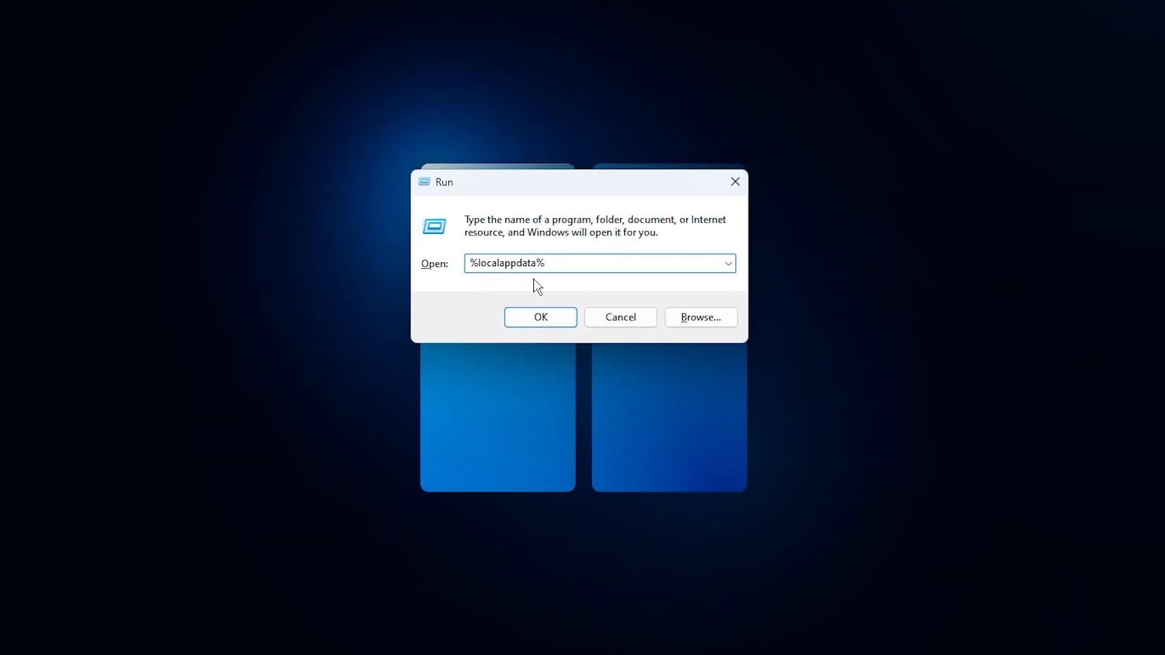
Step: Navigate from Local up to AppData and into the LocalLow\NVIDIA folder
click(540, 317)
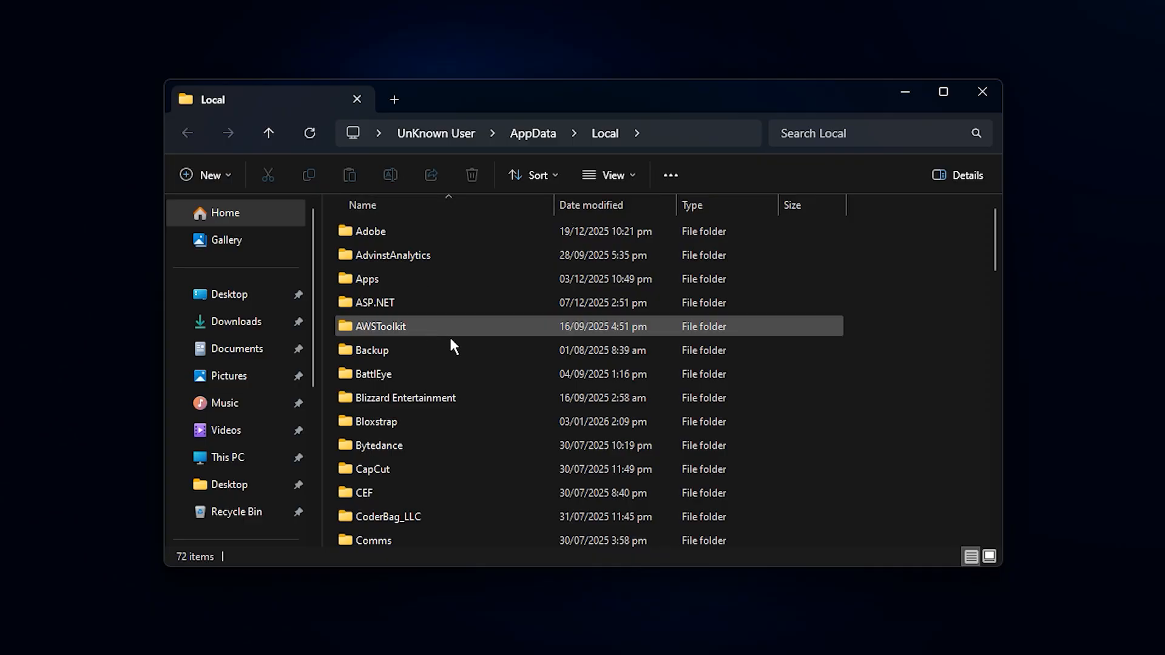
click(391, 255)
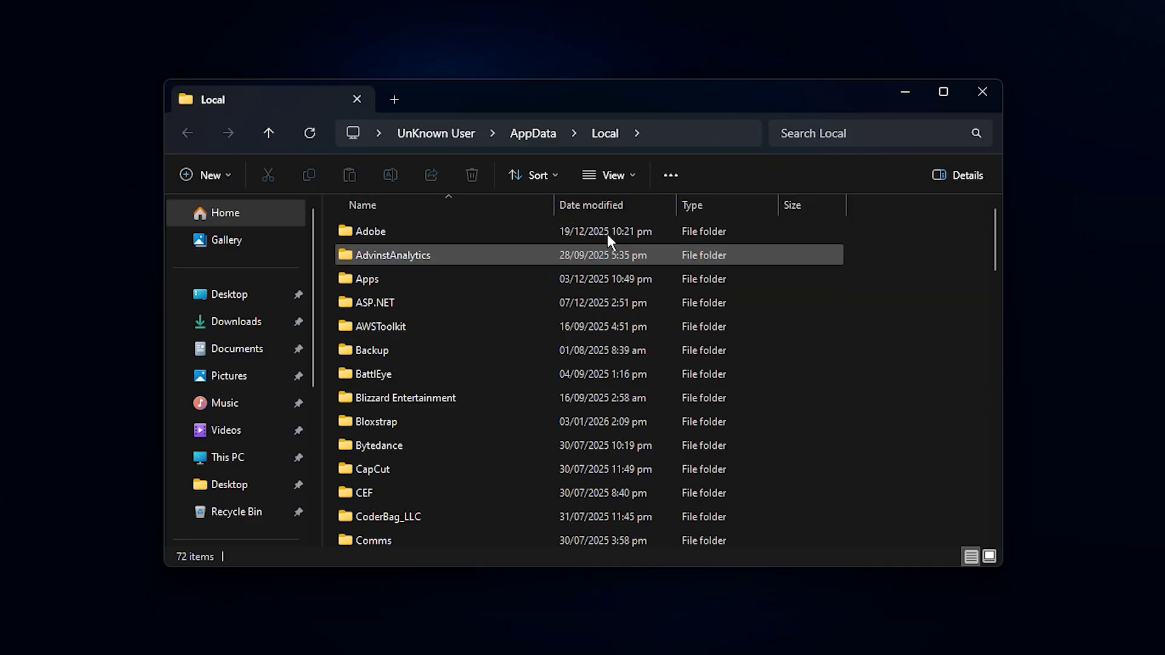
click(269, 133)
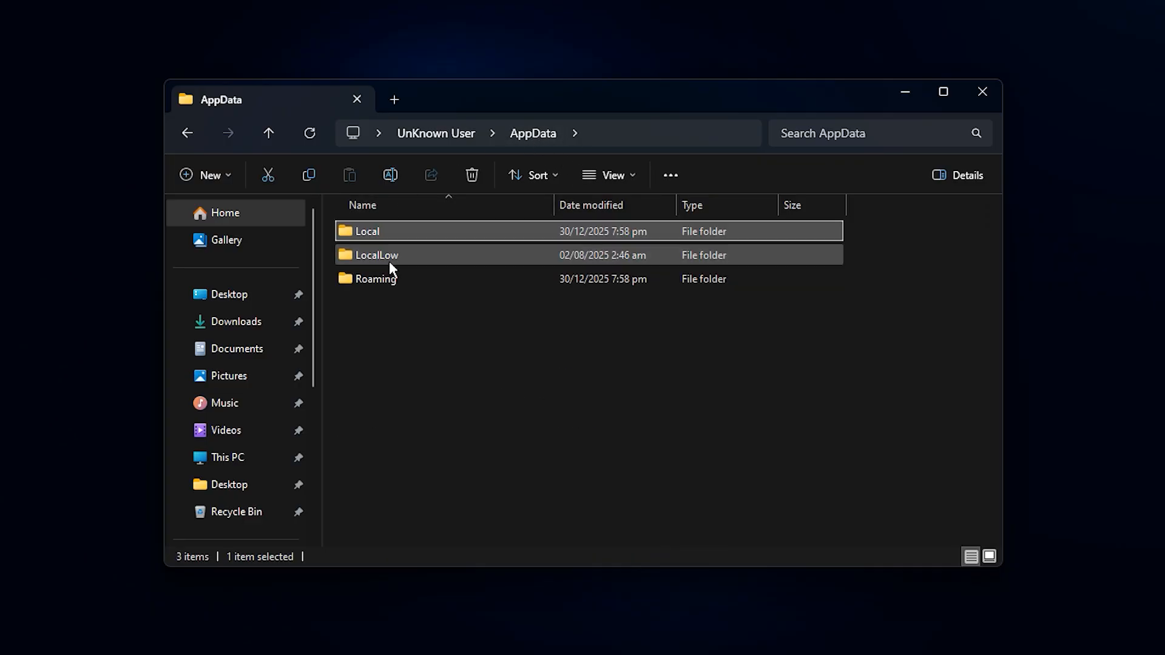
double_click(376, 255)
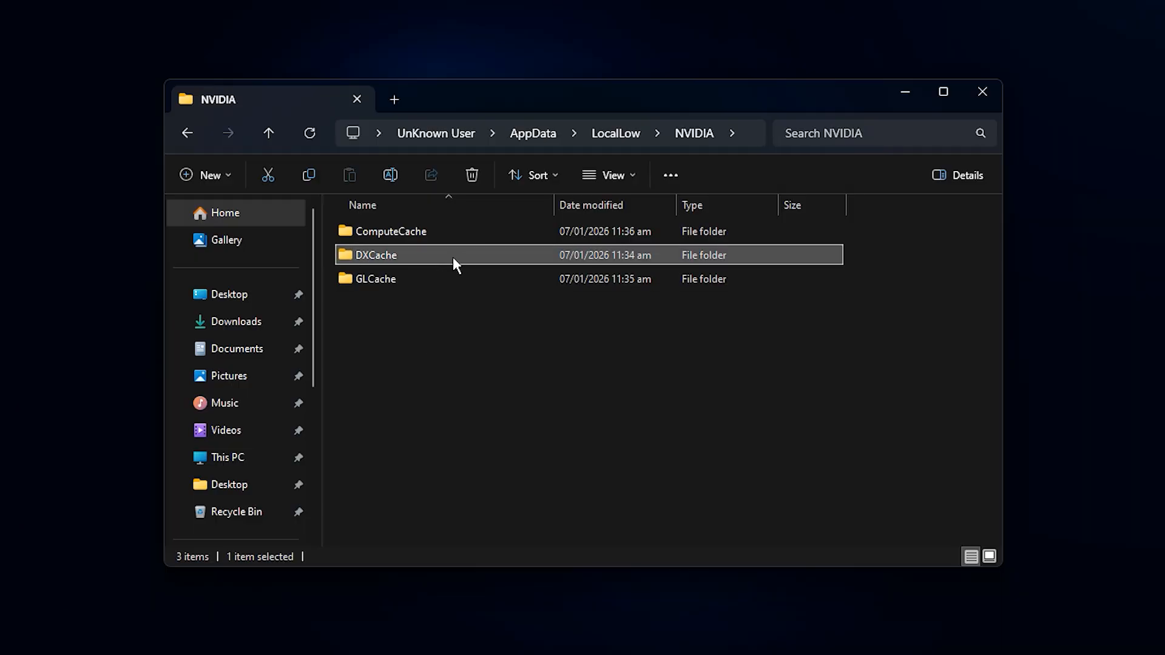
Step: Select all cached files in DXCache and delete the contents of GLCache
double_click(376, 253)
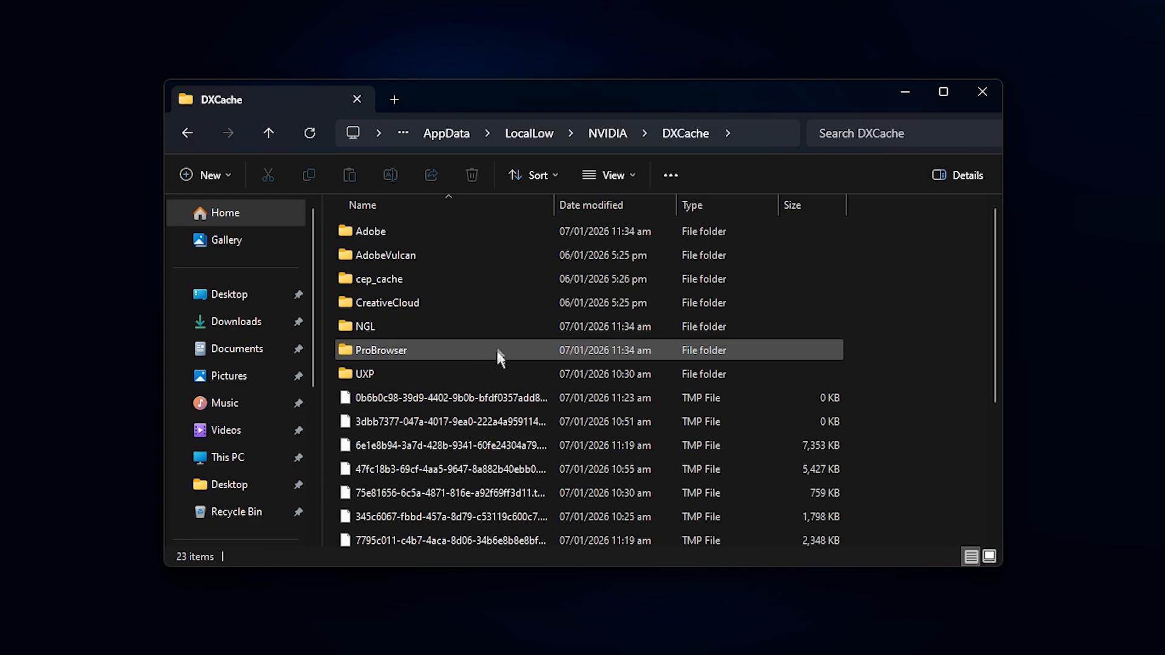
key(ctrl+a)
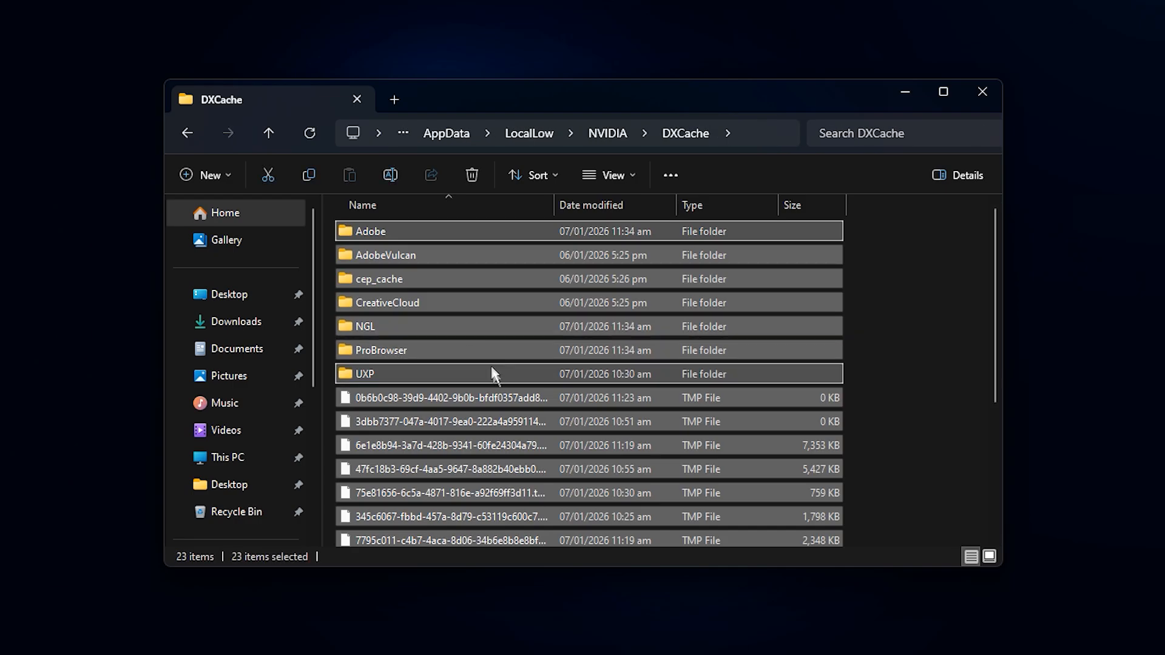
click(267, 133)
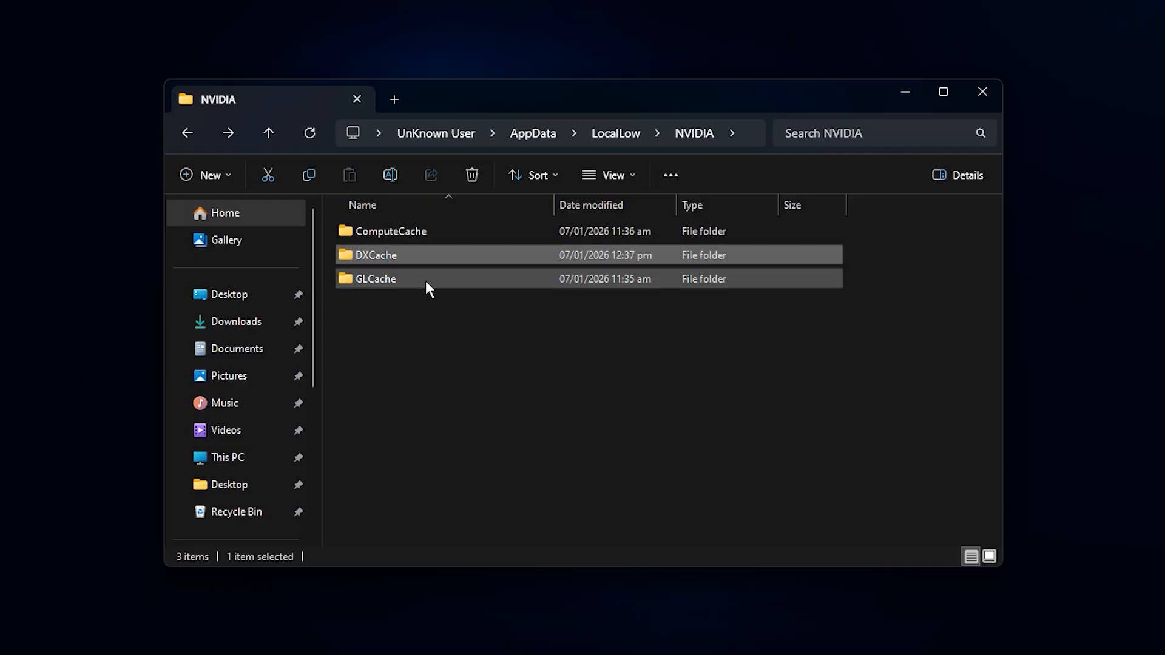
double_click(375, 280)
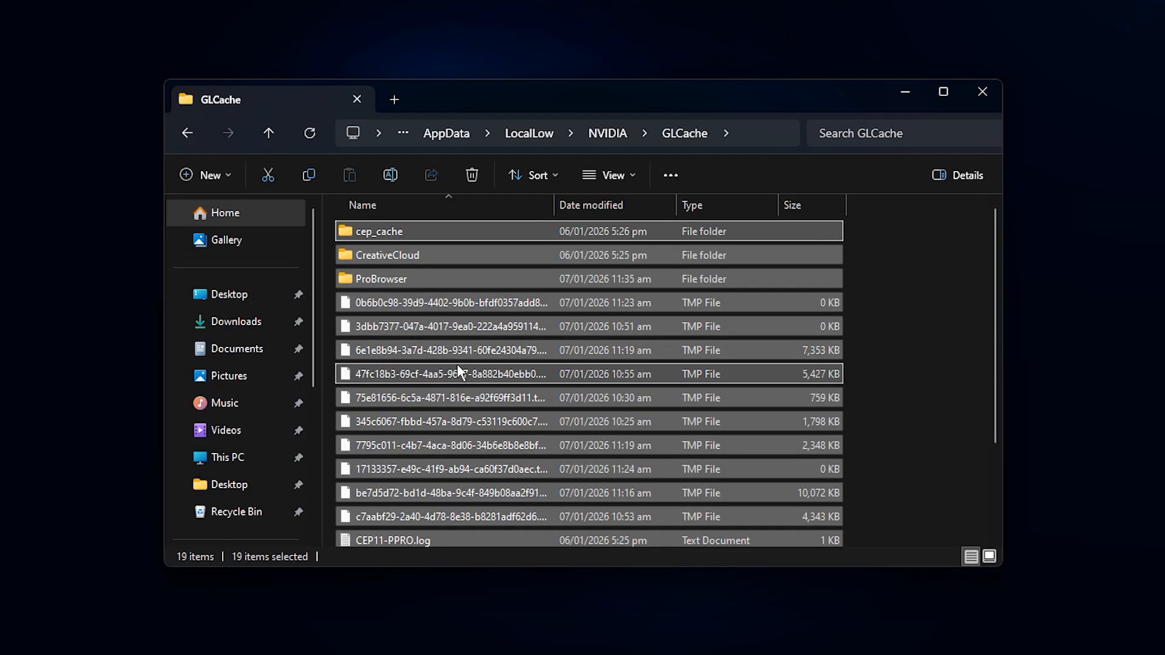
click(471, 175)
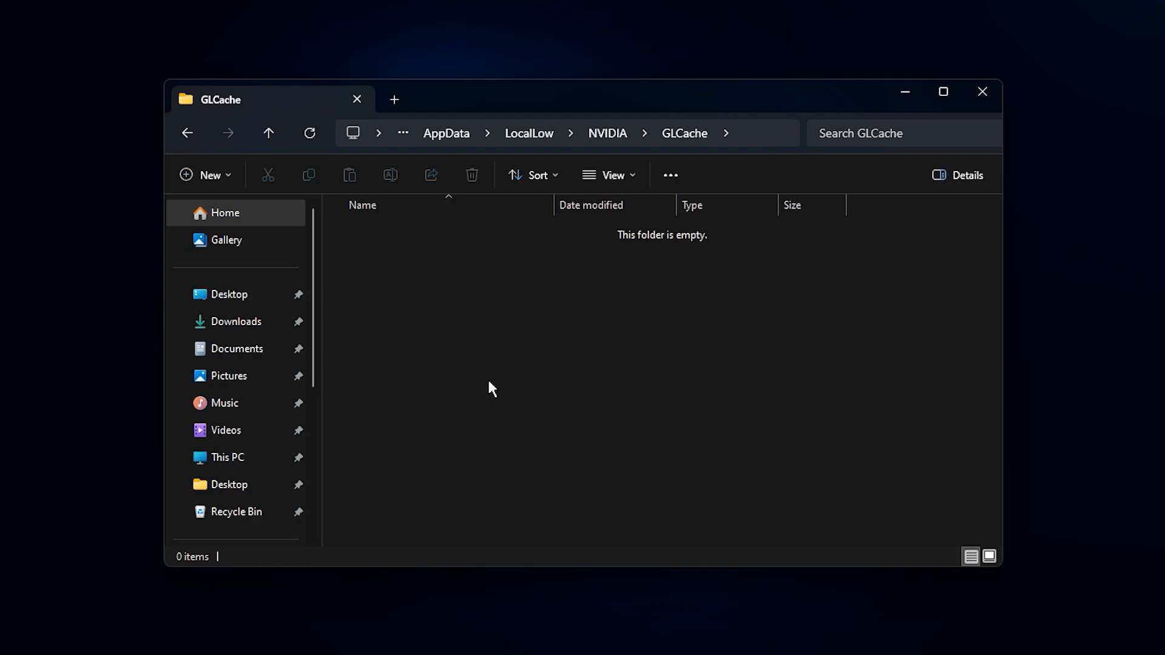
mouse_move(438, 336)
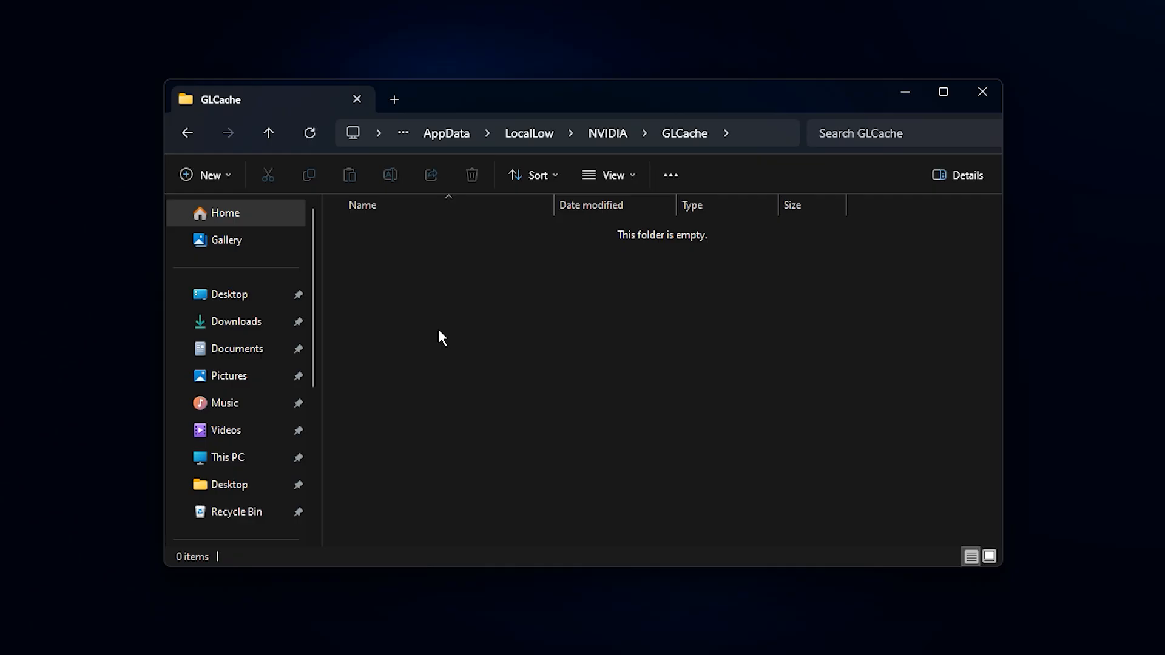
Step: Delete the cached files in ComputeCache and return to the NVIDIA folder
click(267, 134)
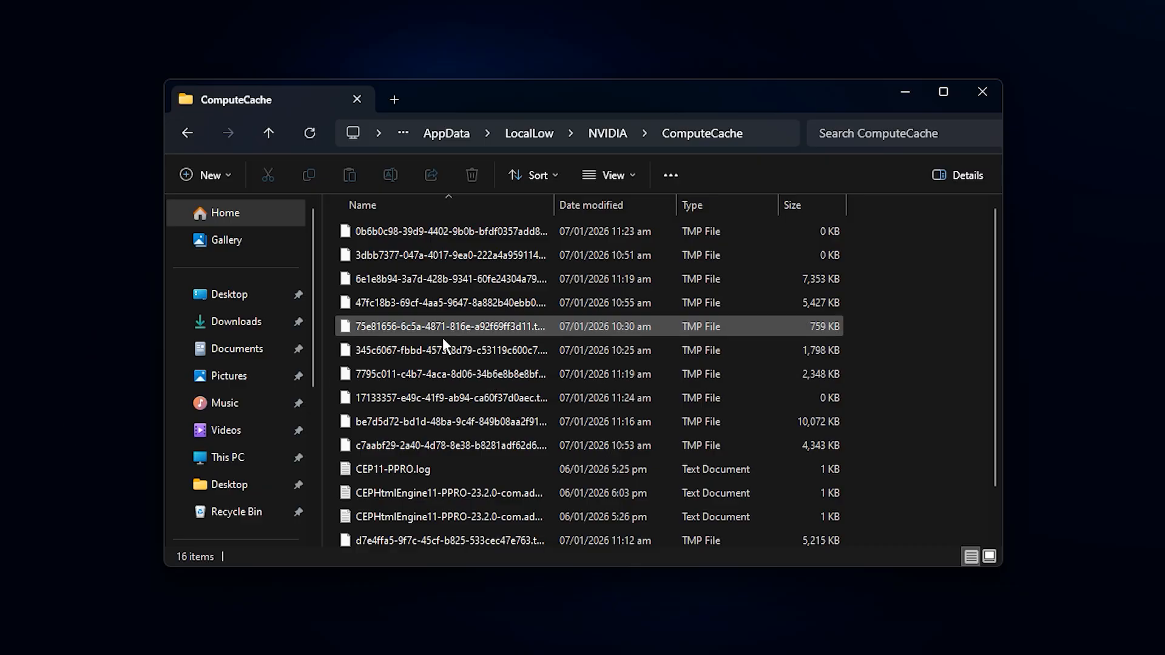
click(470, 175)
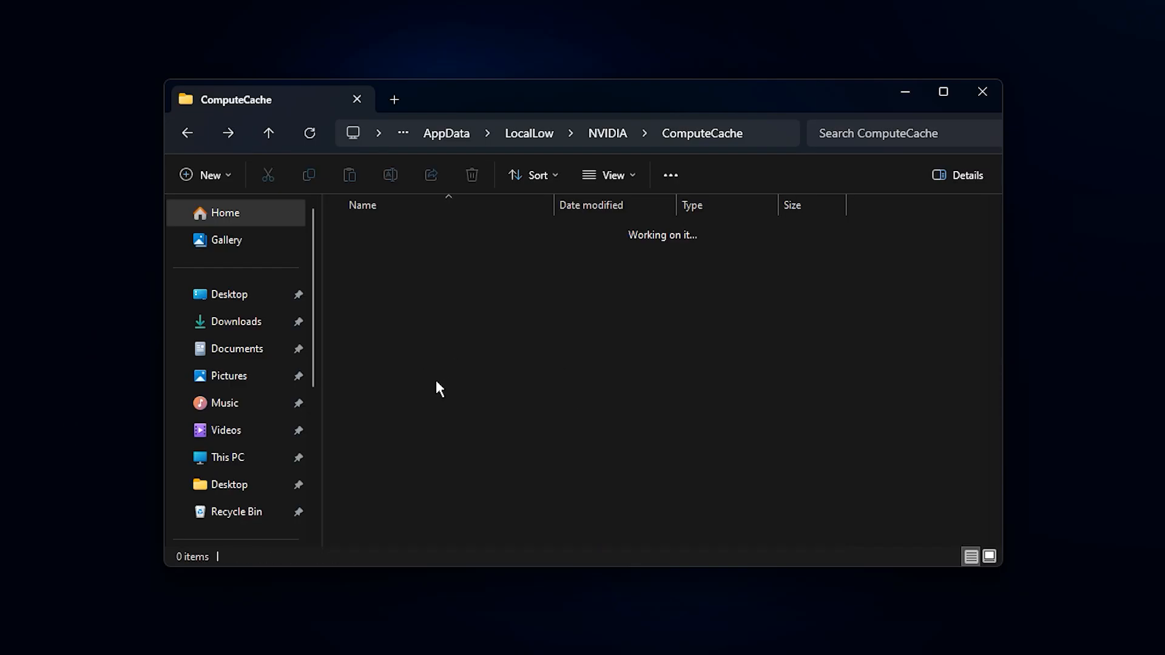
click(606, 134)
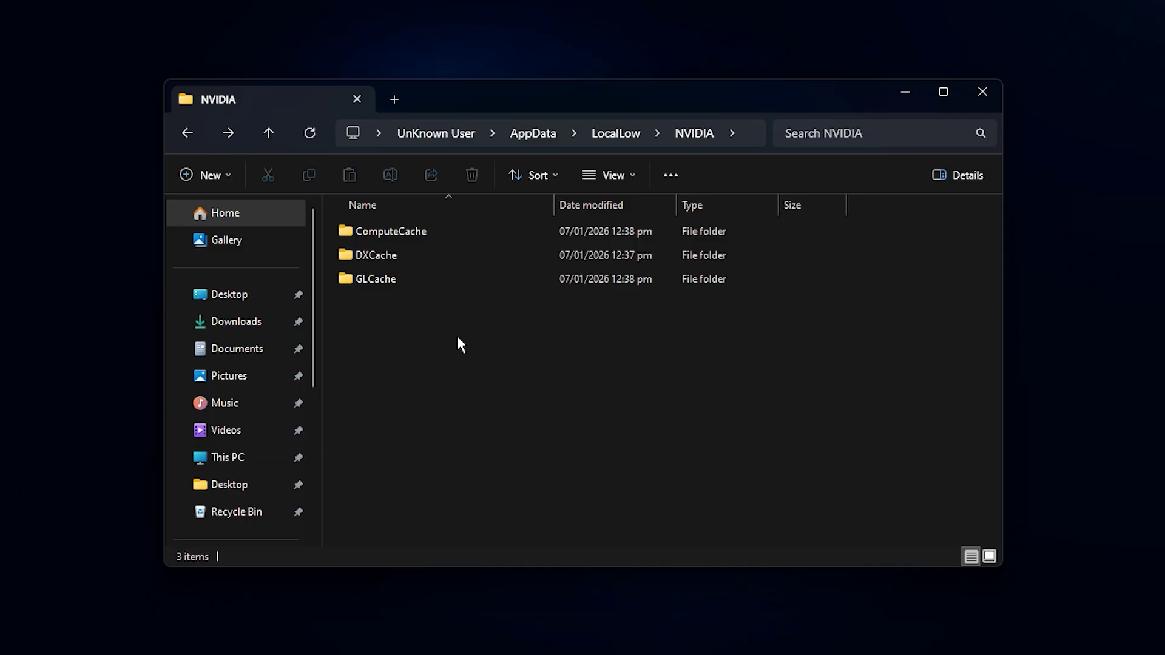
mouse_move(559, 371)
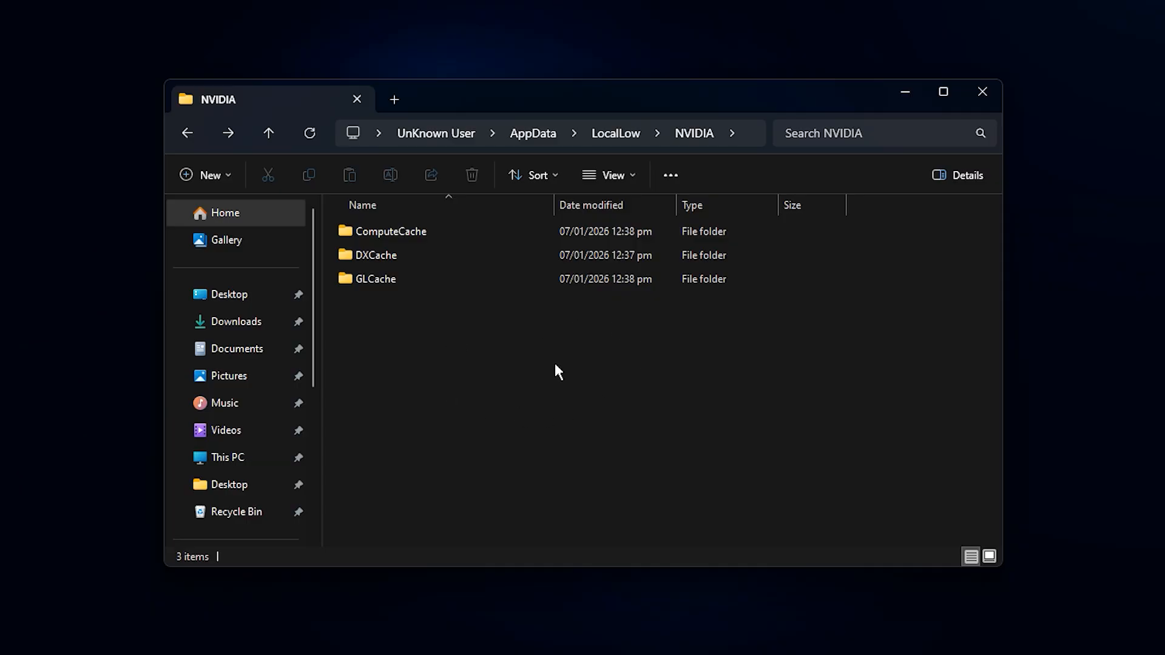
mouse_move(483, 353)
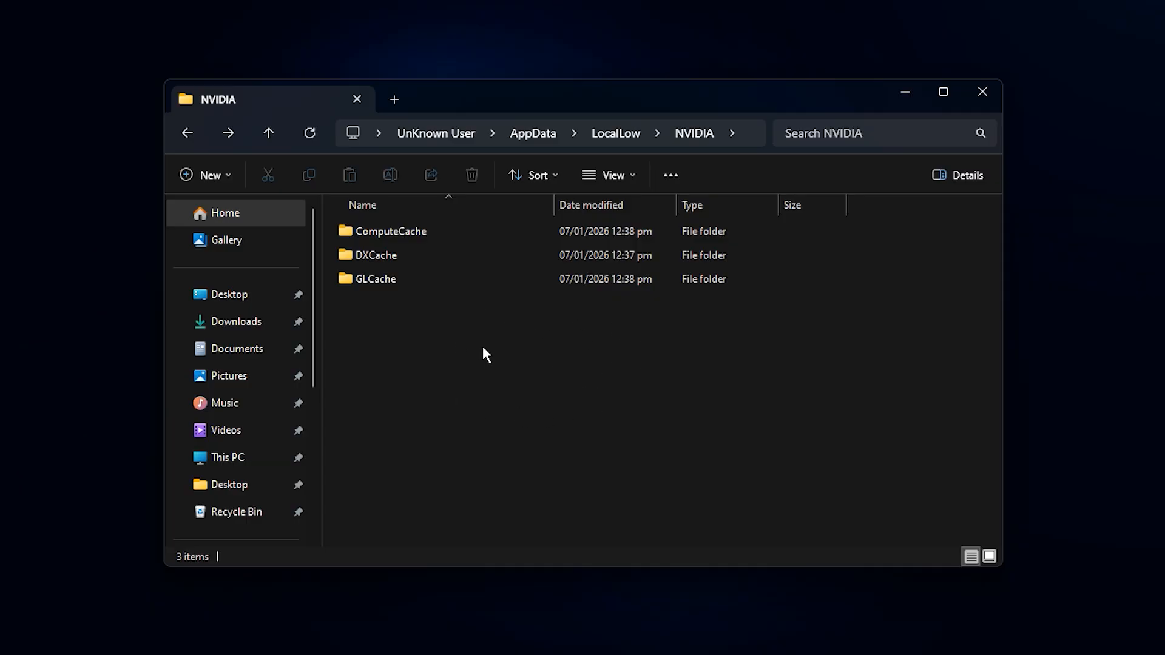
mouse_move(546, 362)
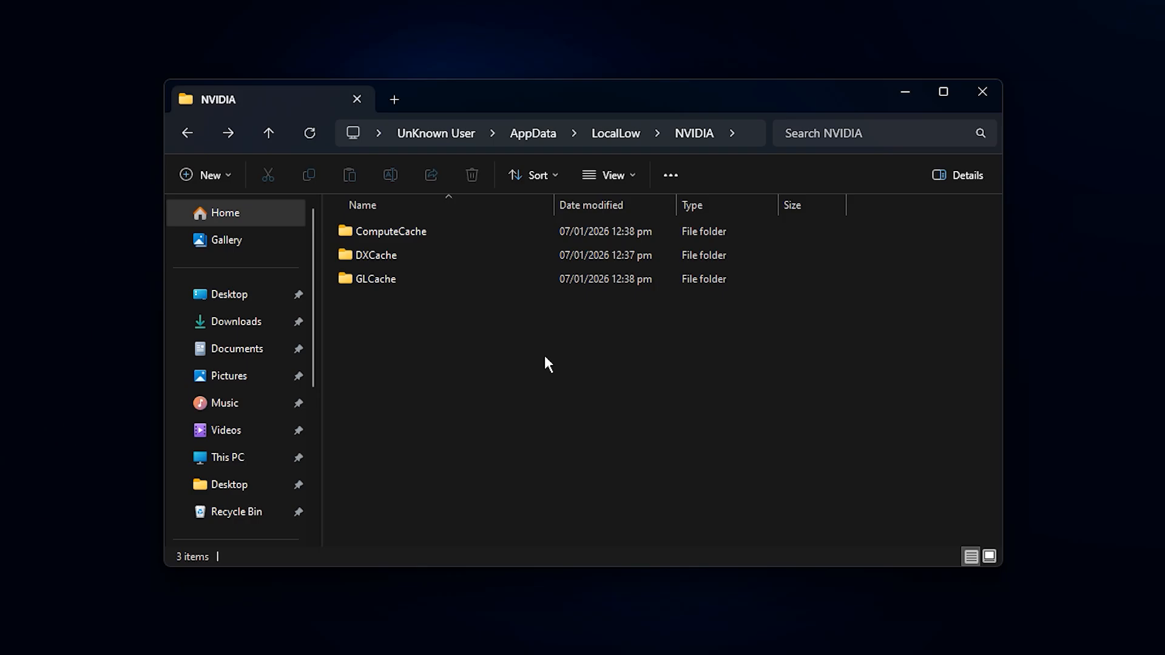
mouse_move(532, 349)
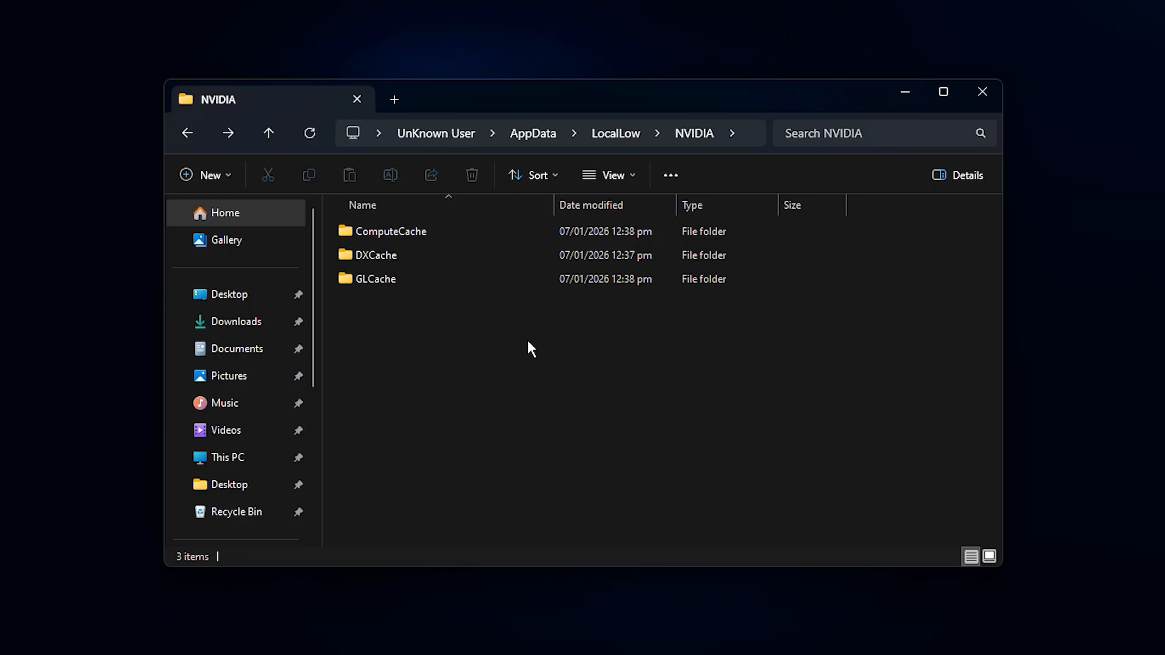
mouse_move(518, 349)
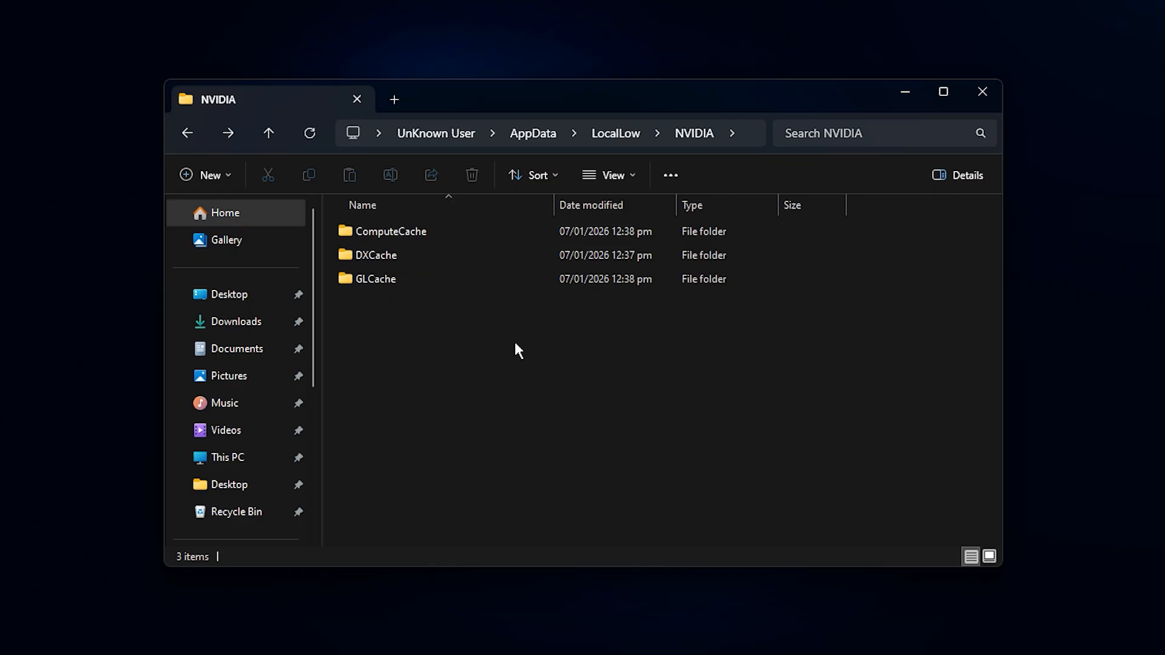
mouse_move(447, 337)
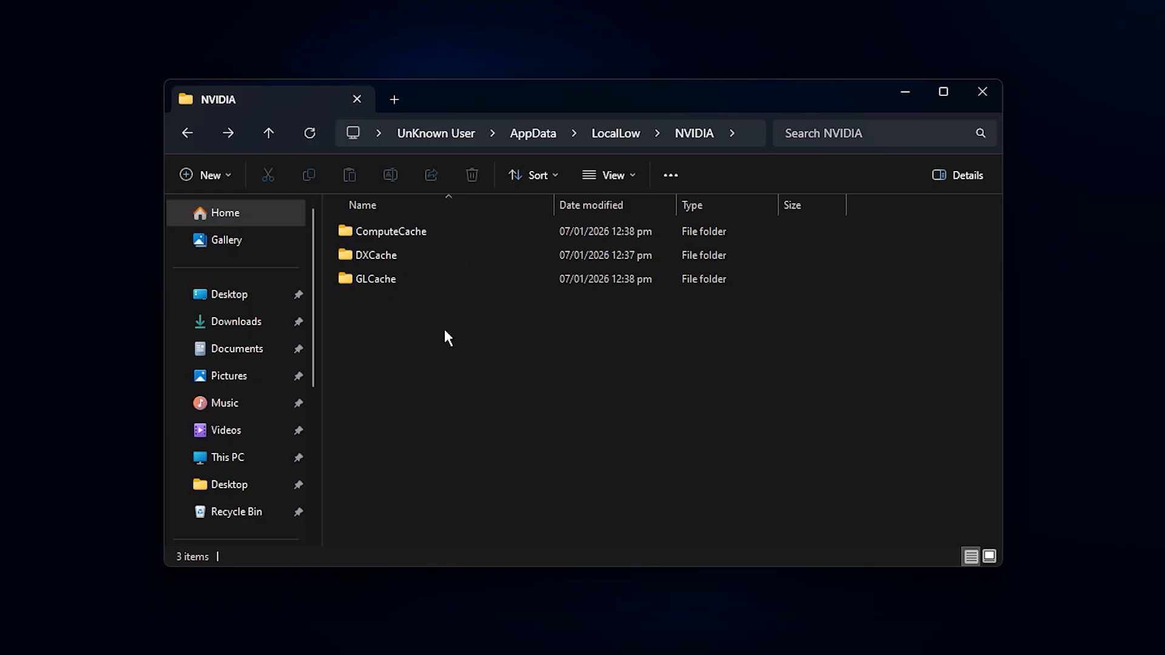
mouse_move(501, 371)
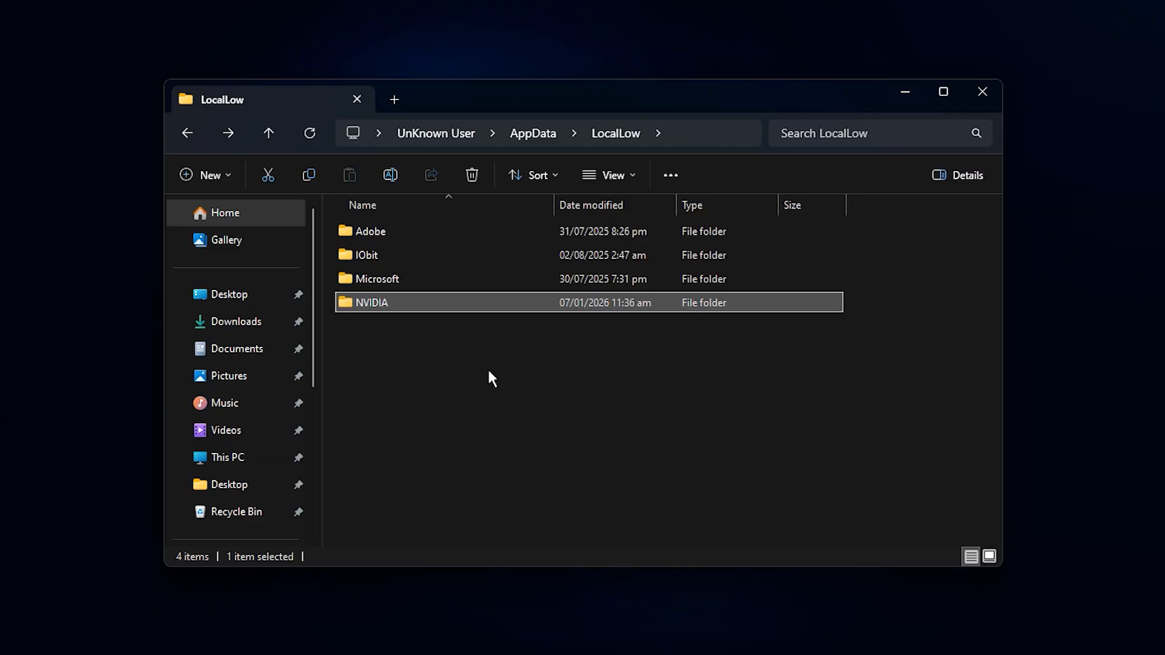
mouse_move(508, 363)
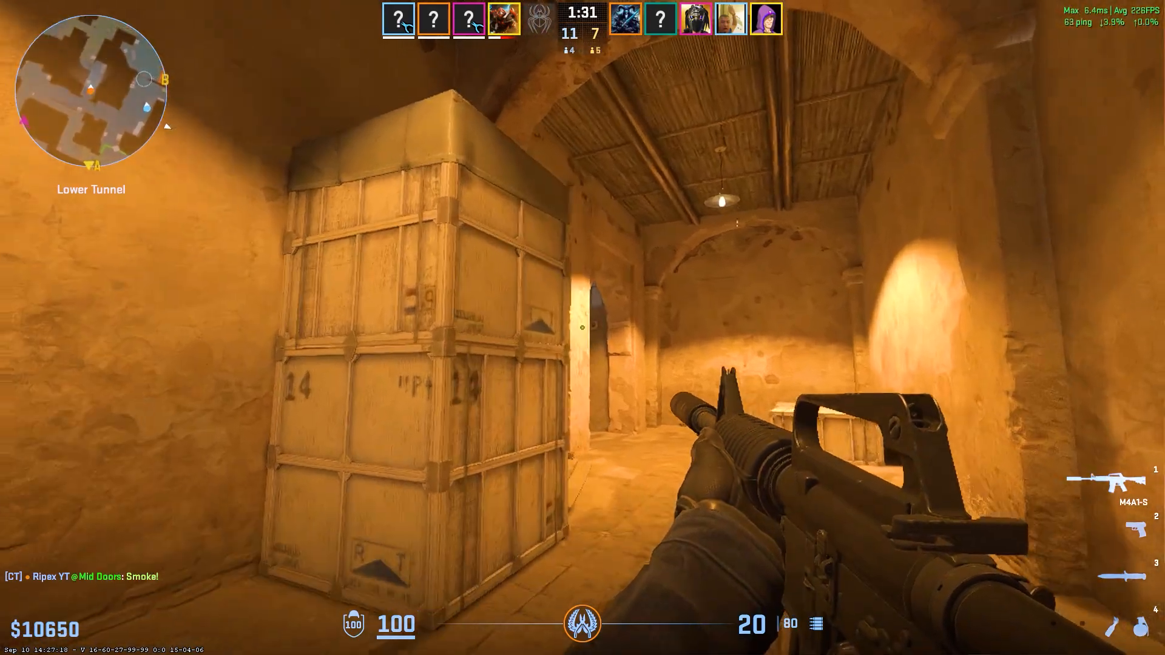
mouse_move(582, 327)
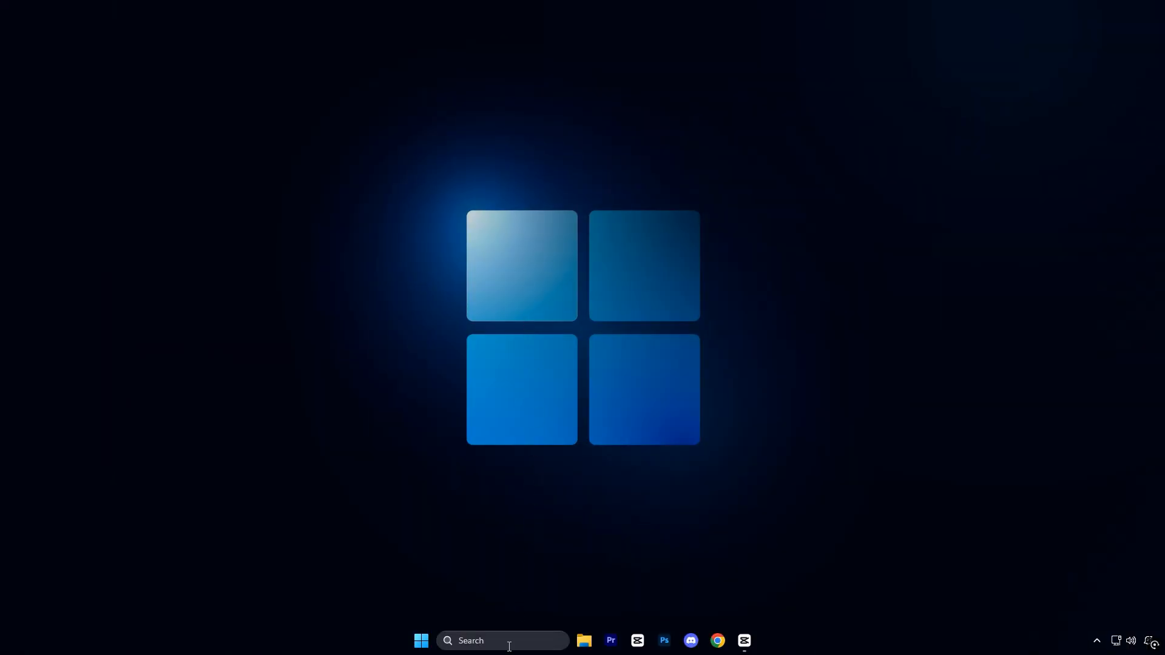
Step: Launch Registry Editor as administrator via search 'reg' and approve the UAC prompt
text(reg)
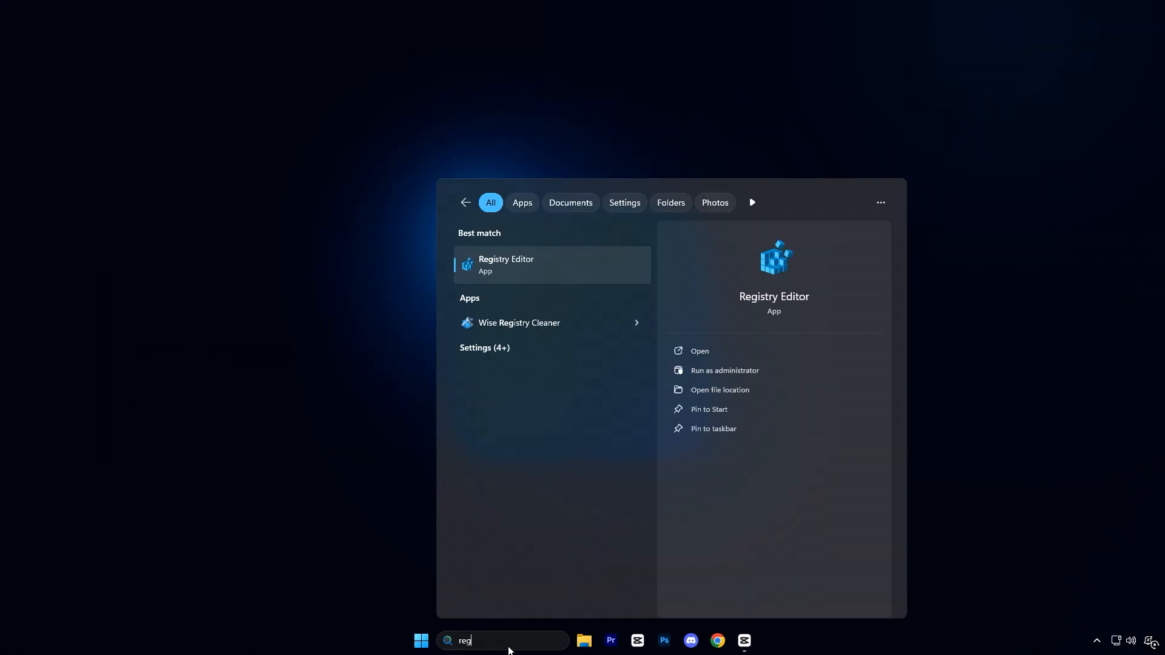
mouse_move(526, 267)
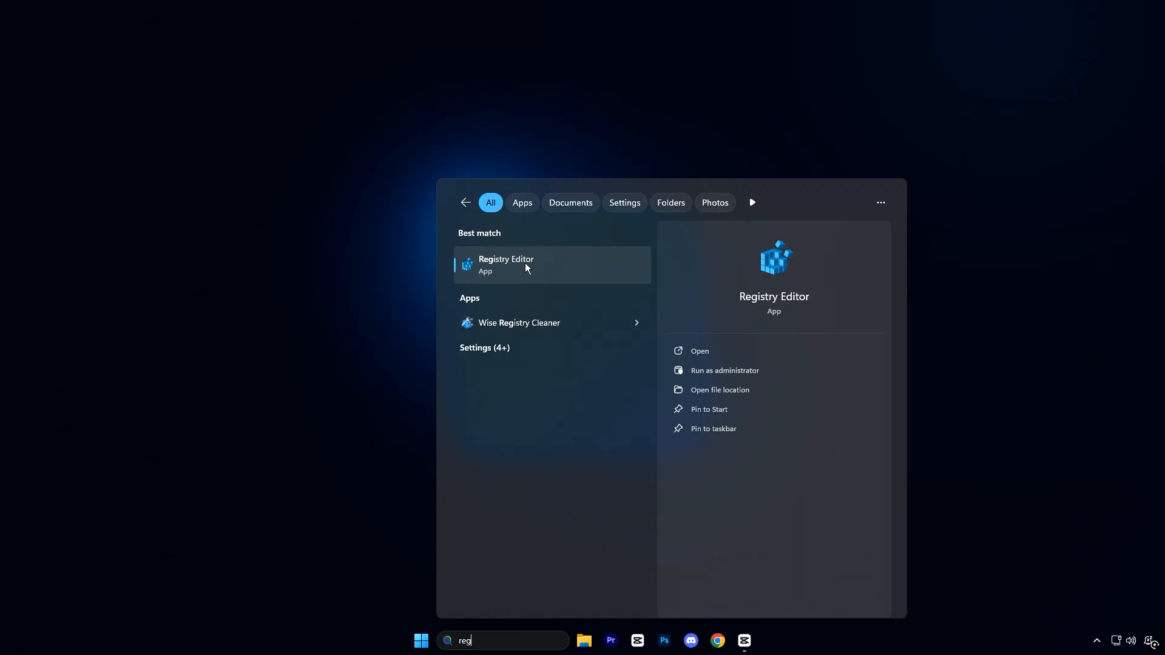
right_click(506, 265)
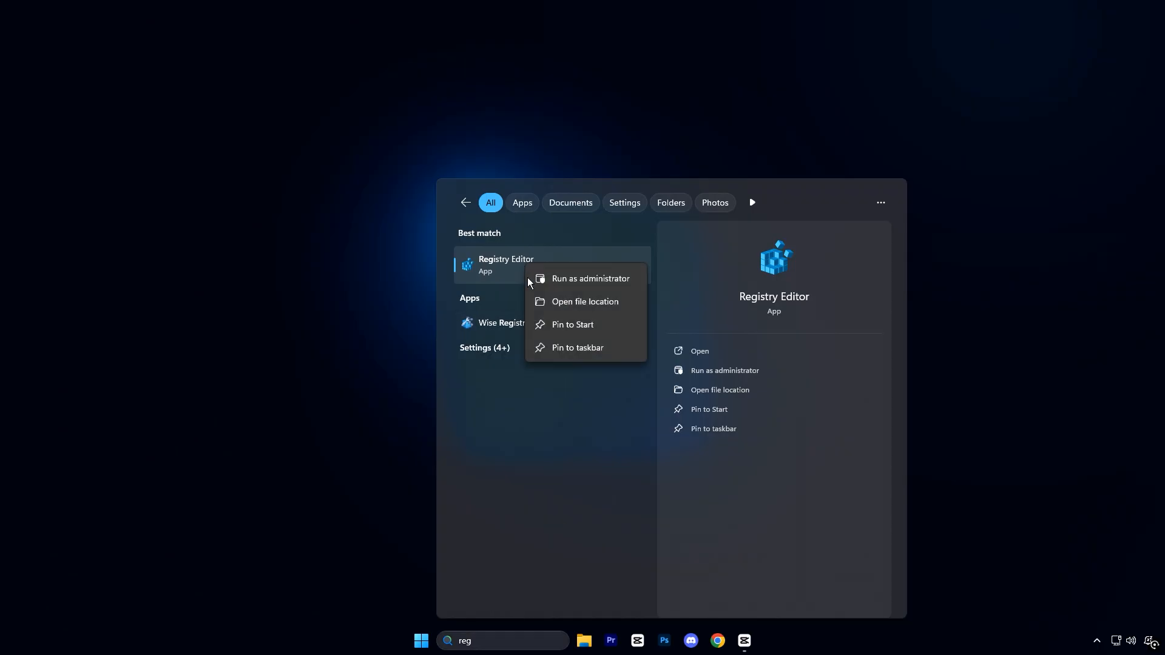
mouse_move(592, 283)
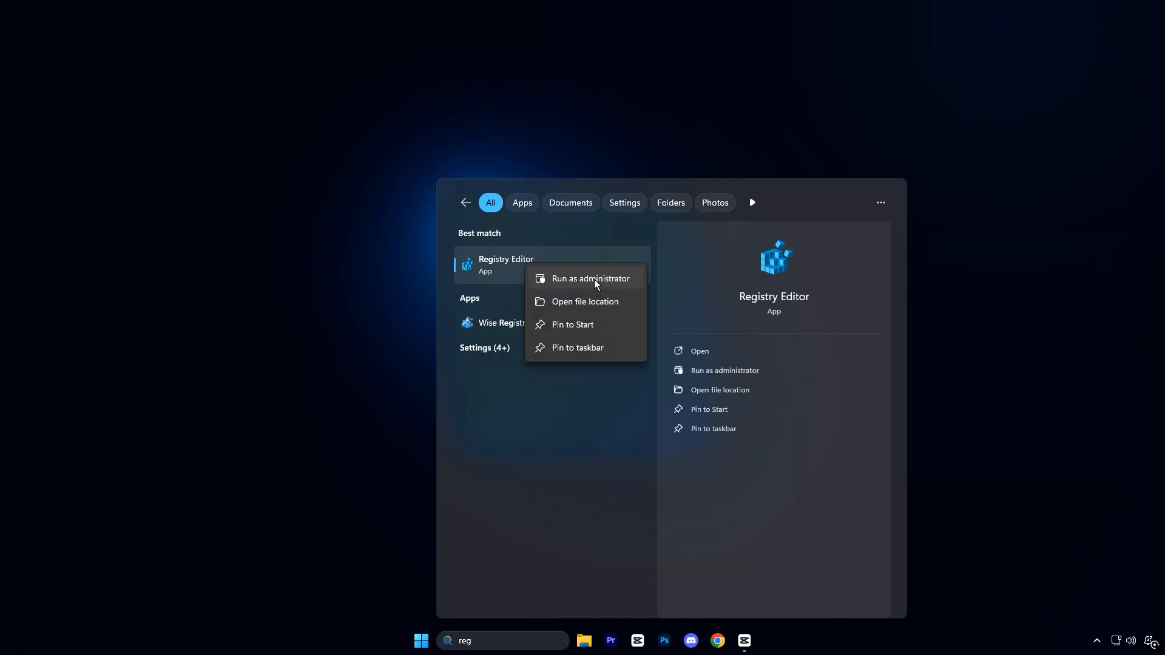
click(590, 278)
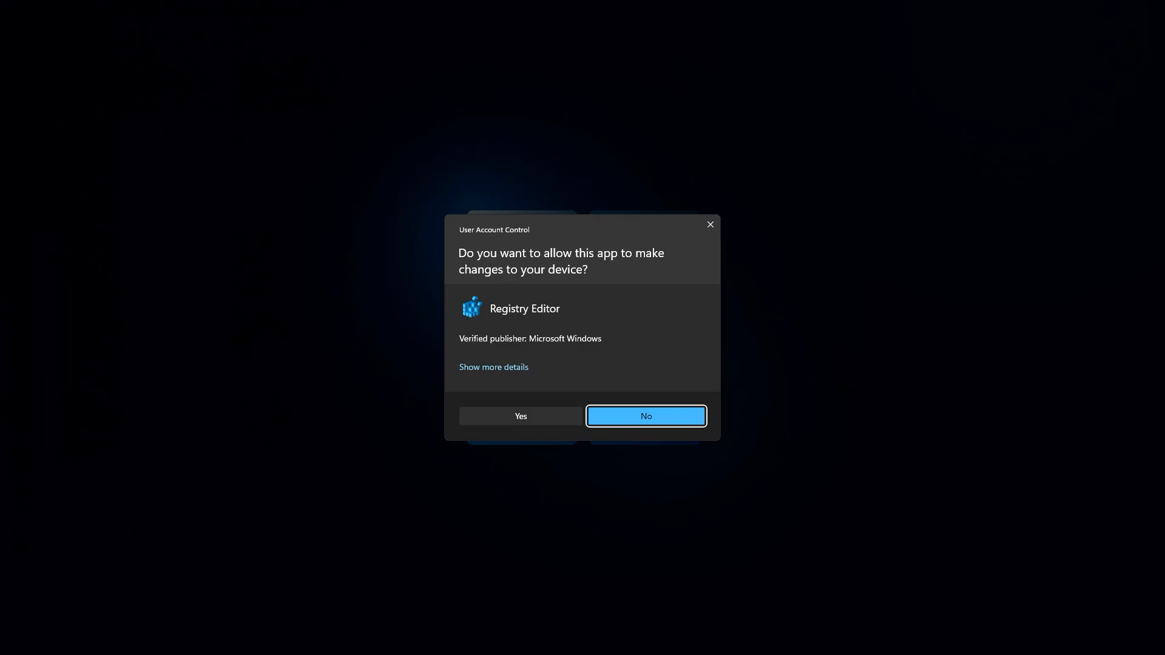
click(644, 416)
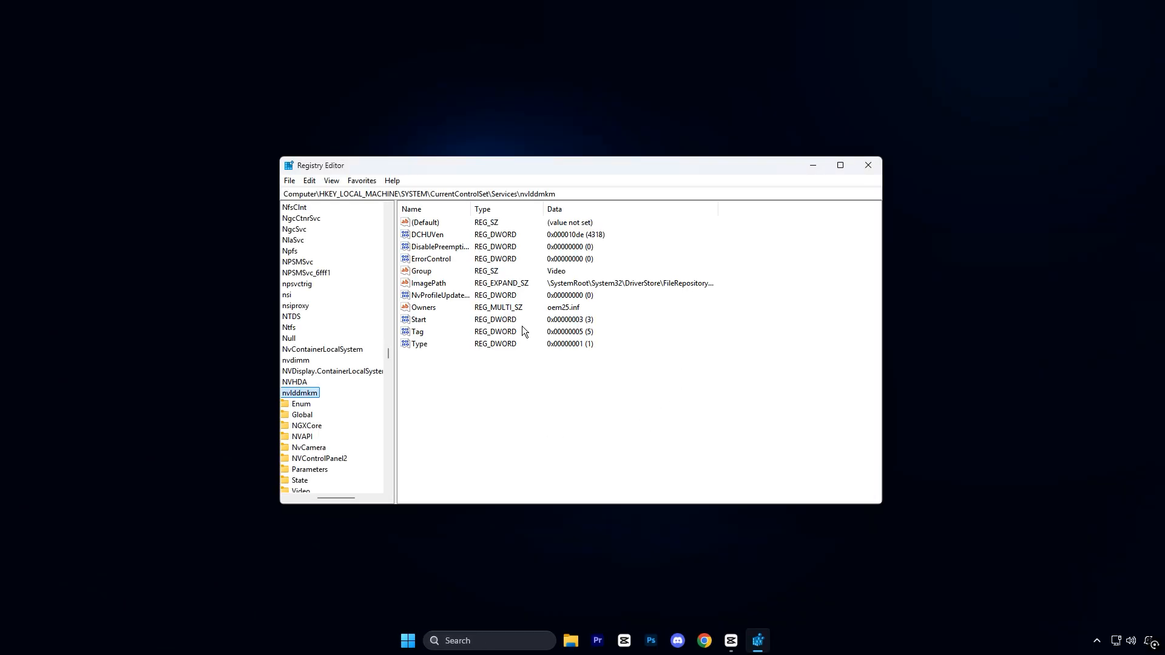
Step: Create a DisablePreemption DWORD (32-bit) value under nvlddmkm and set it to 1
click(840, 165)
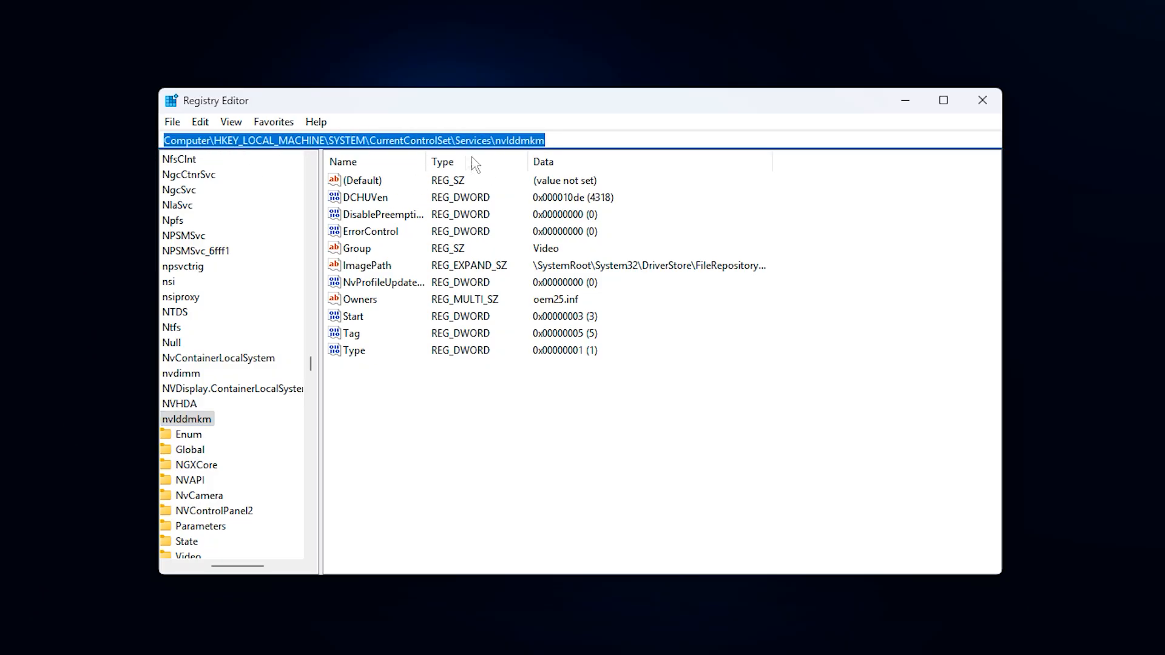
mouse_move(511, 166)
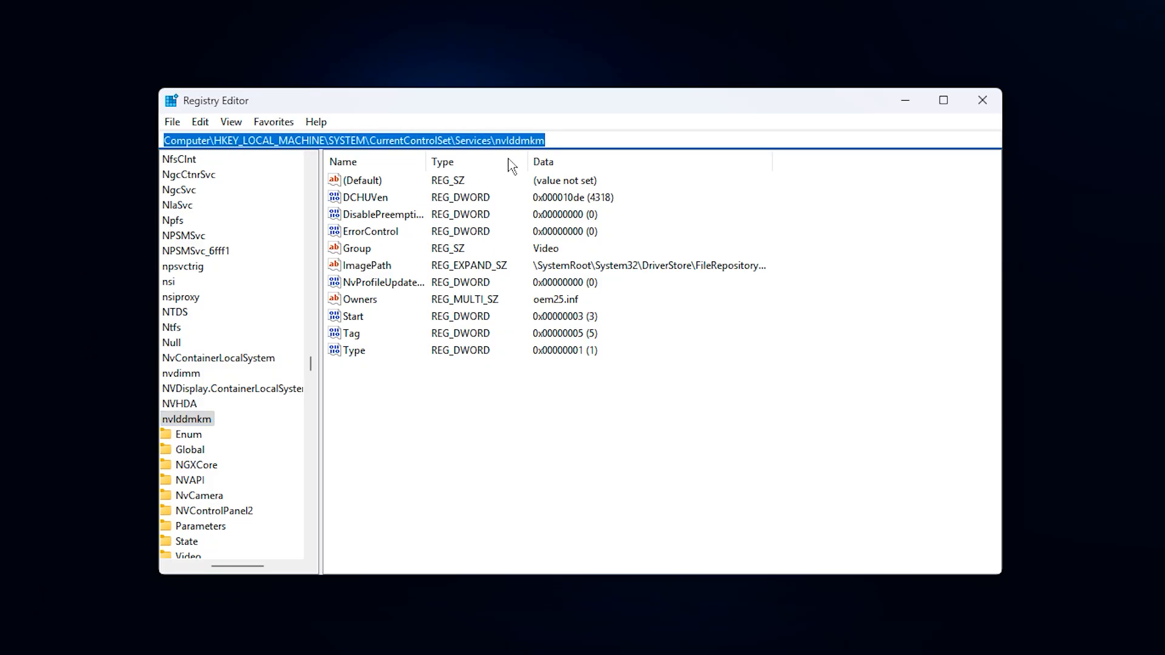
mouse_move(392, 165)
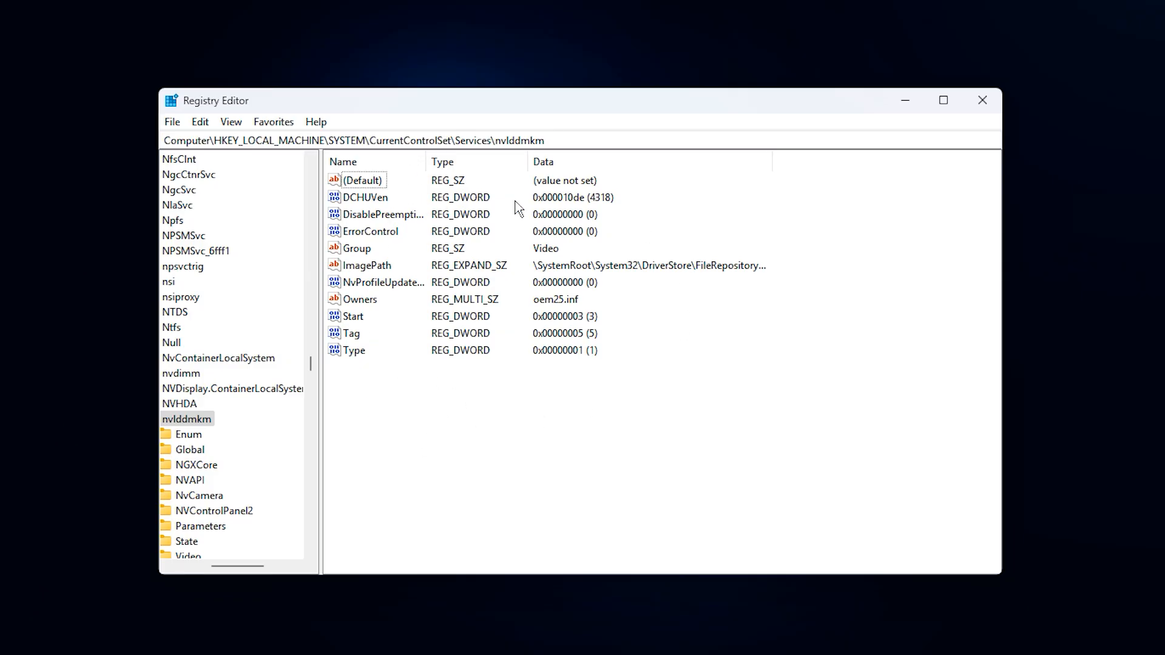
mouse_move(449, 388)
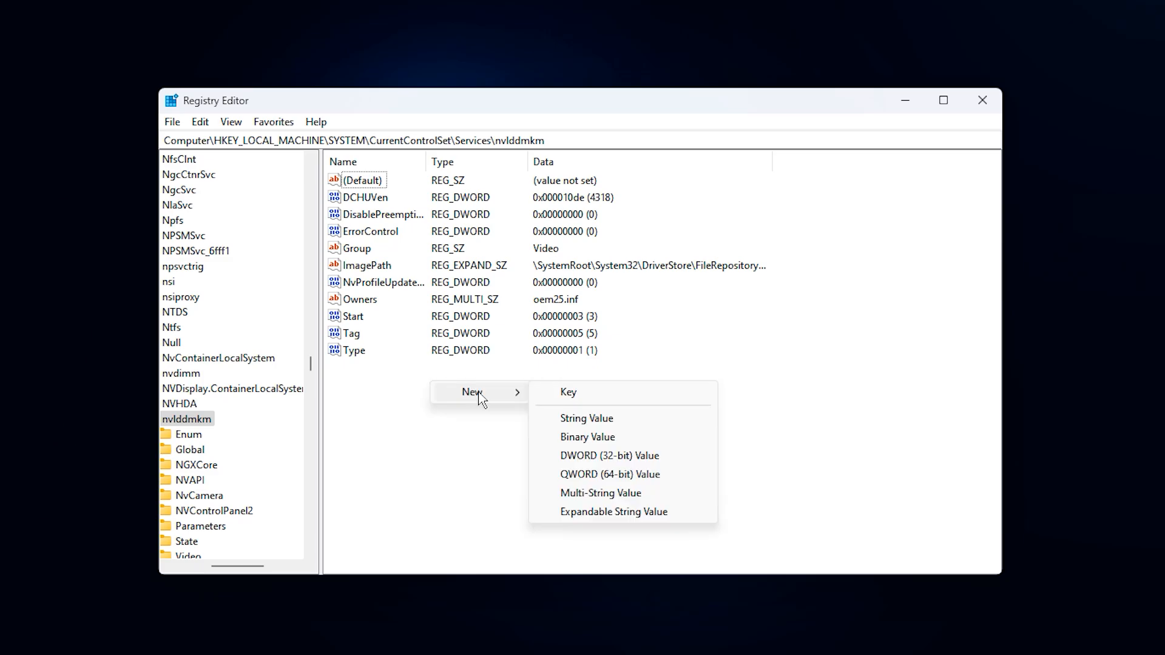
mouse_move(598, 442)
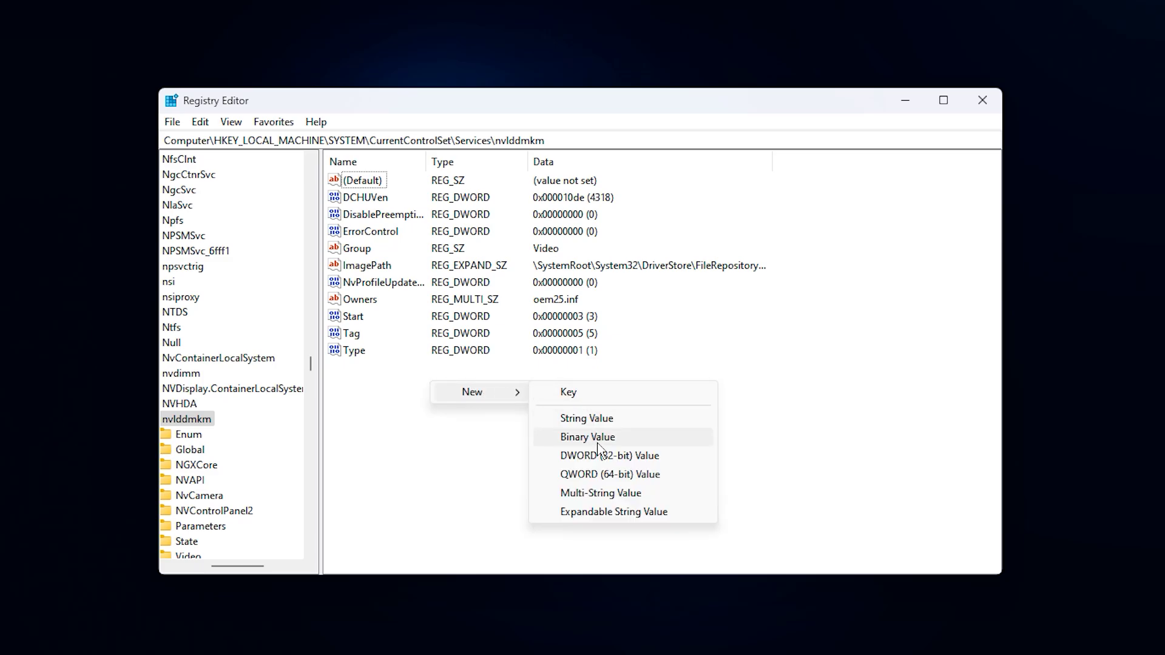
mouse_move(602, 461)
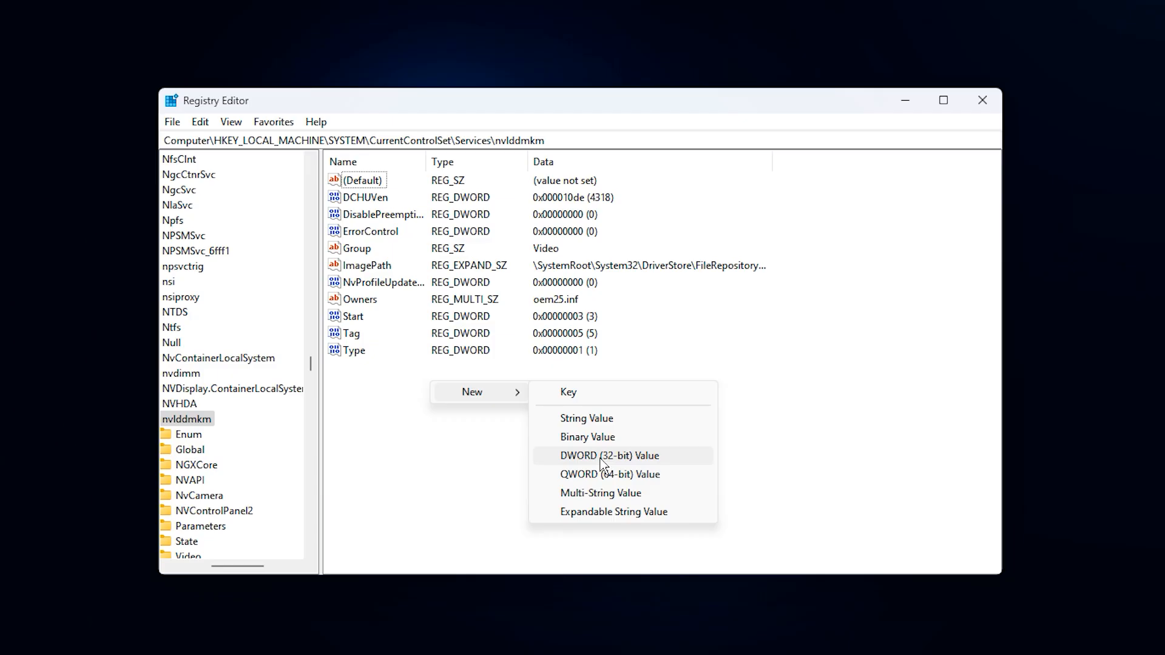
click(608, 455)
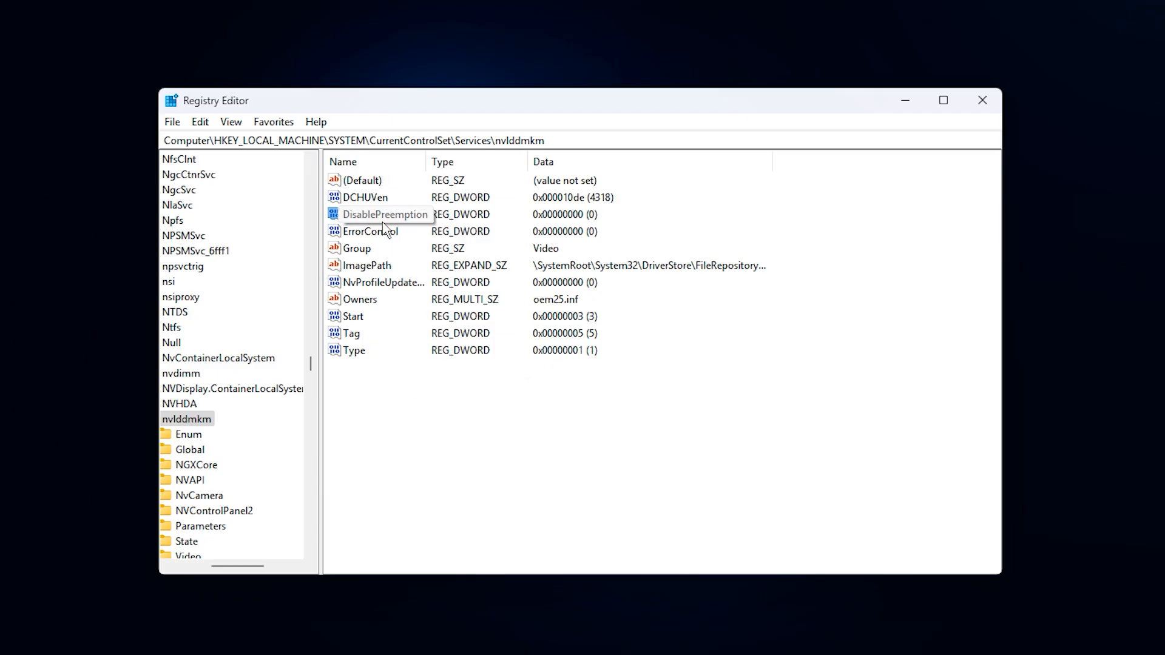
mouse_move(372, 222)
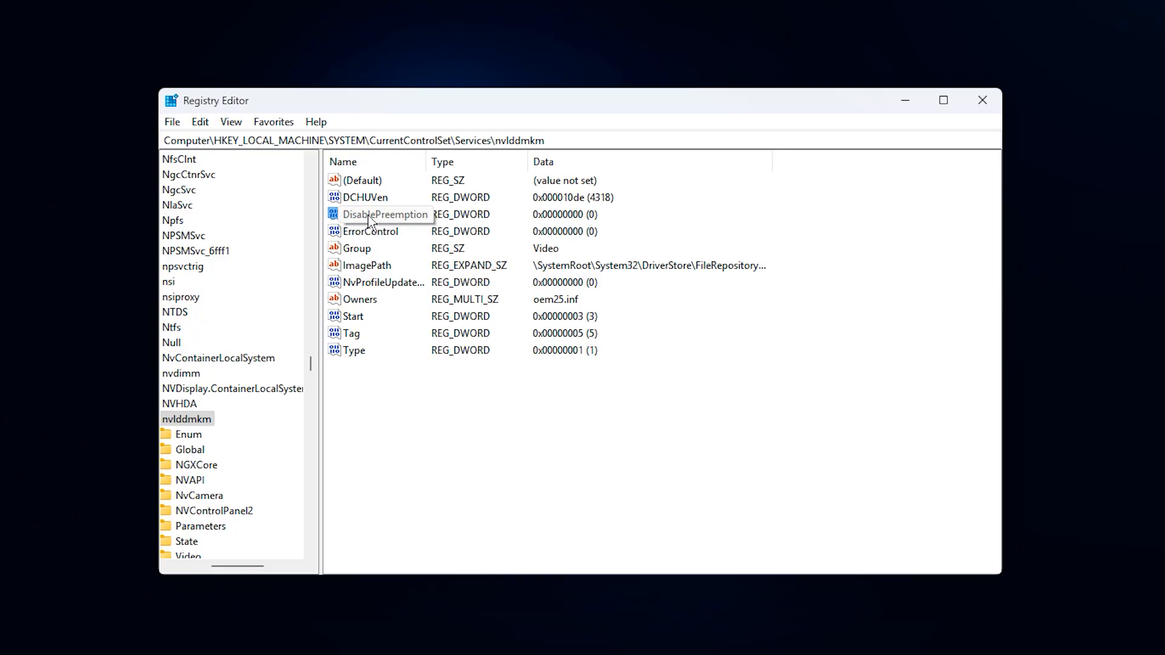
double_click(384, 213)
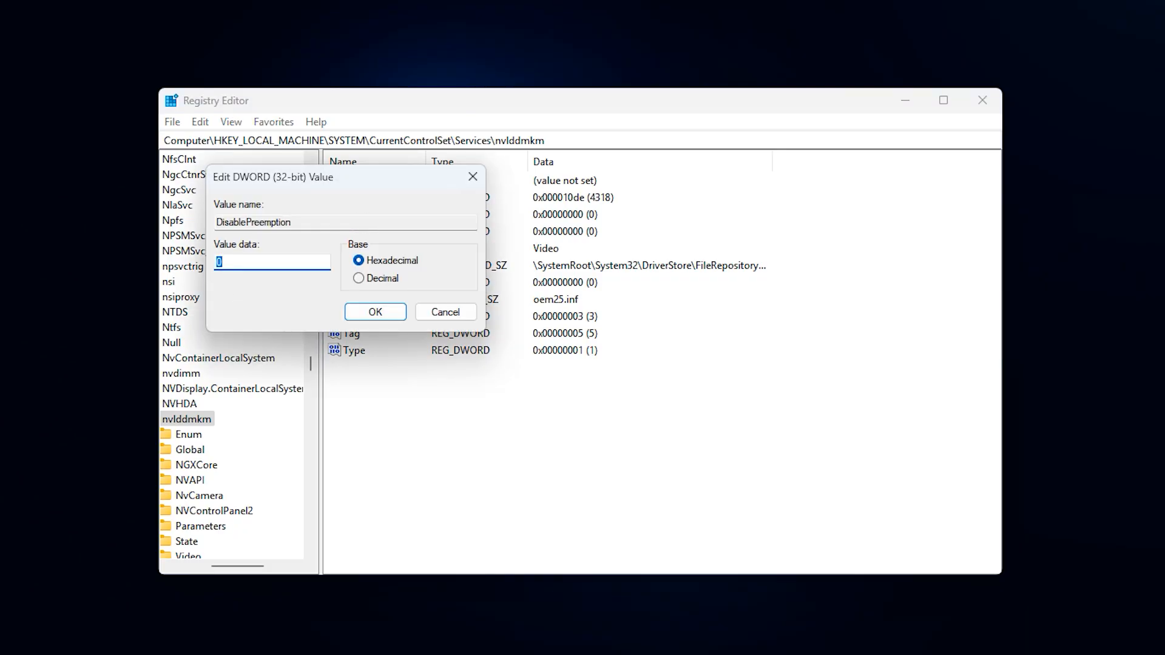
click(375, 312)
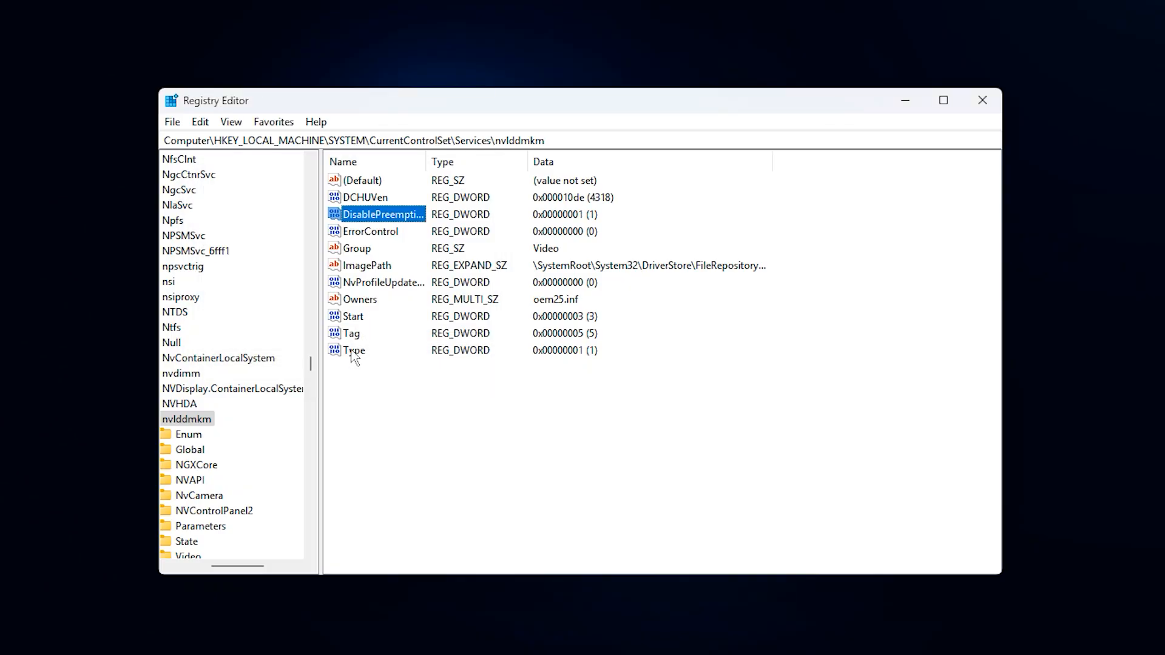
mouse_move(476, 417)
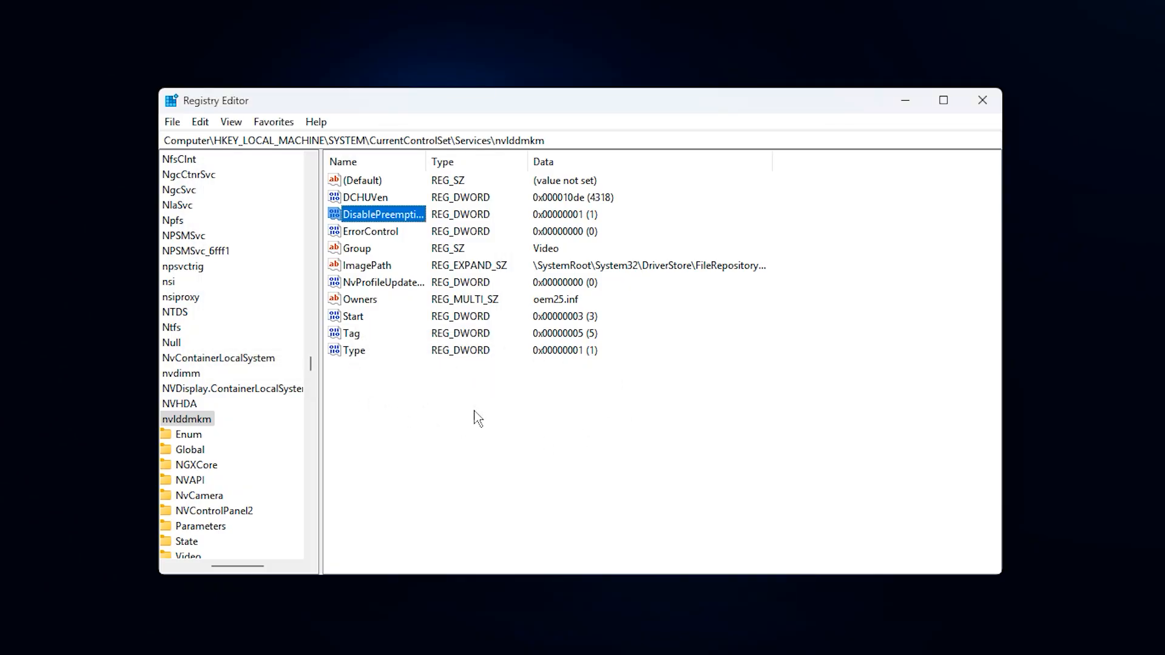
mouse_move(462, 419)
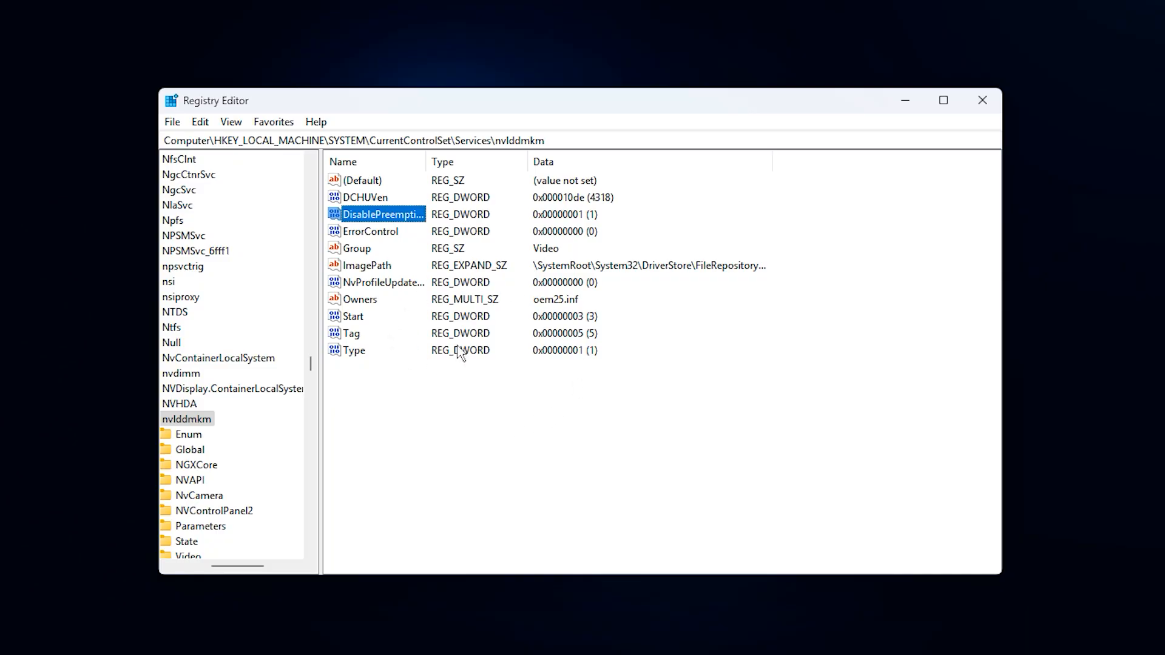
mouse_move(453, 355)
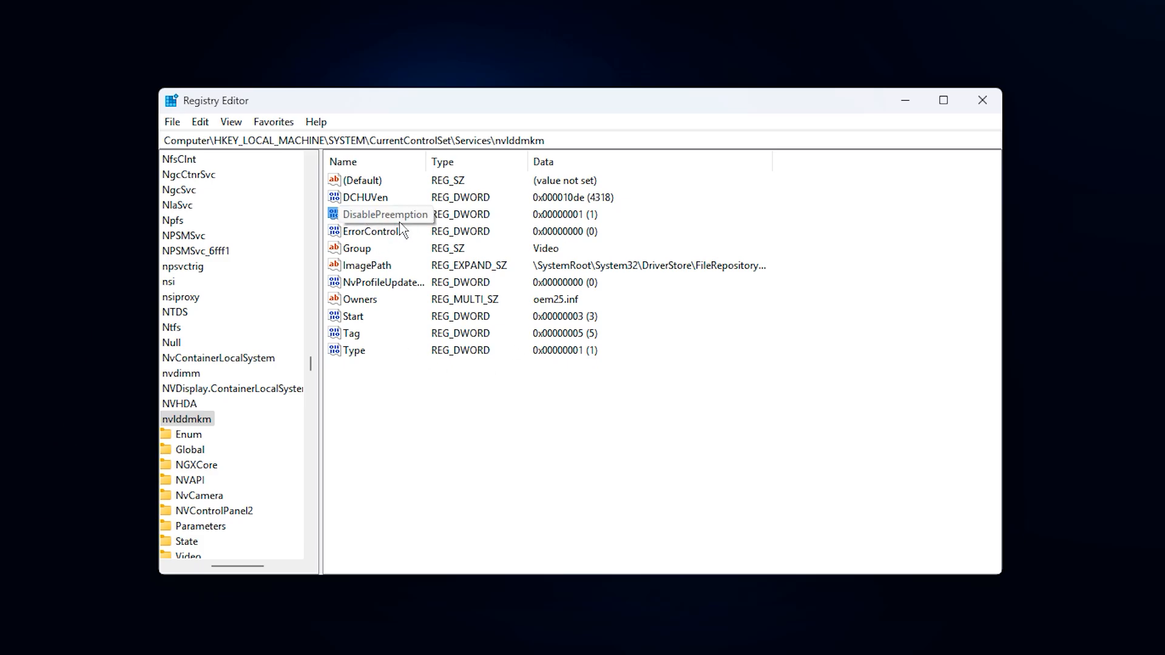
click(385, 213)
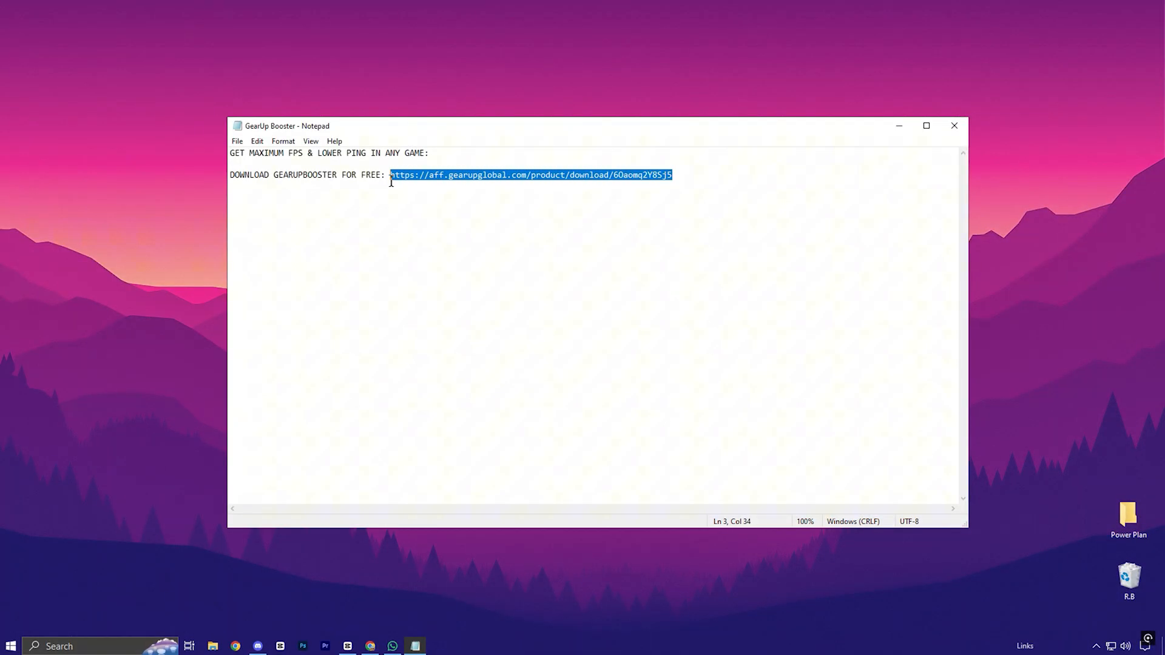
mouse_move(562, 177)
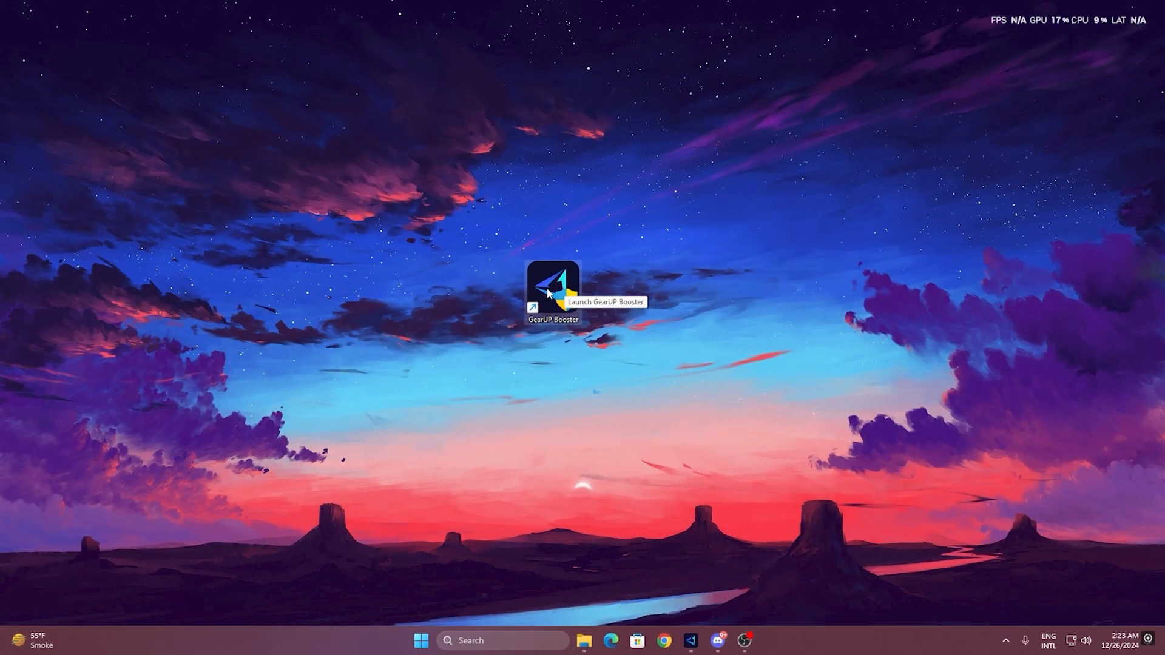
Step: Launch GearUP Booster from the desktop shortcut and land on its Home tab of games
double_click(553, 284)
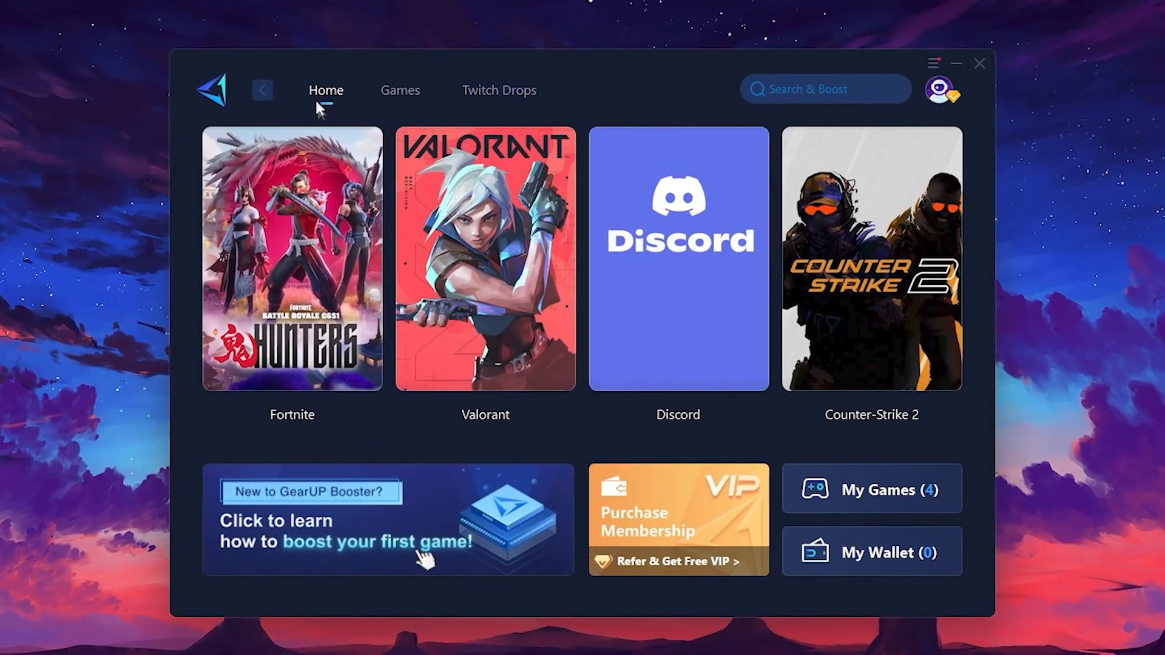
mouse_move(871, 258)
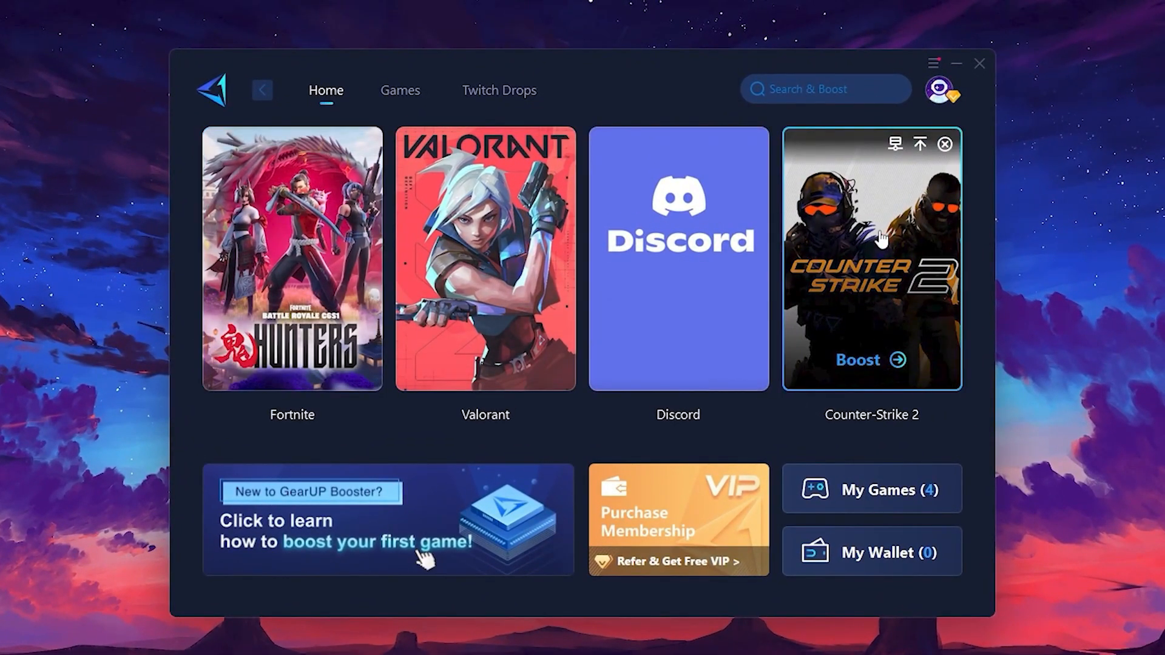
click(399, 90)
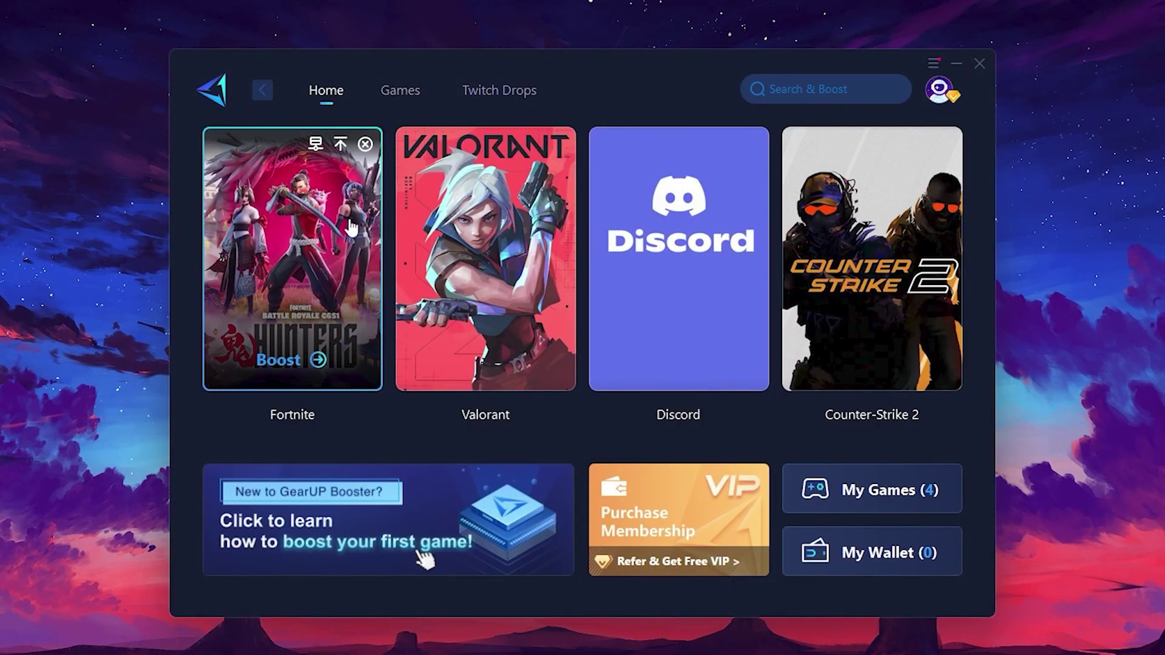
mouse_move(319, 266)
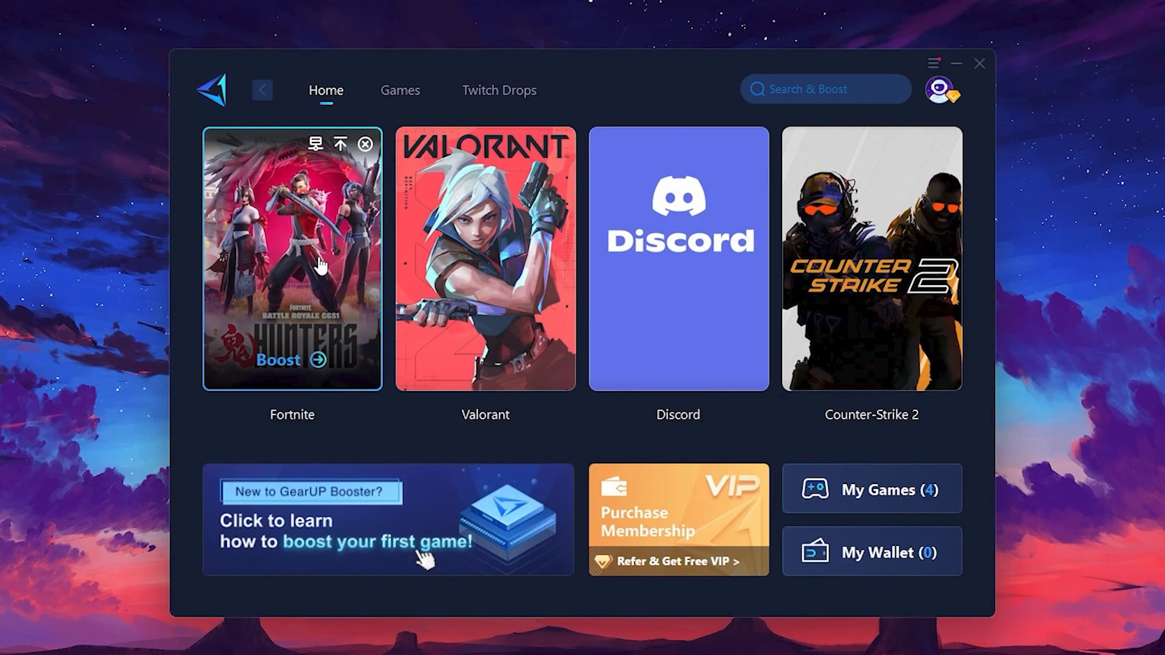
mouse_move(290, 369)
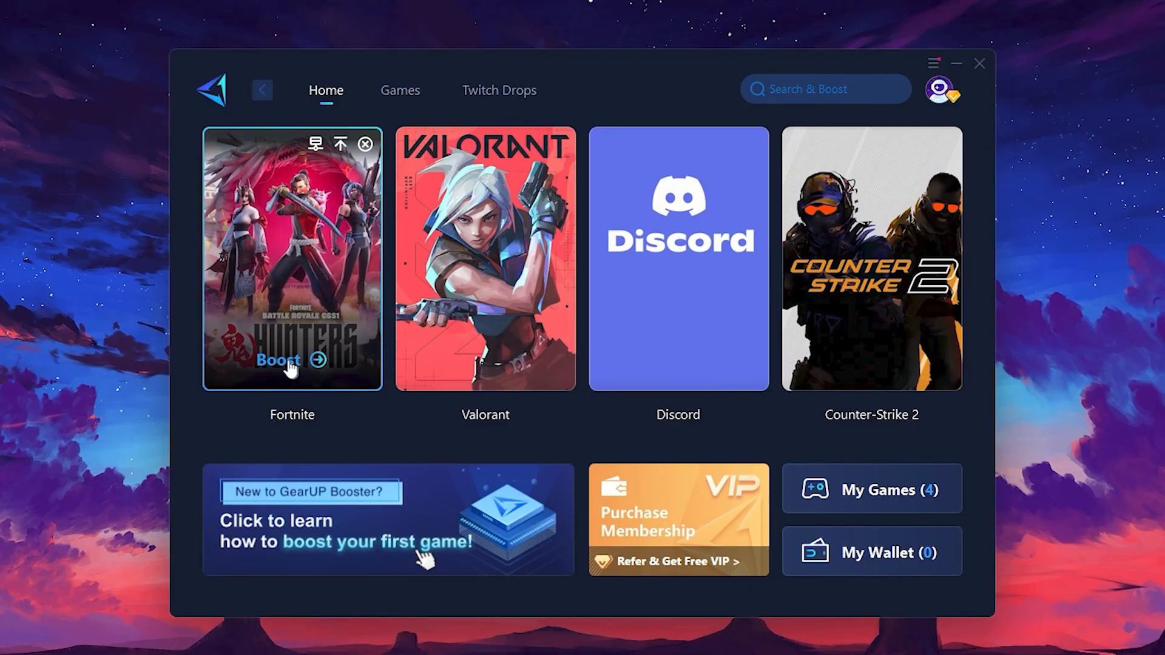
mouse_move(255, 313)
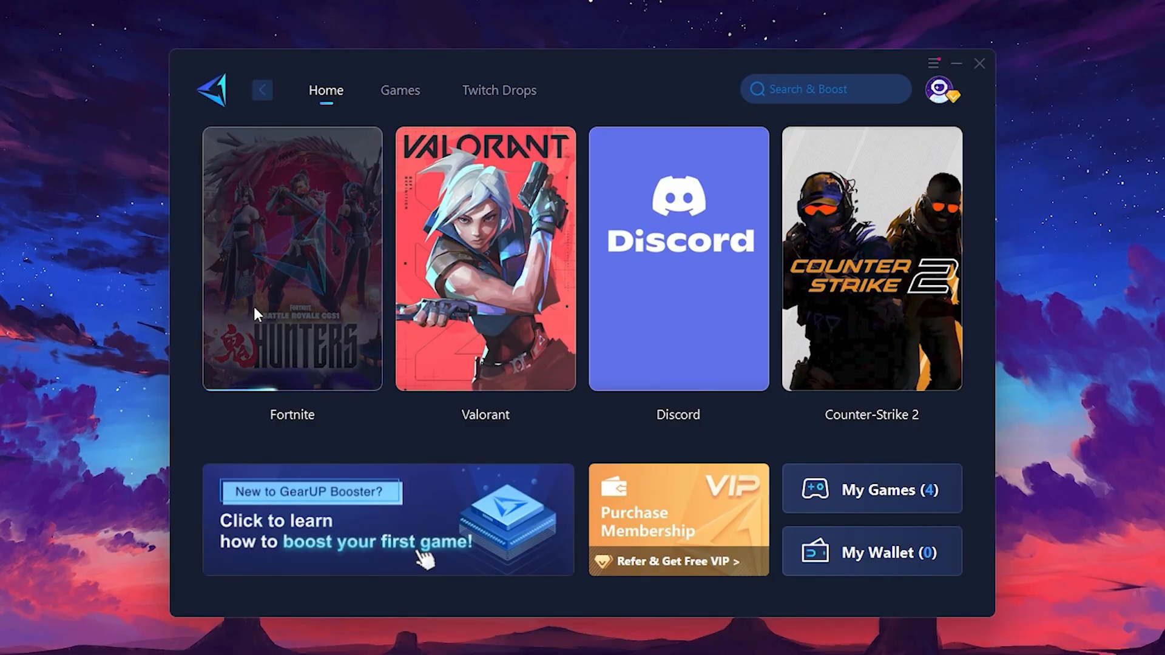
Step: Start the Fortnite boost, review the server region list, and keep Middle East unchanged
click(291, 259)
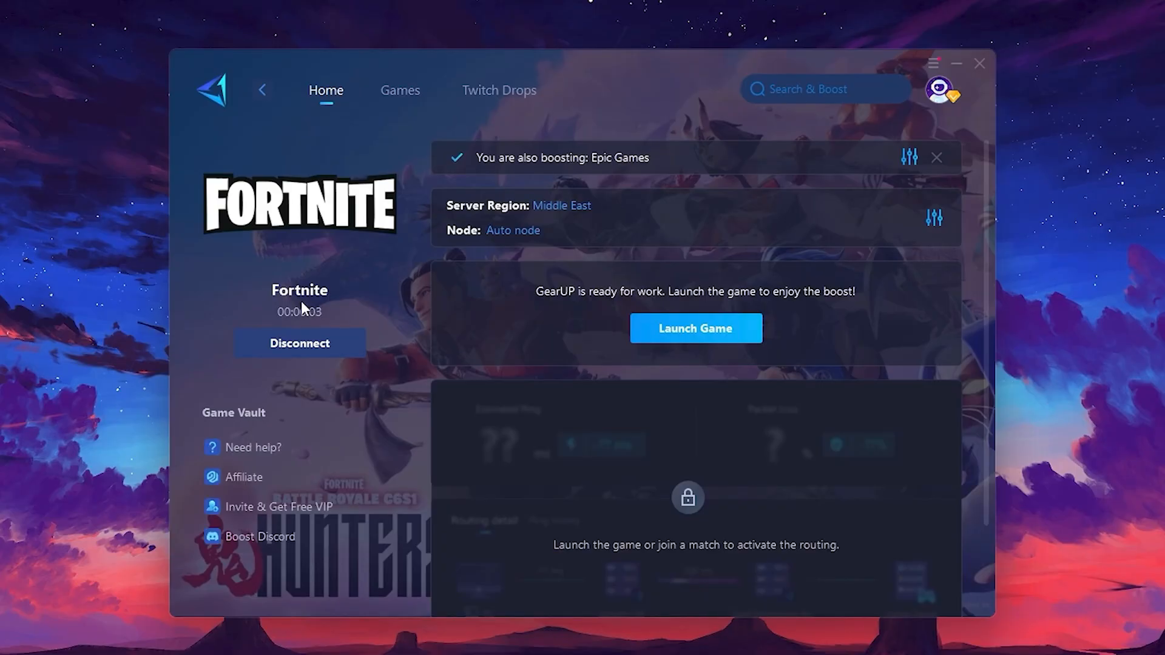
mouse_move(505, 216)
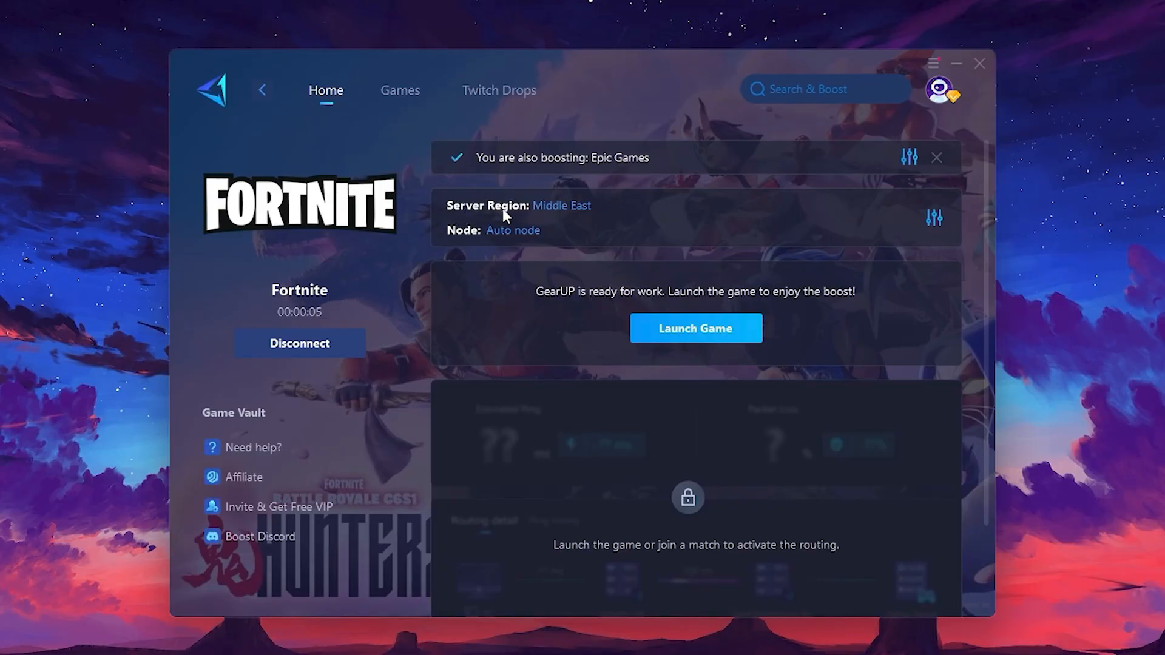
mouse_move(603, 211)
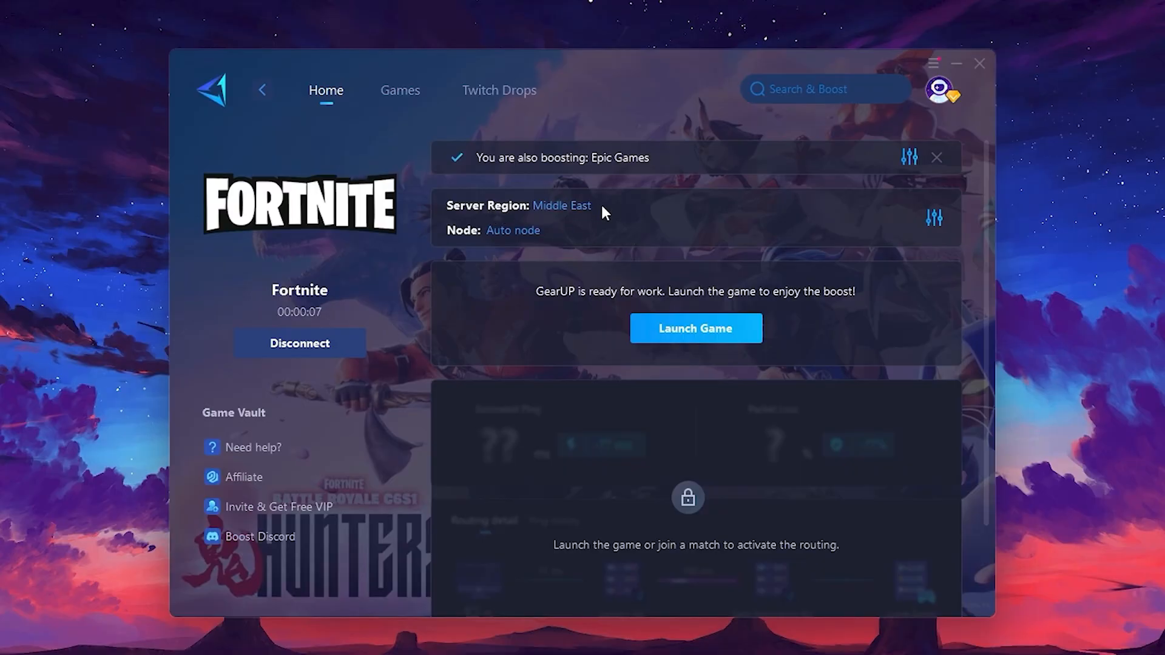
click(561, 206)
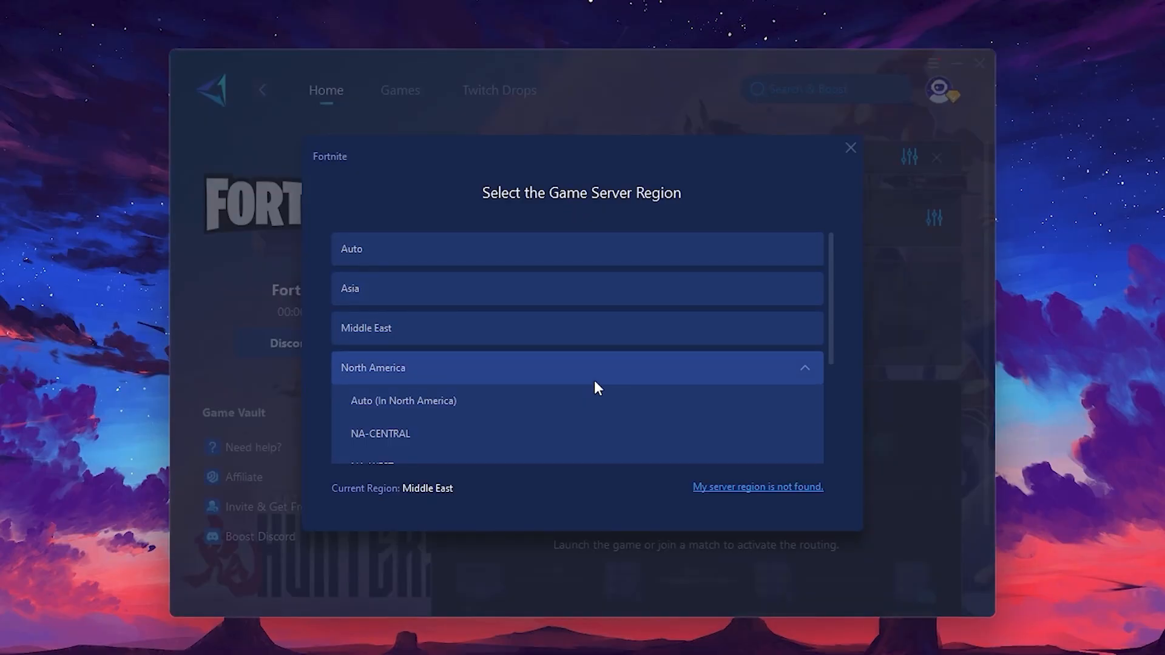
mouse_move(562, 383)
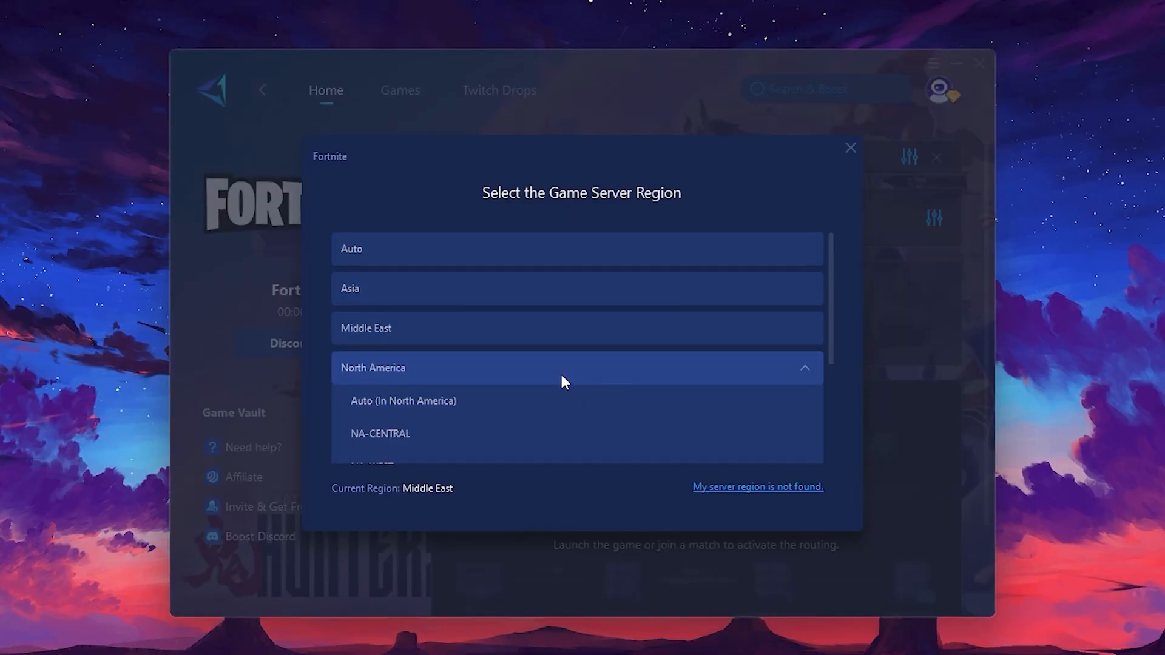
scroll(down, 3)
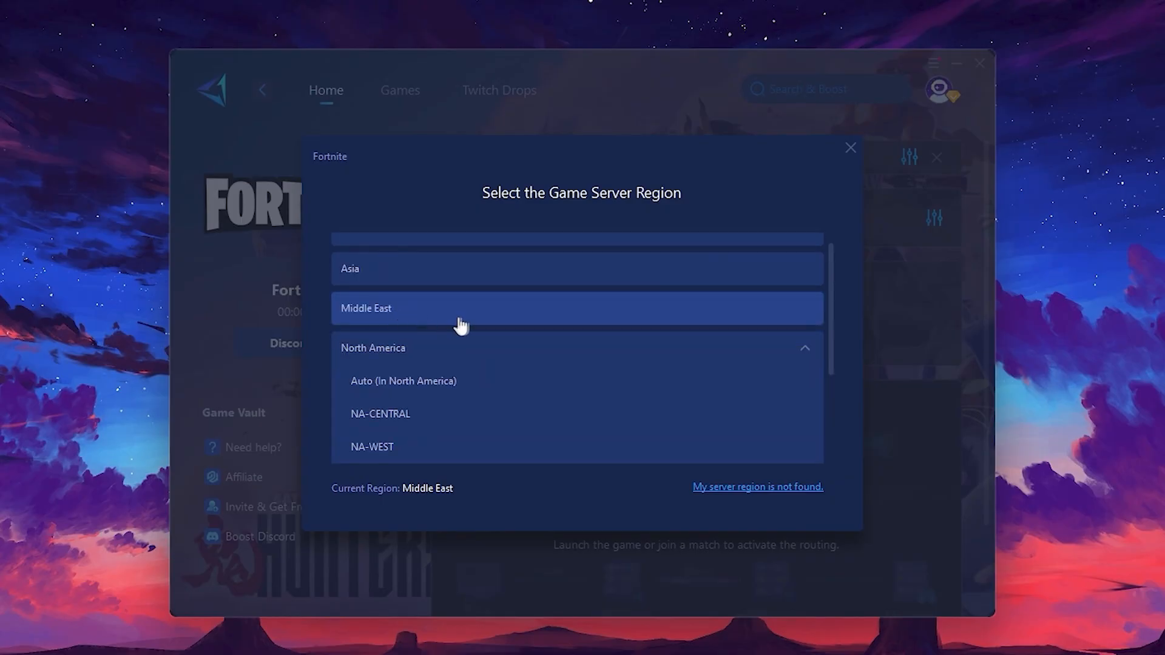
mouse_move(852, 148)
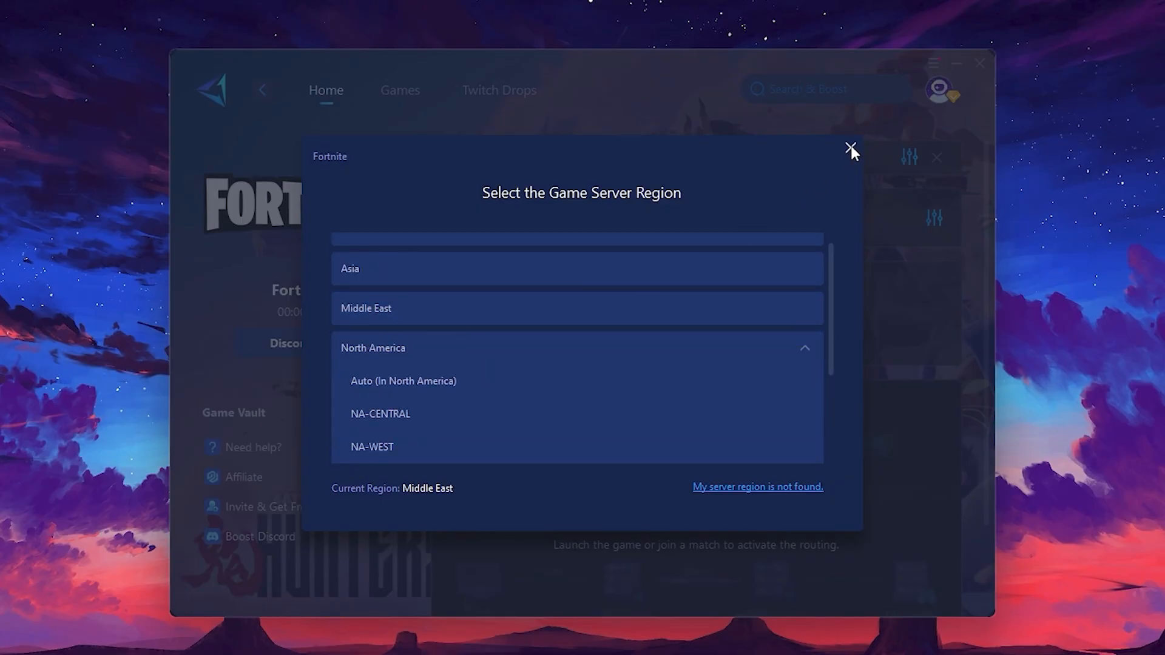
click(852, 148)
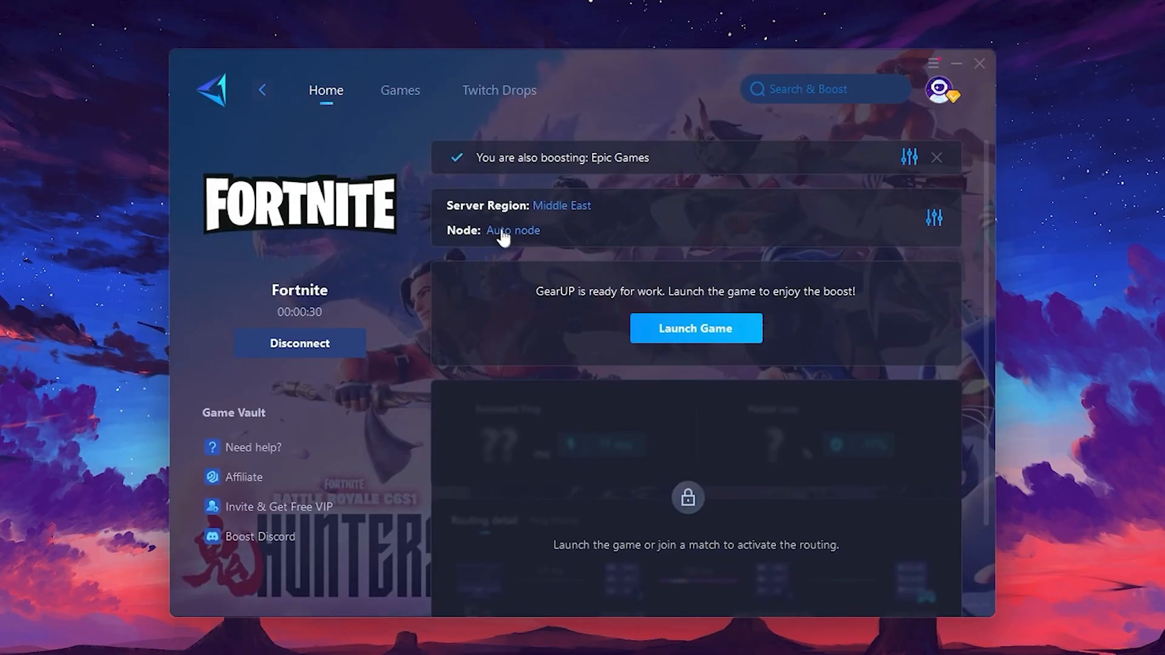
click(513, 231)
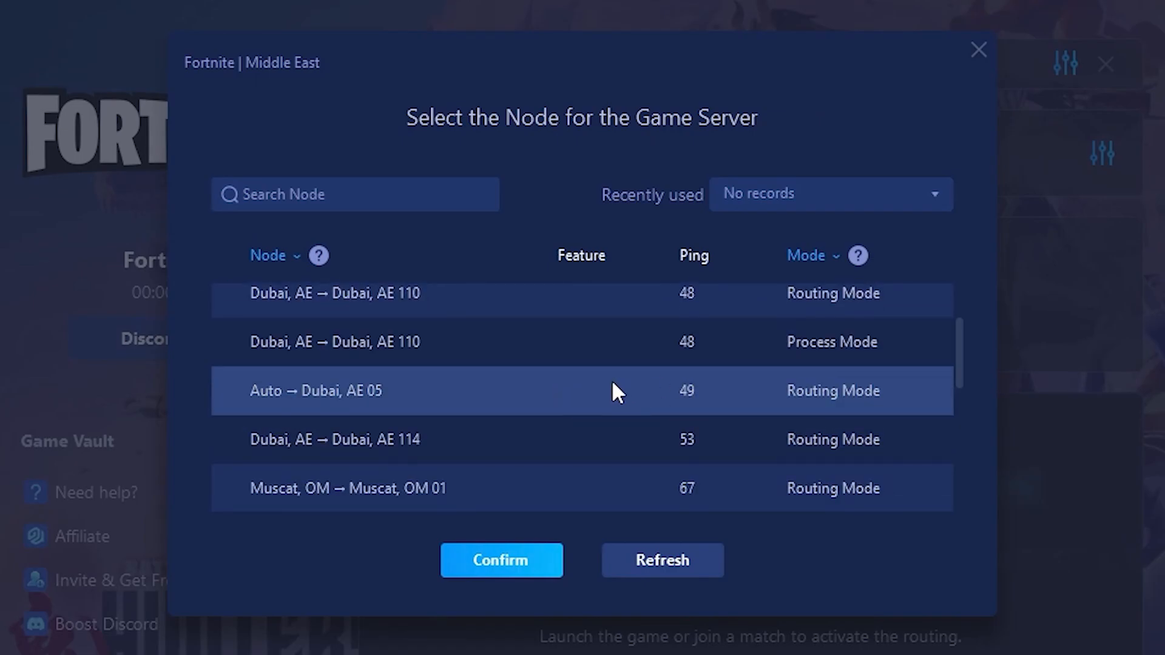
mouse_move(630, 387)
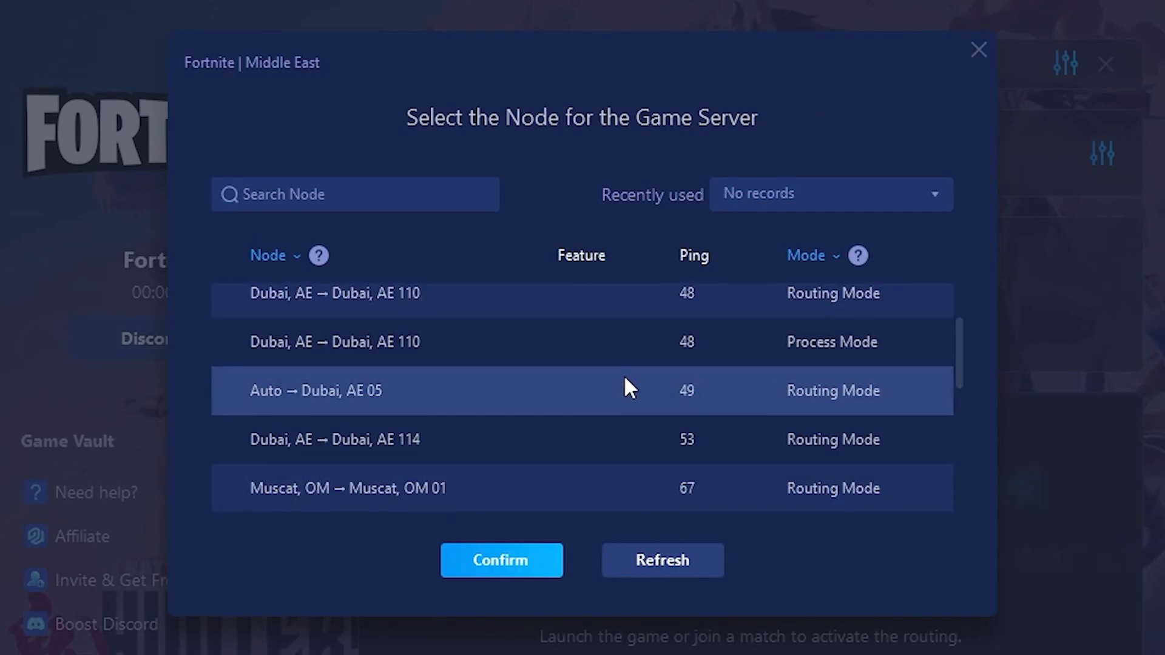
scroll(up, 3)
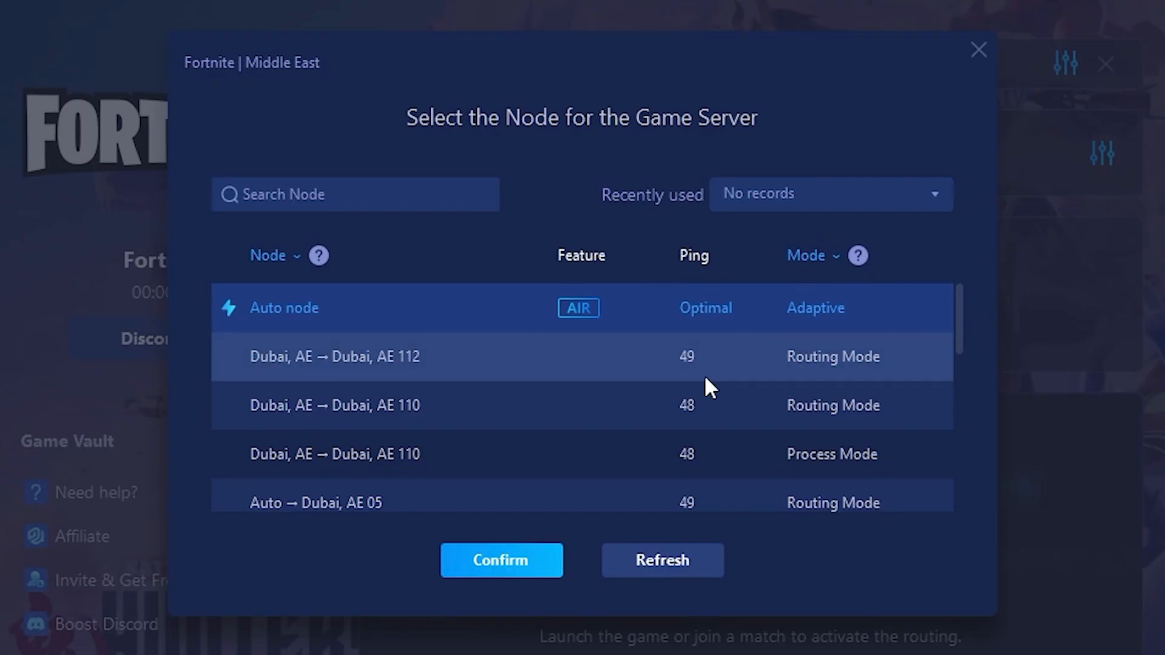
mouse_move(795, 323)
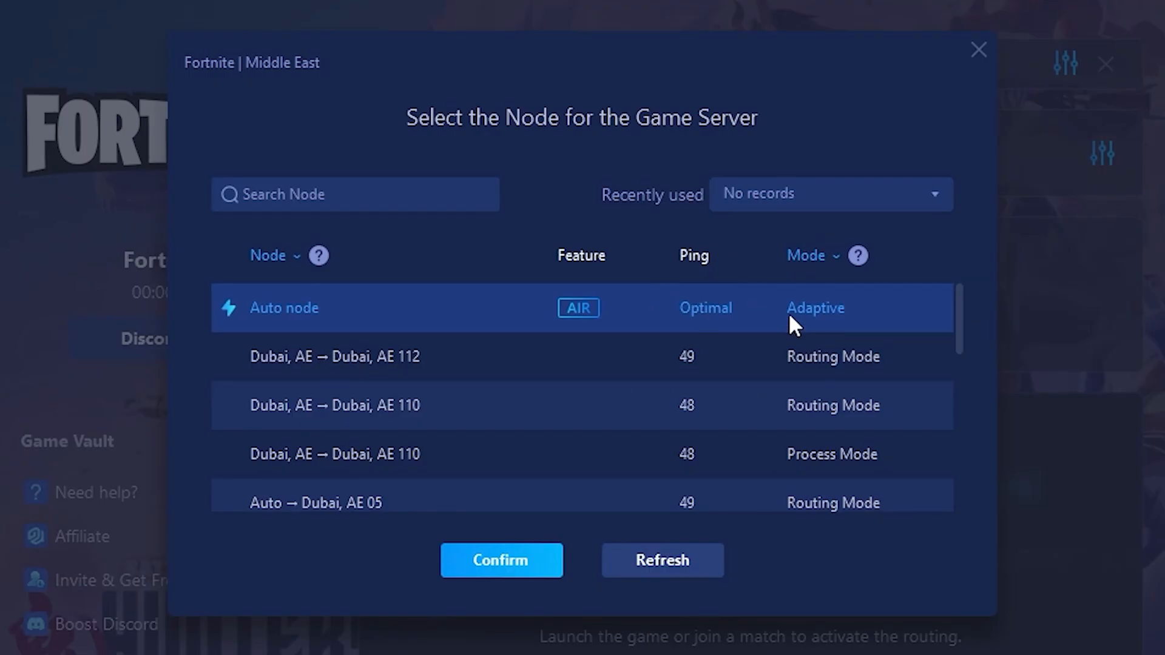
click(501, 561)
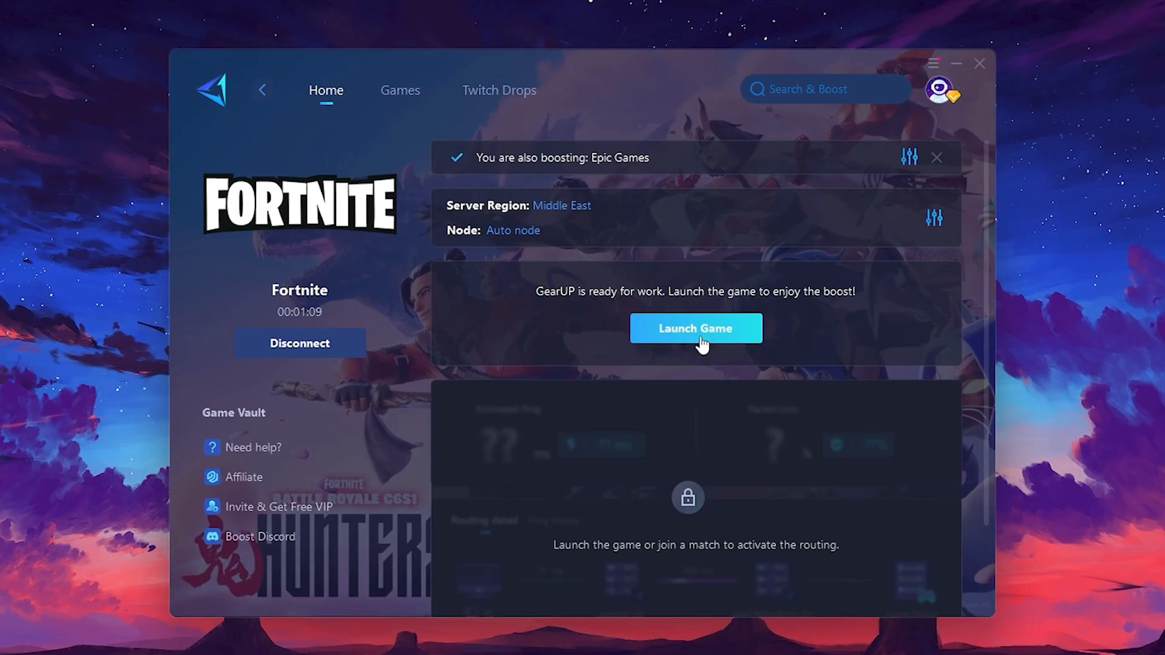
click(696, 329)
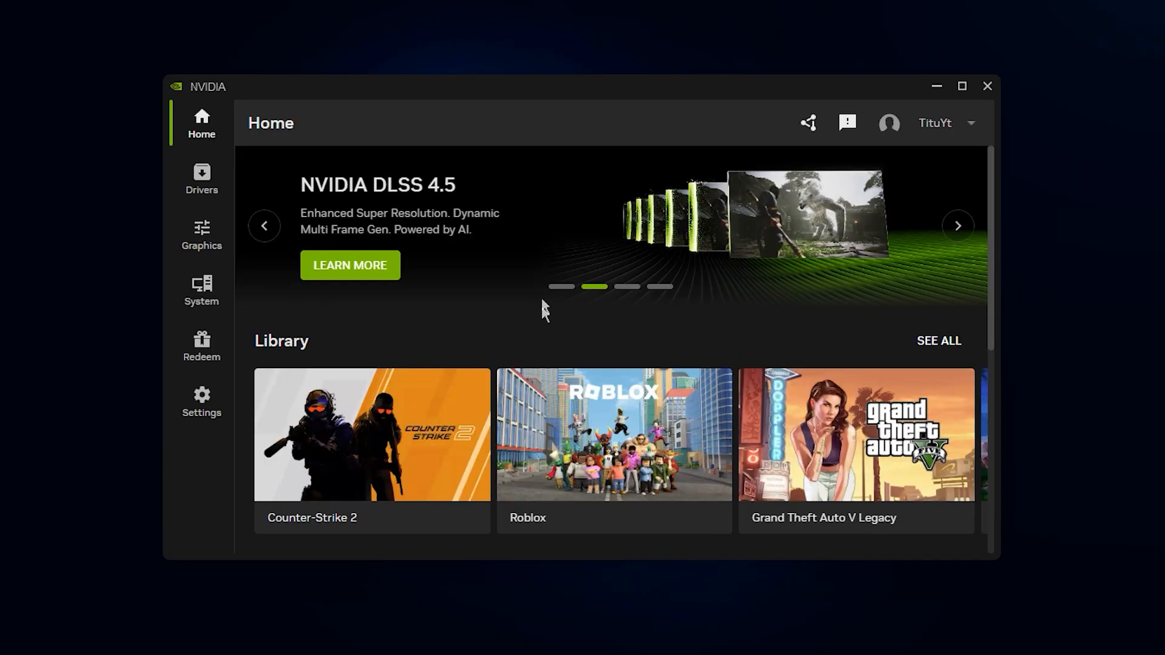
Step: Browse the per-game Graphics list and apply recommended optimization to Counter-Strike 2
click(200, 234)
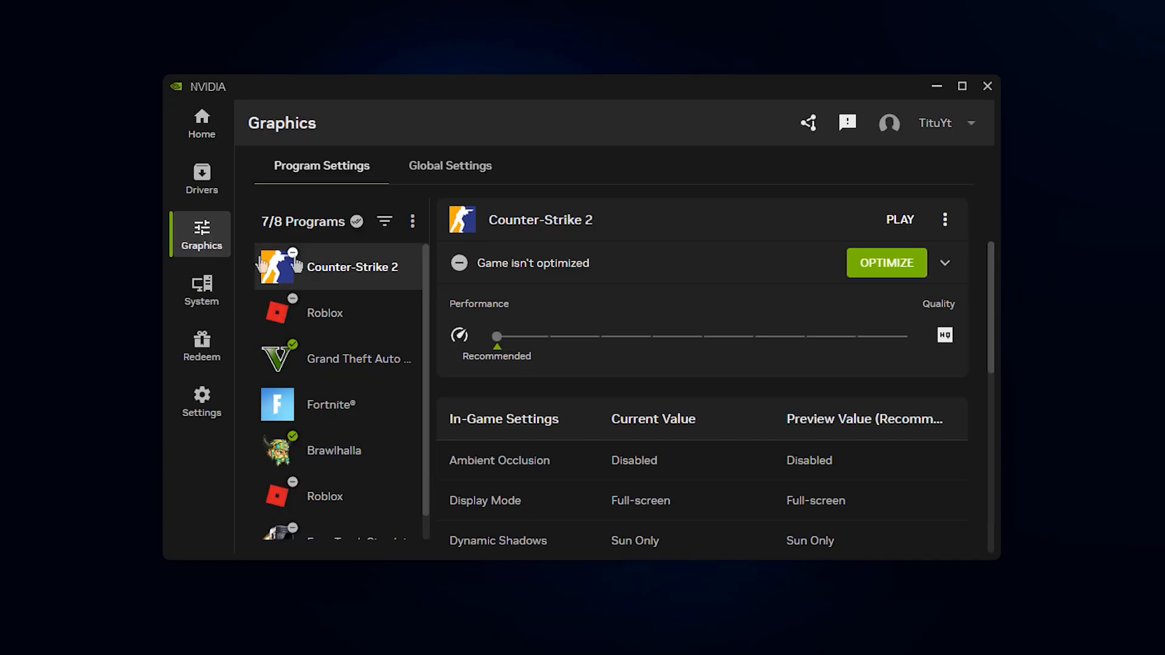
mouse_move(362, 295)
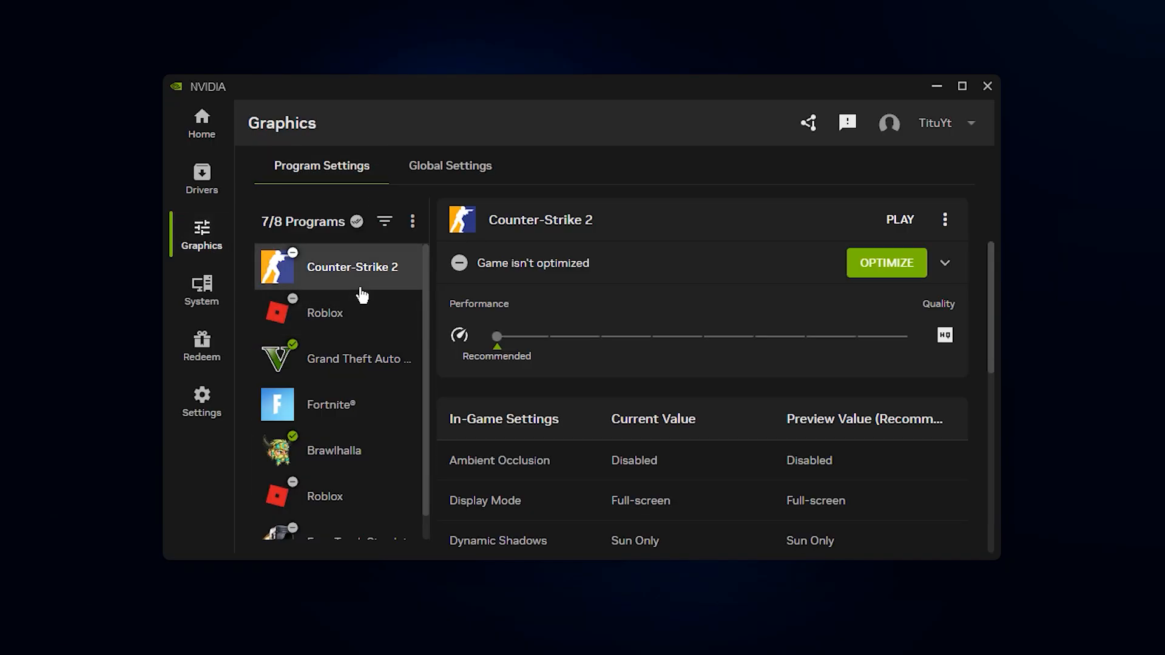
click(326, 312)
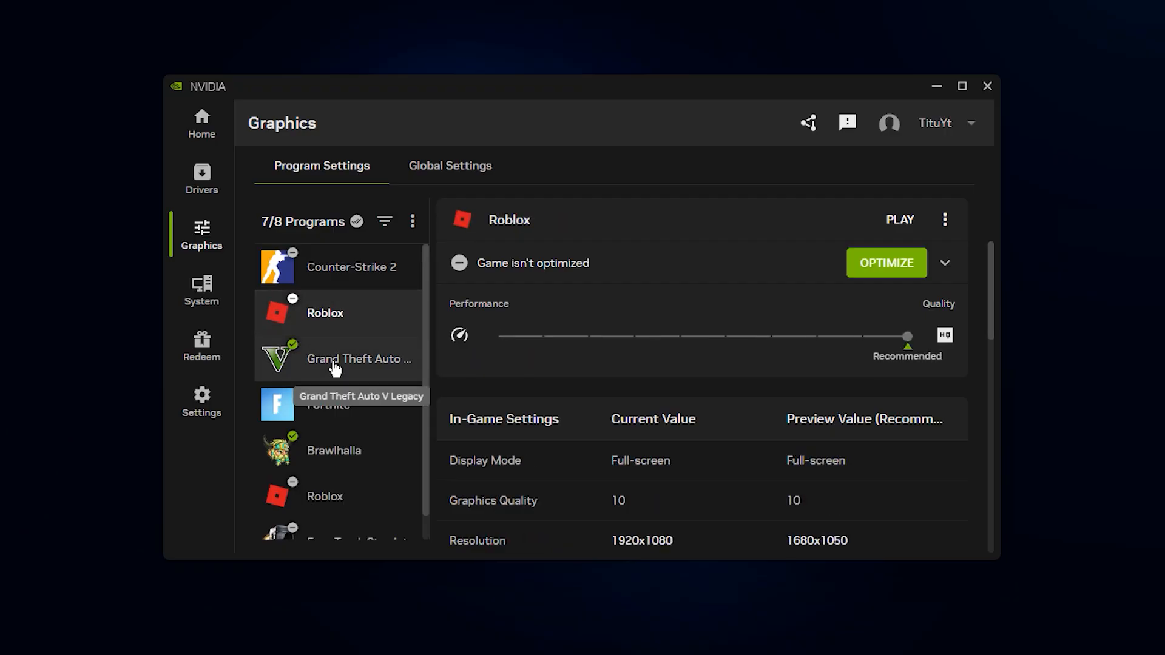
click(334, 451)
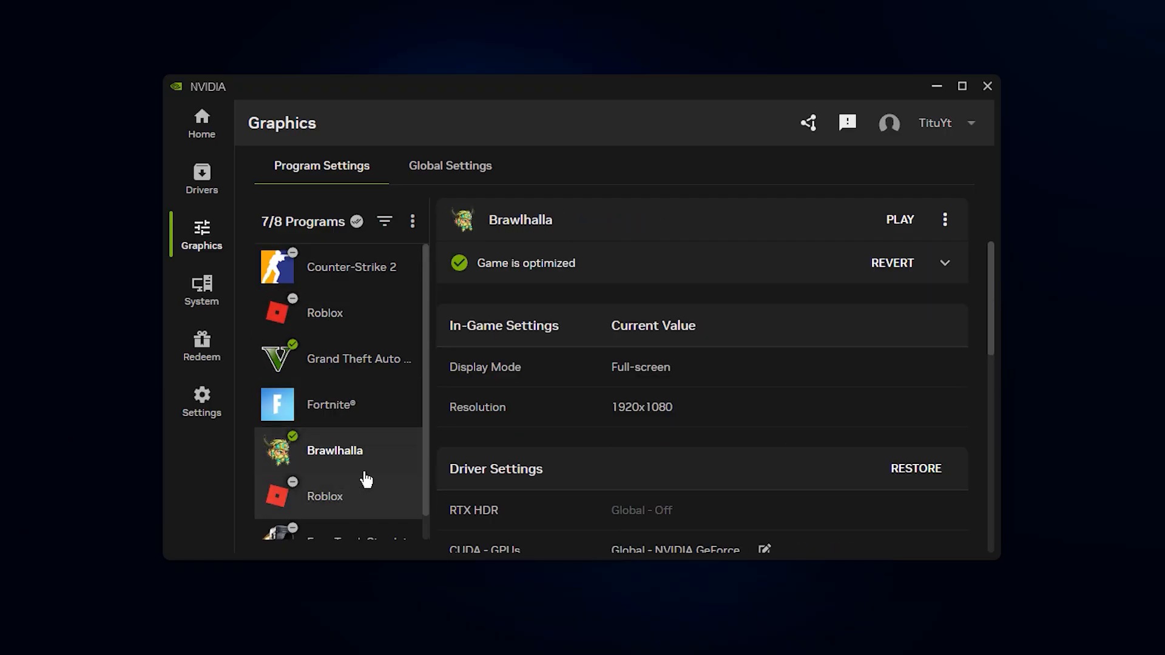
click(352, 267)
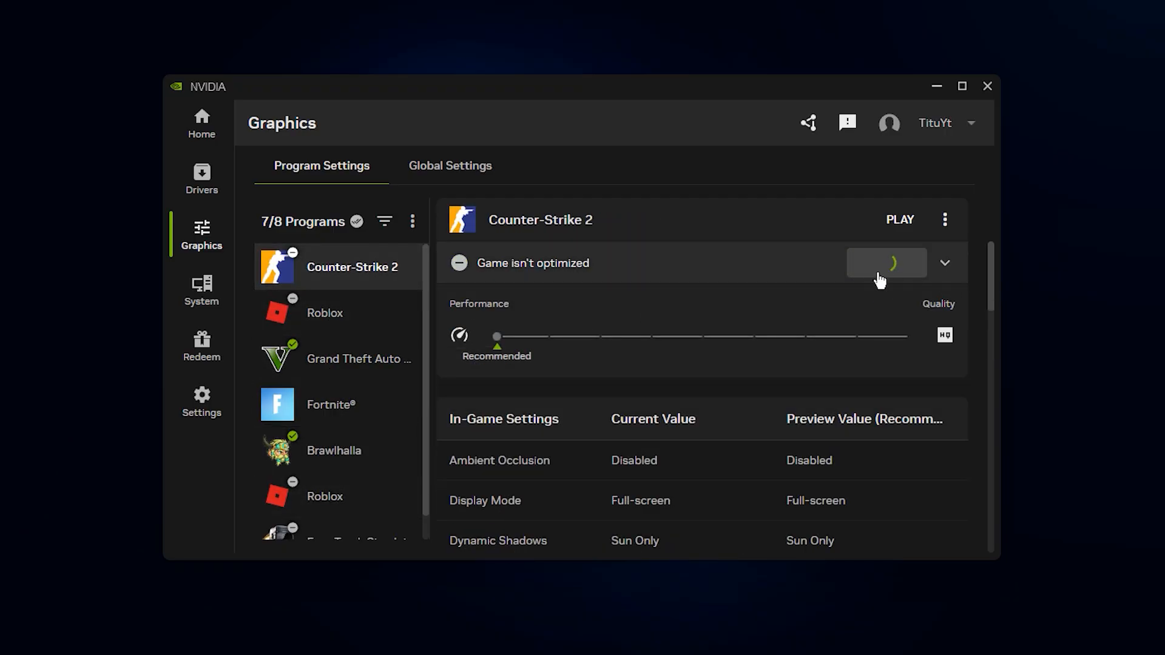
click(886, 263)
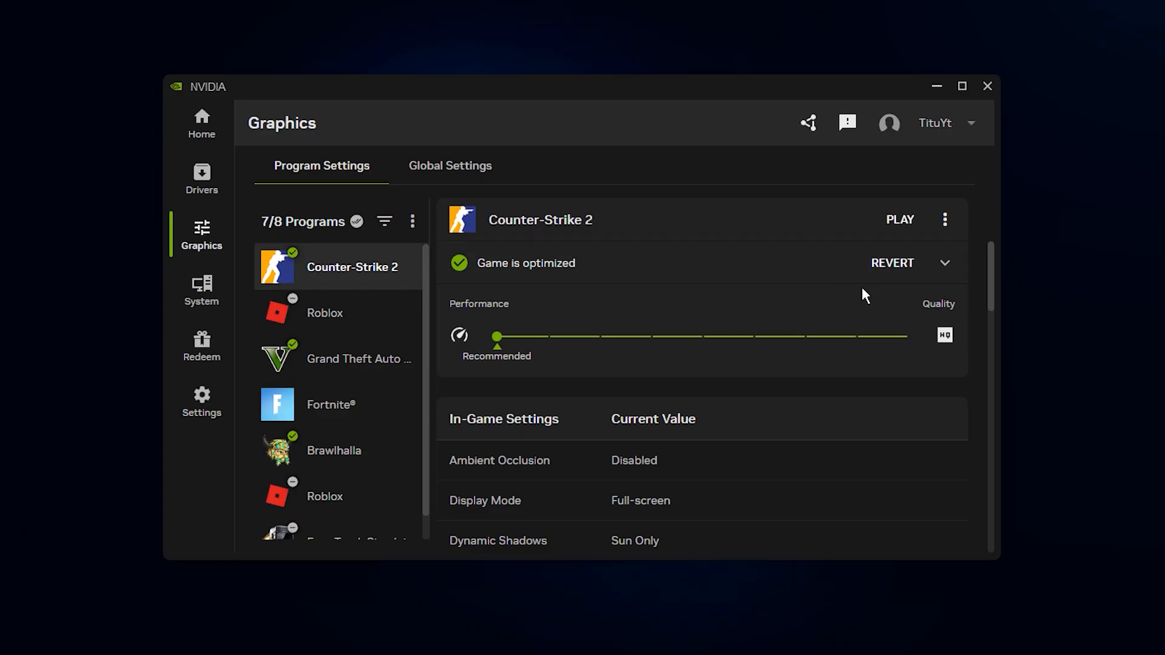
mouse_move(337, 307)
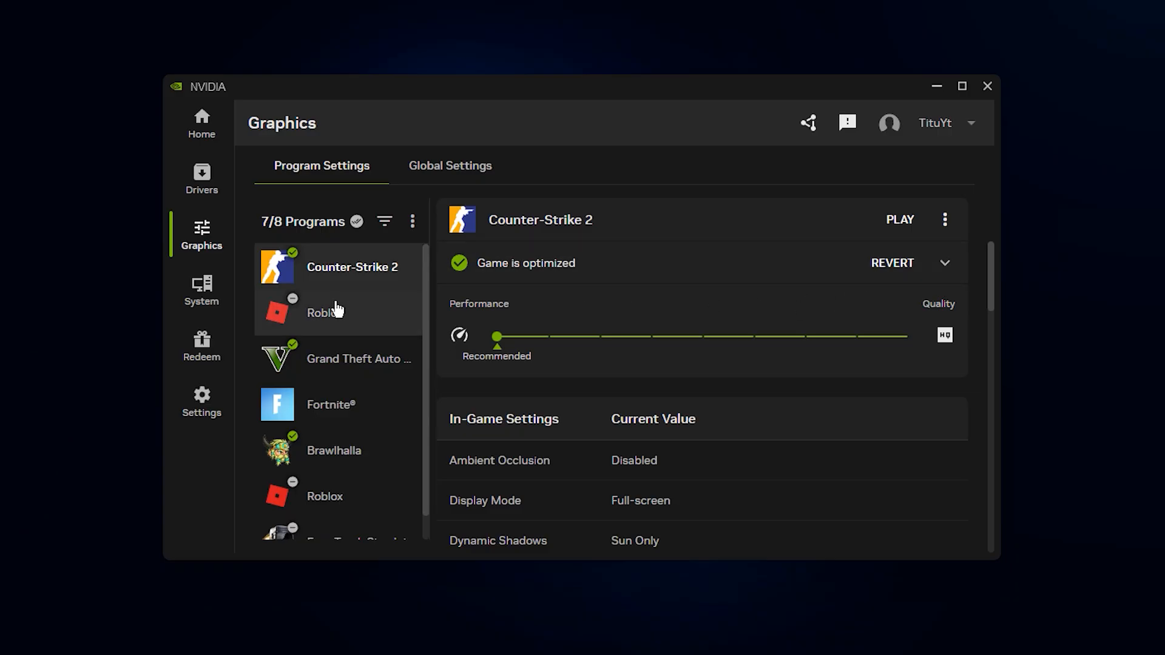
Step: Select Roblox for optimization and switch to the Global Settings view
click(325, 312)
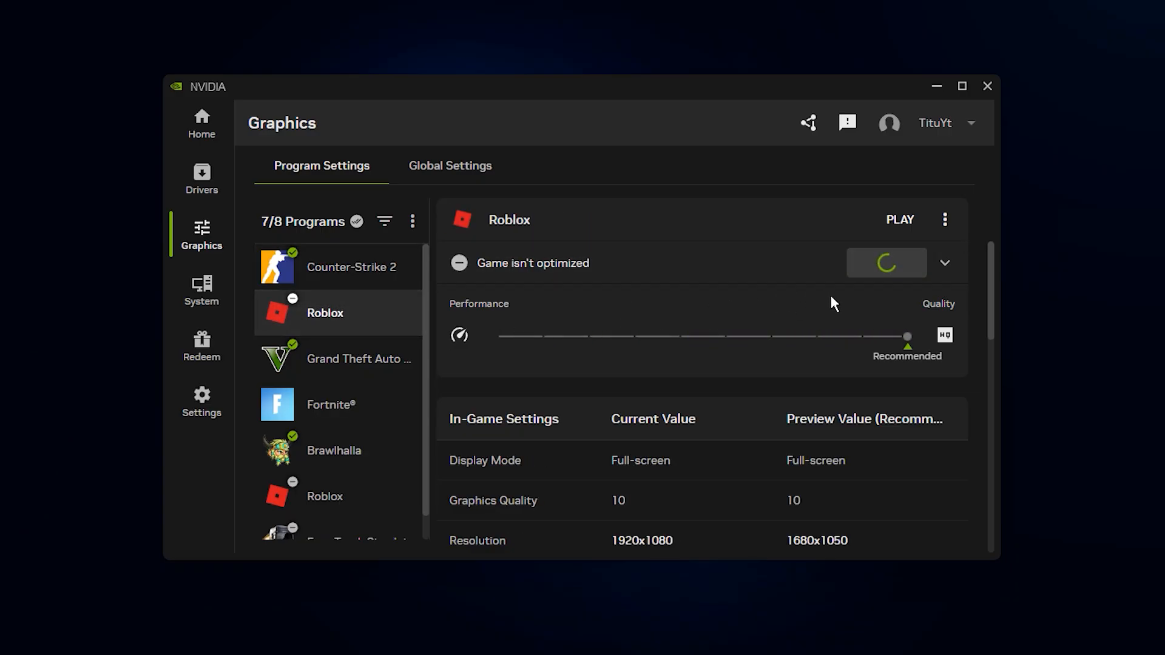
click(449, 166)
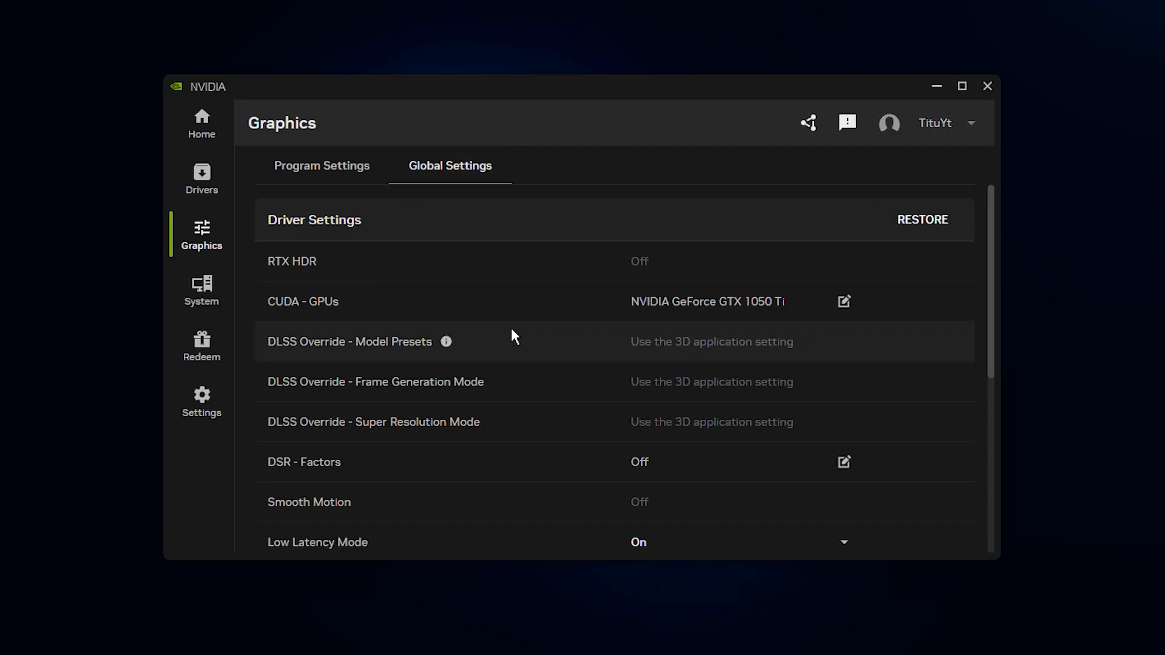
mouse_move(536, 391)
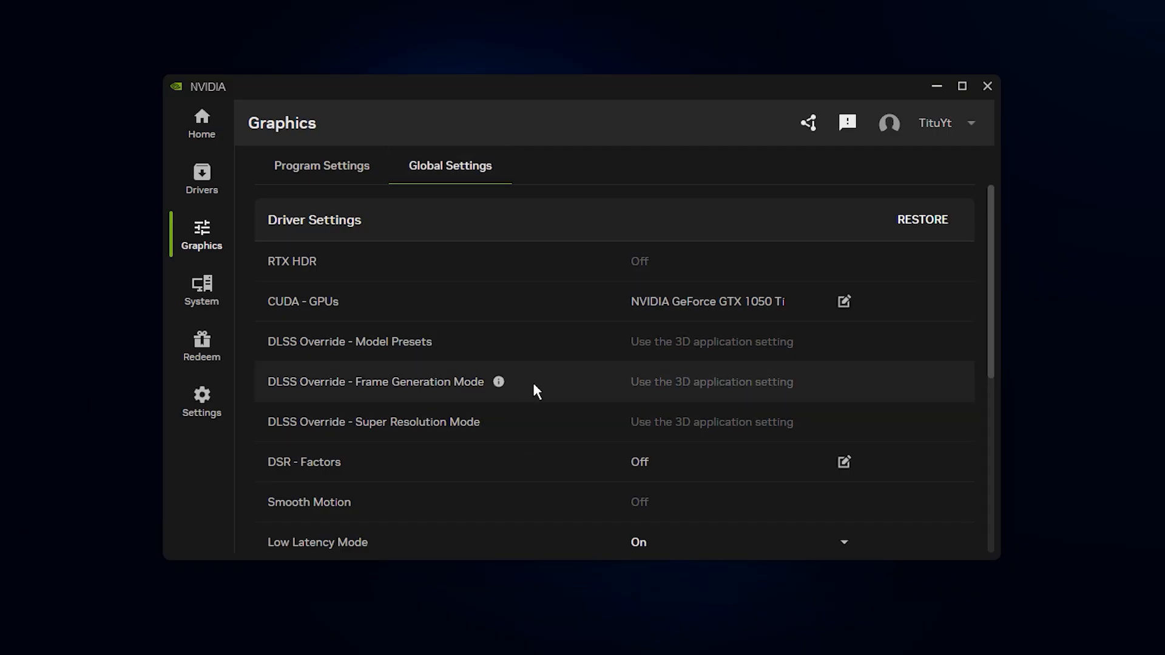
Step: Set global Power Management Mode to Prefer maximum performance and Low Latency Mode to On
scroll(down, 3)
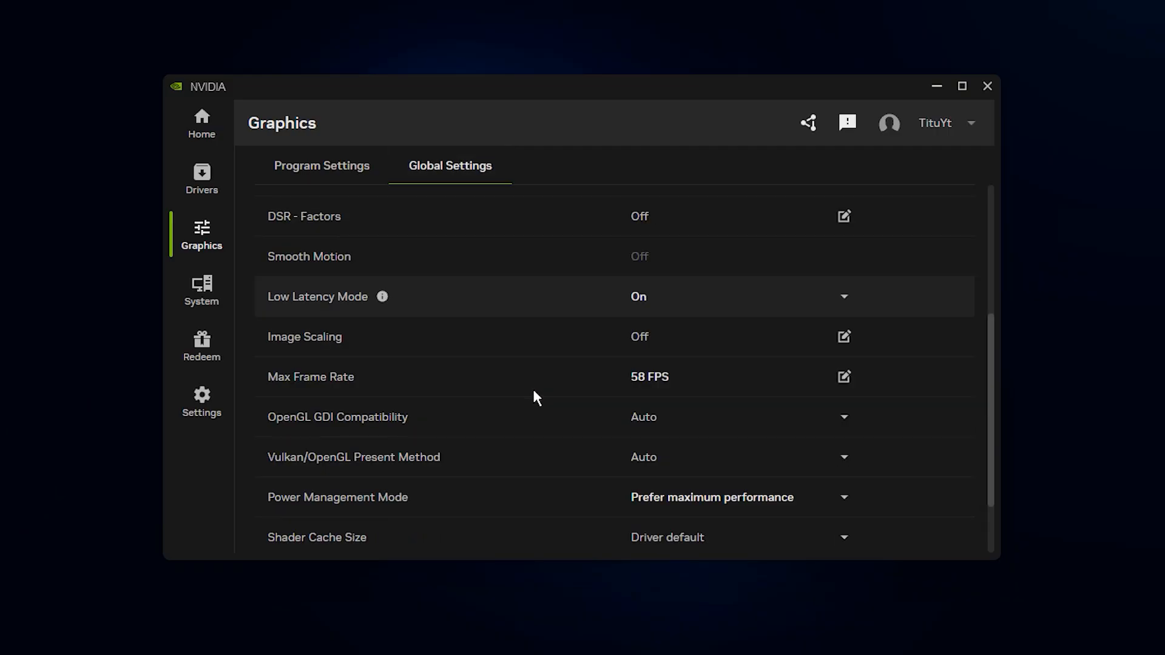
mouse_move(718, 504)
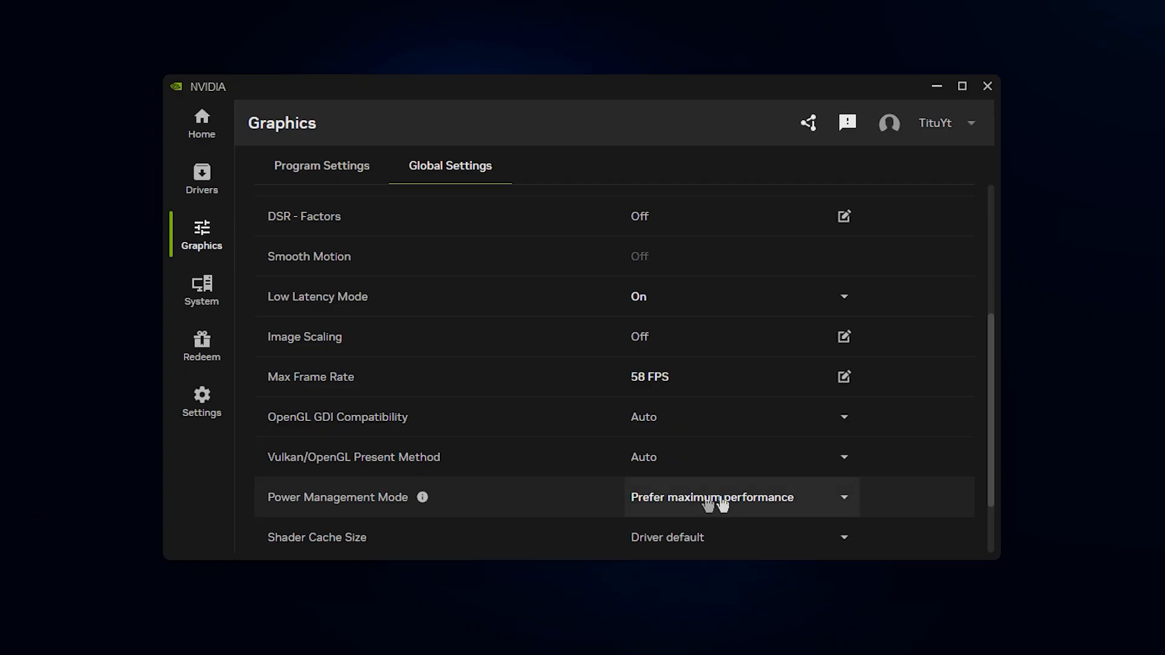
click(740, 498)
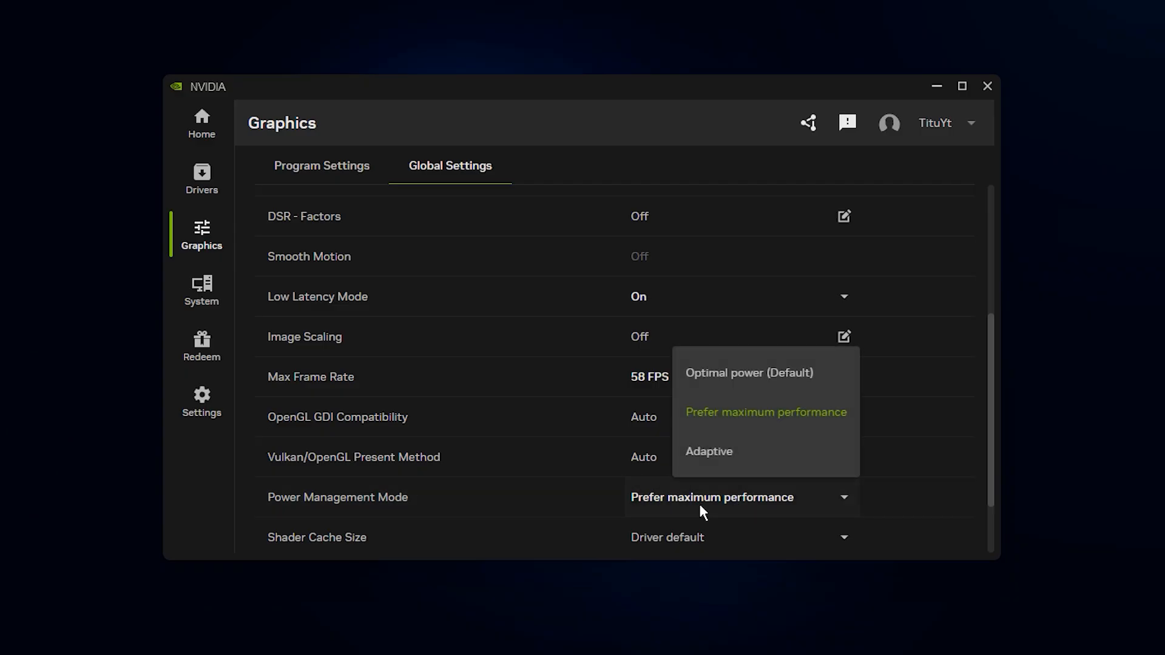
click(766, 412)
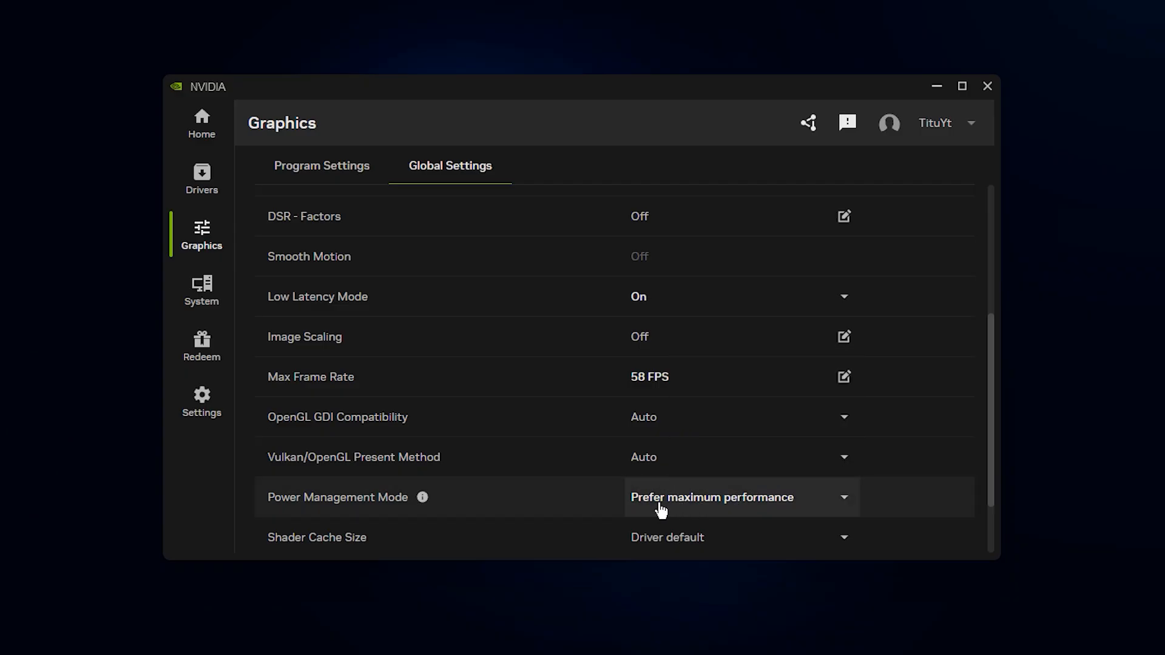
mouse_move(526, 330)
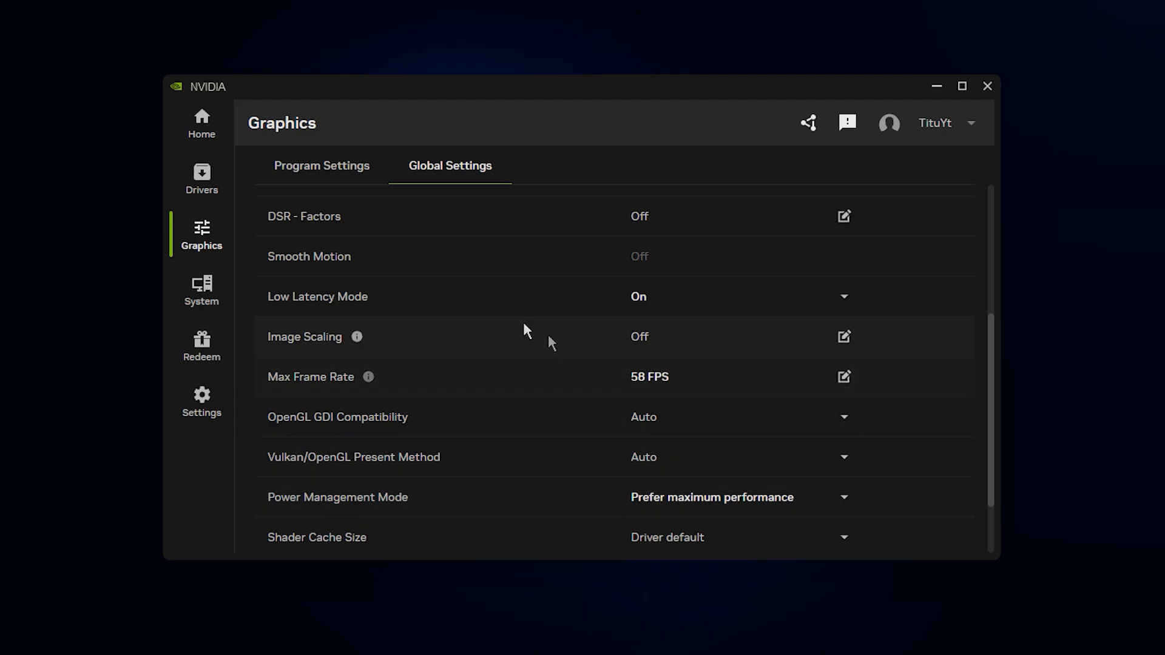
click(843, 296)
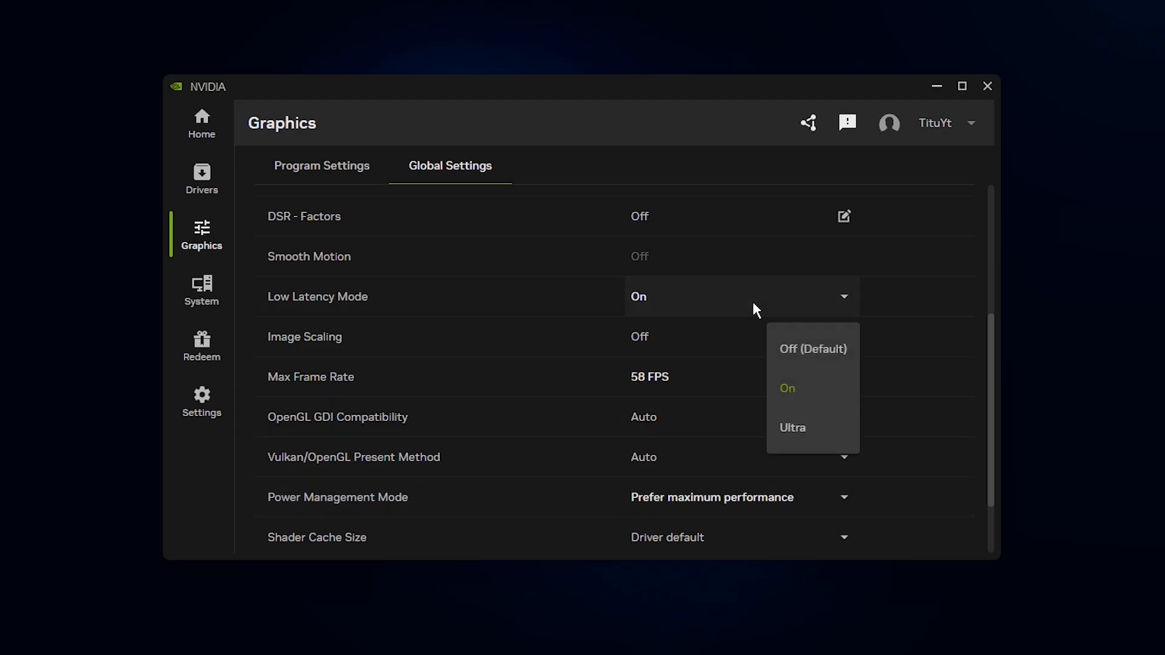
click(786, 389)
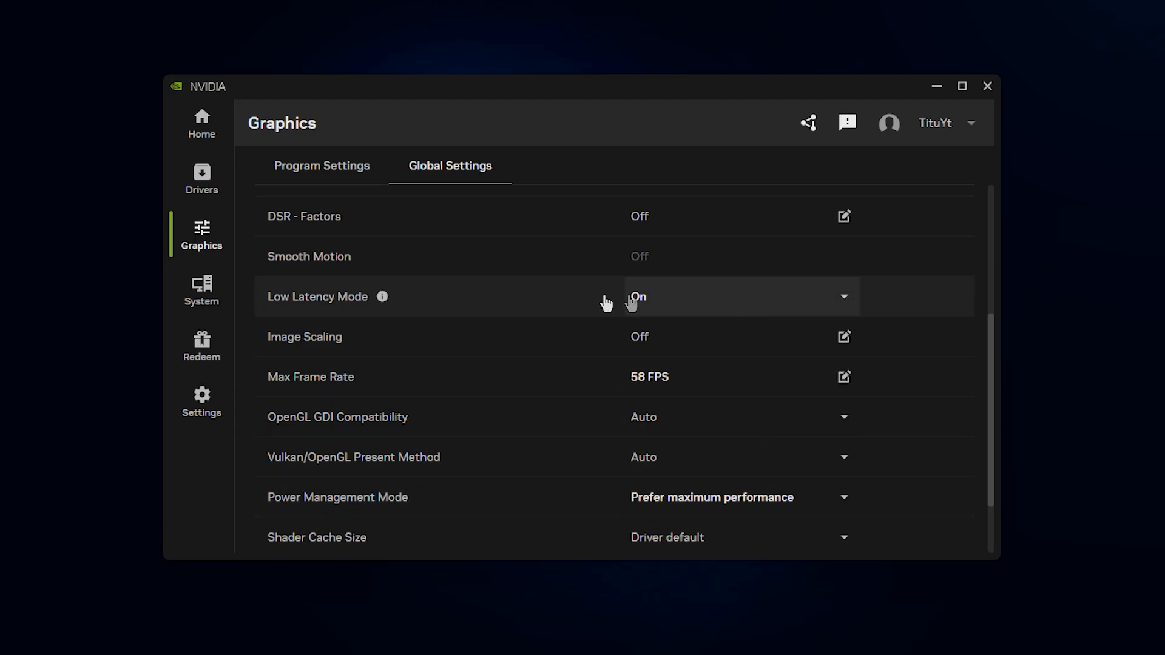
mouse_move(469, 320)
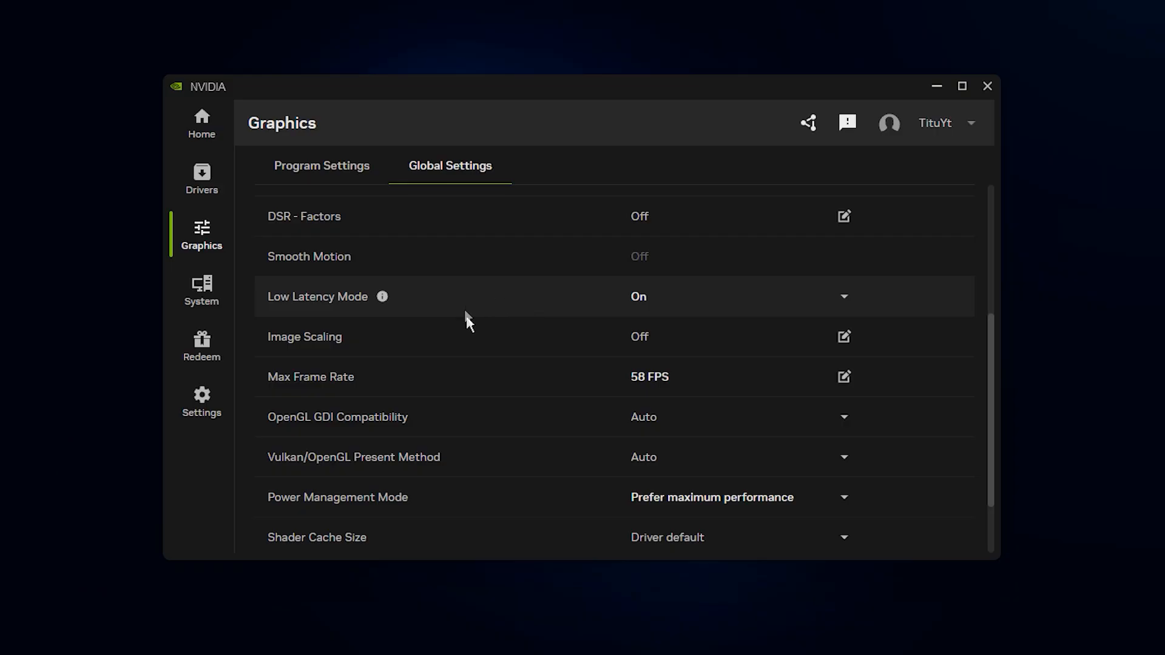
scroll(down, 3)
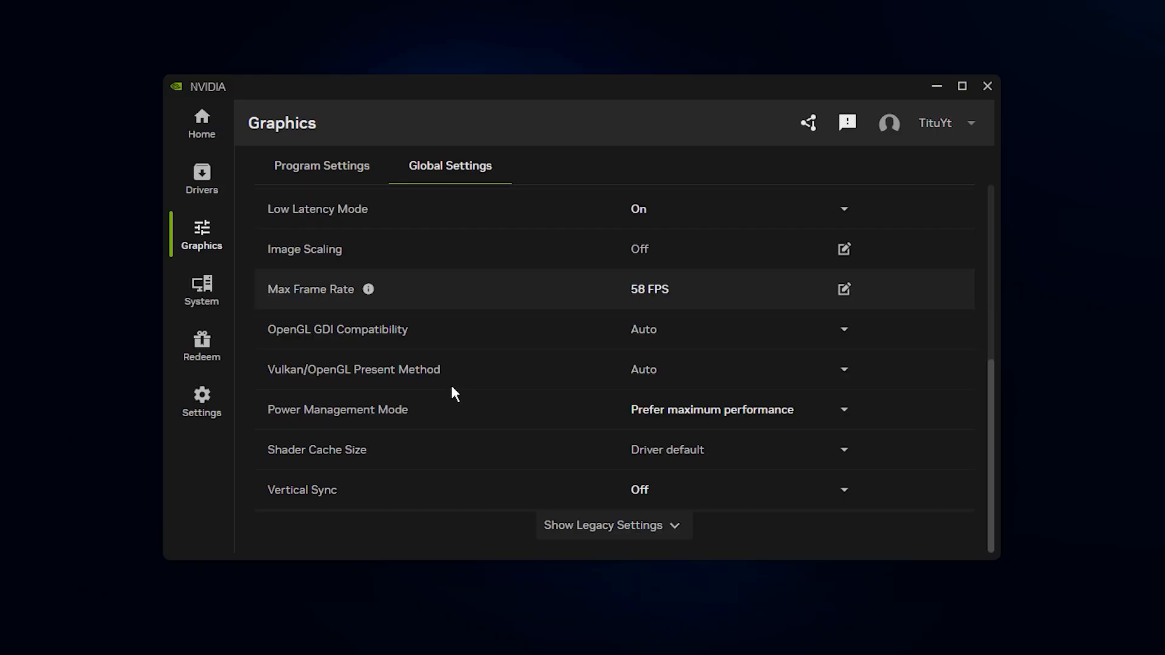
Step: Scroll through the legacy global settings reviewing Vertical Sync, Negative LOD Bias and Texture Filtering Quality
scroll(down, 3)
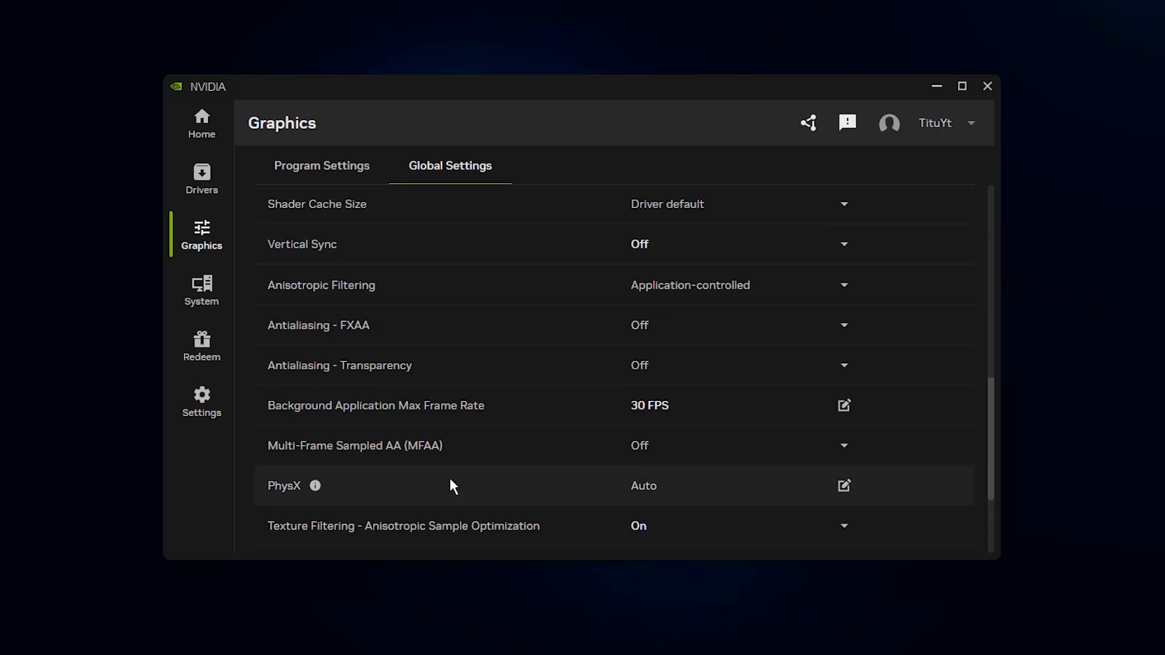
scroll(down, 3)
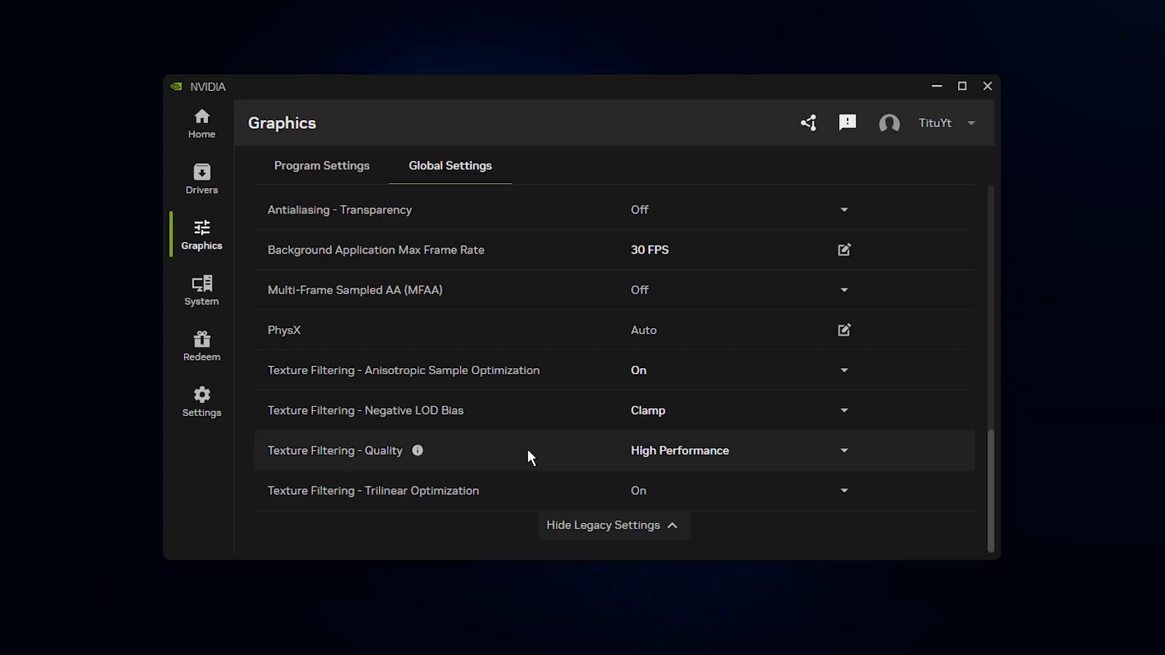
mouse_move(704, 461)
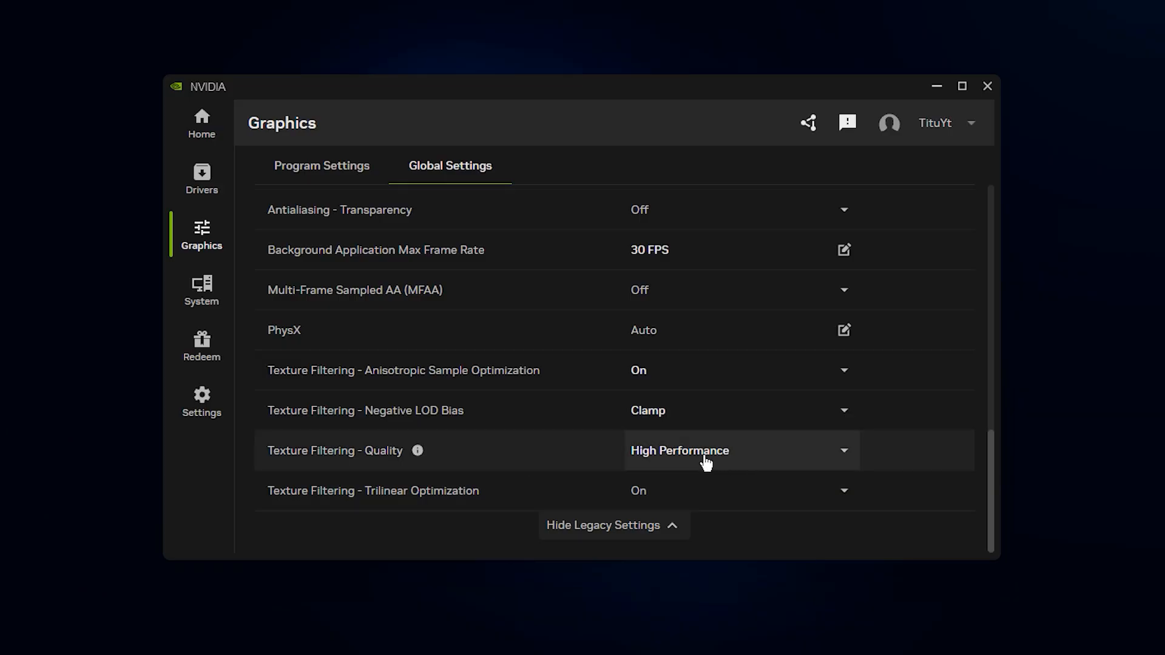
scroll(up, 3)
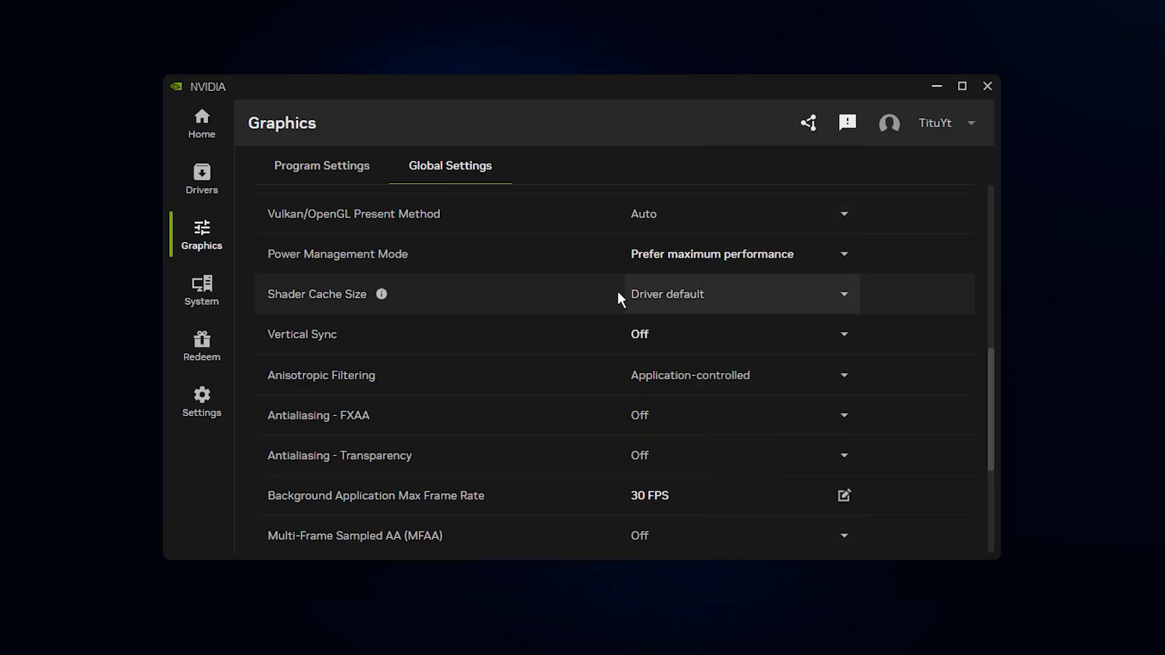
mouse_move(562, 357)
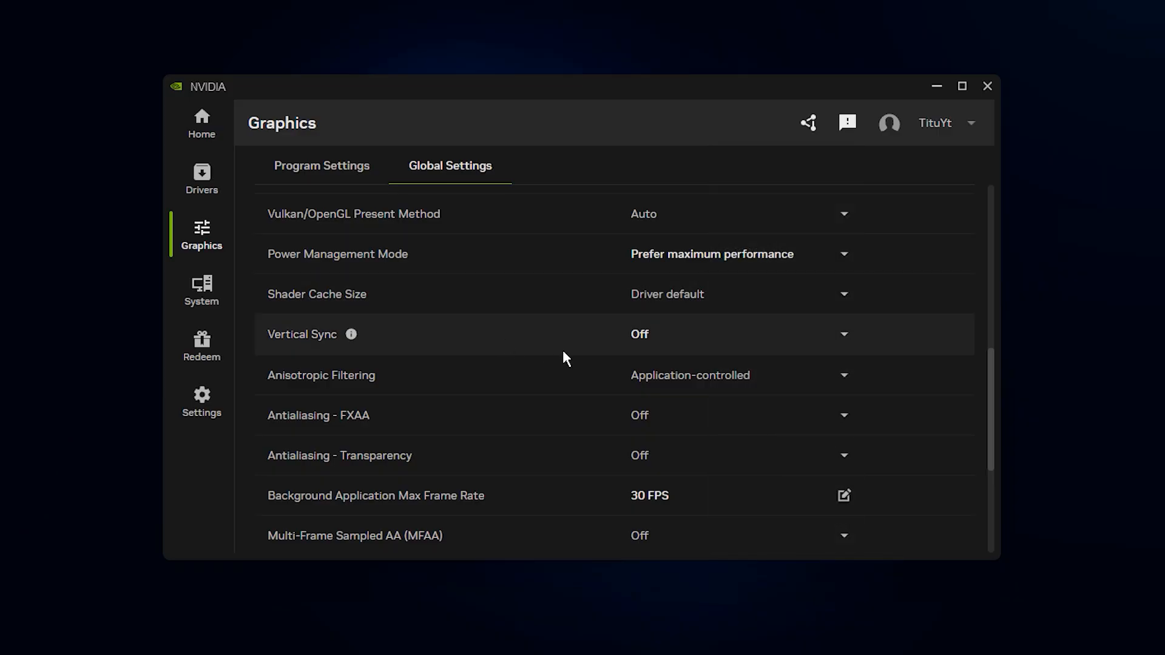
mouse_move(727, 347)
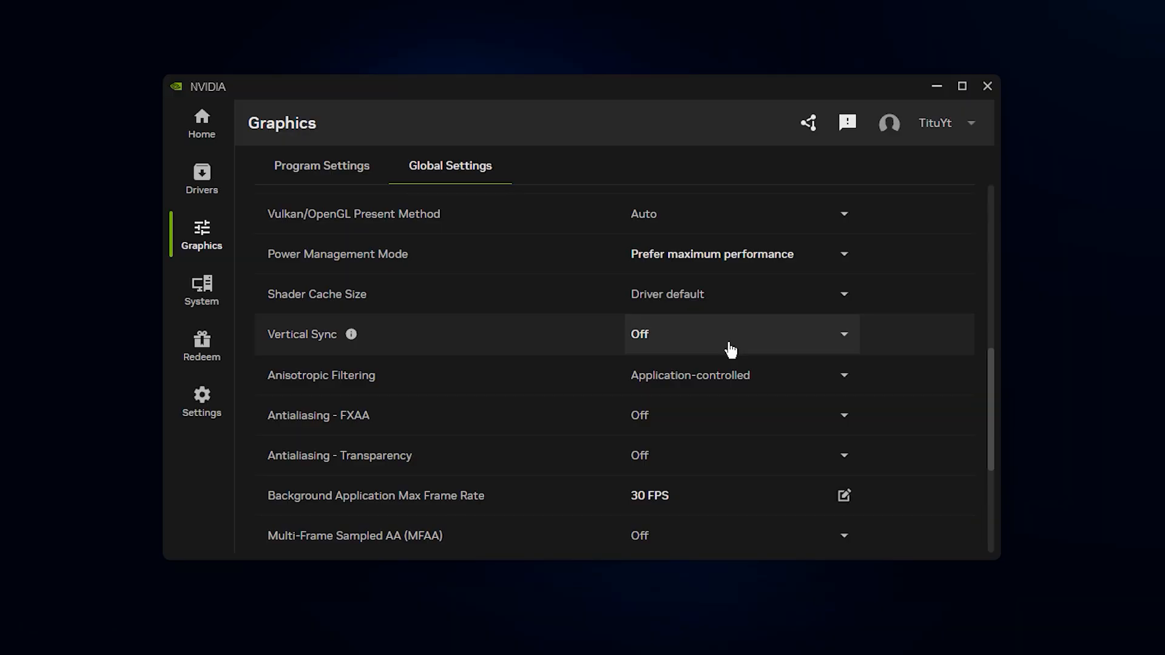
scroll(down, 3)
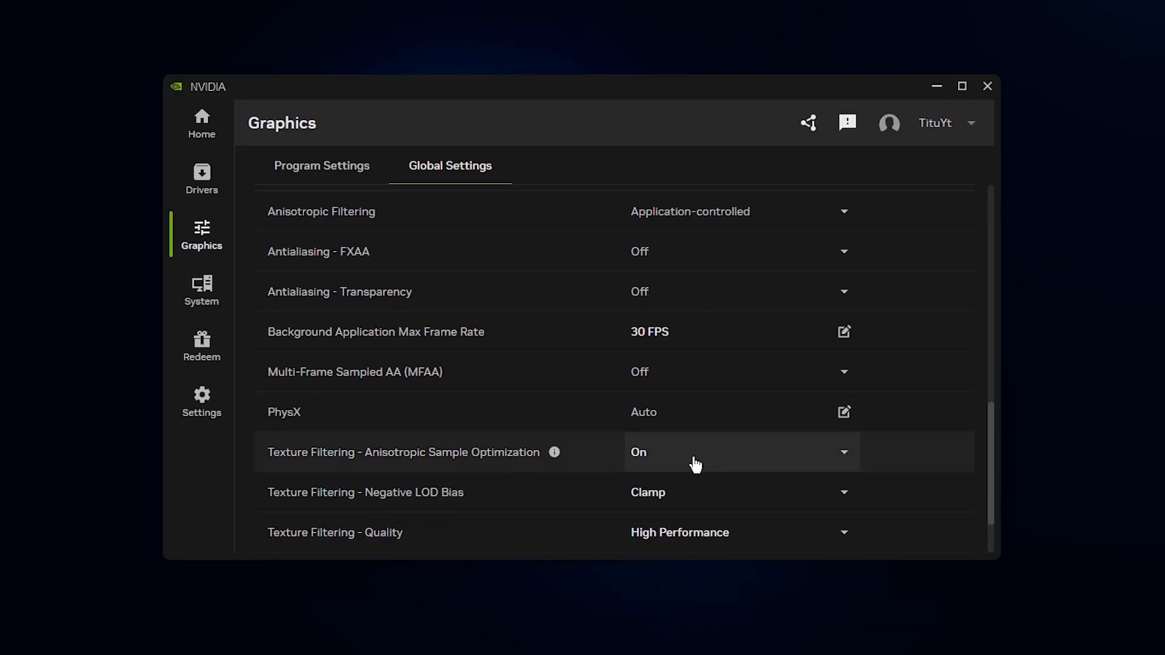
mouse_move(550, 412)
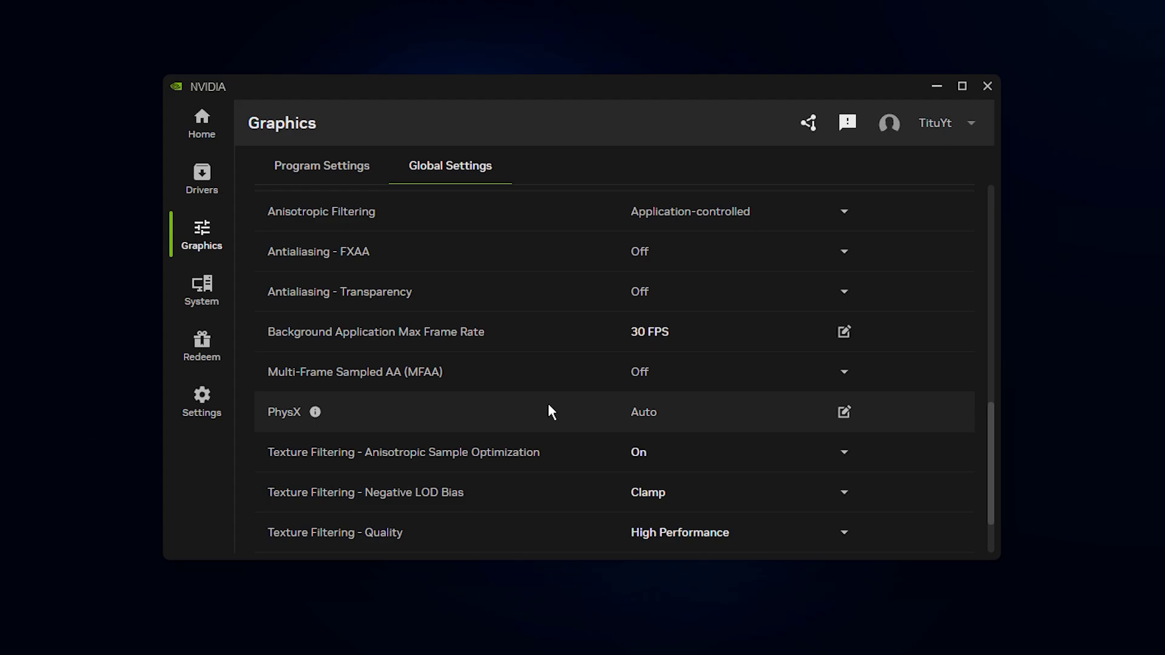
mouse_move(547, 418)
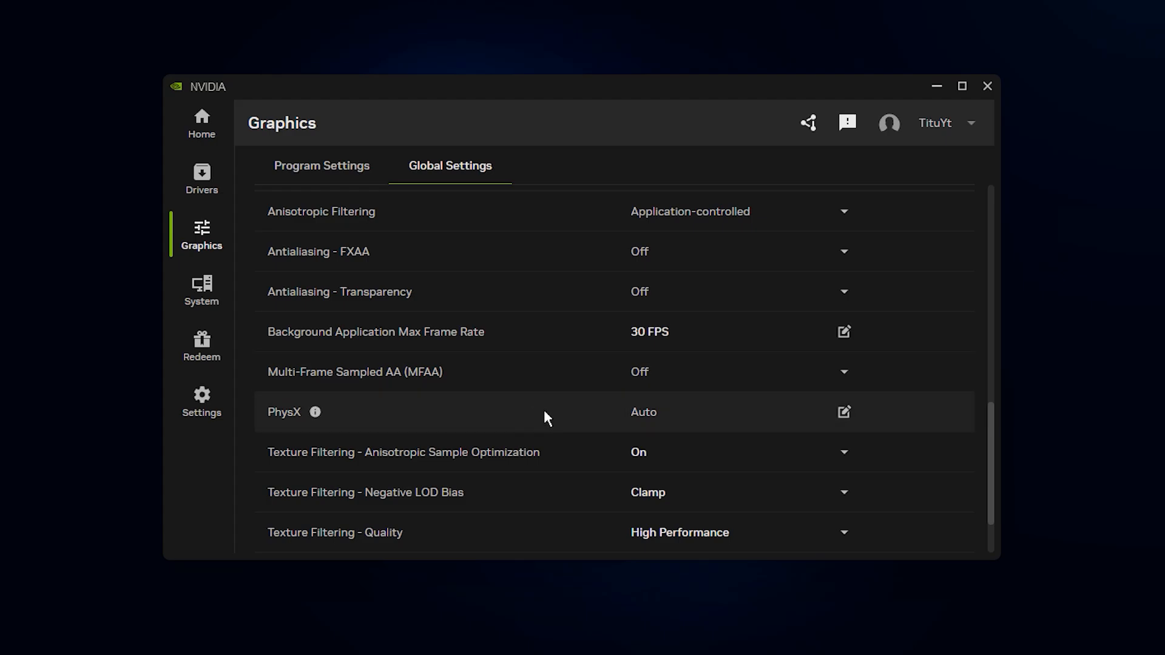
mouse_move(541, 402)
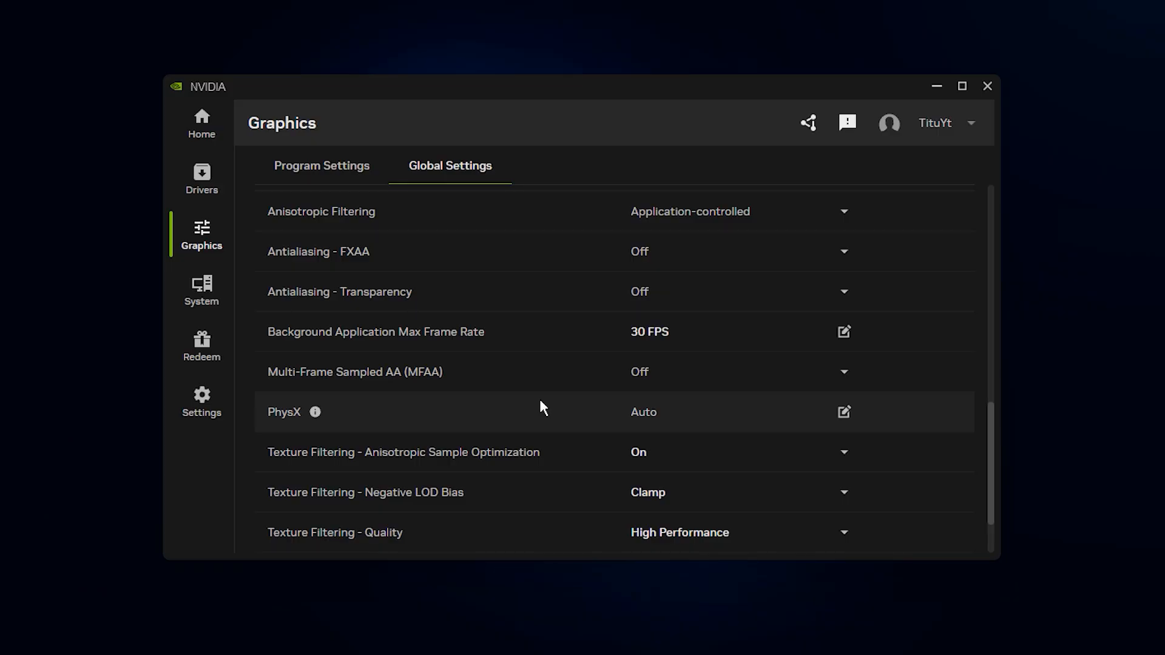
scroll(down, 3)
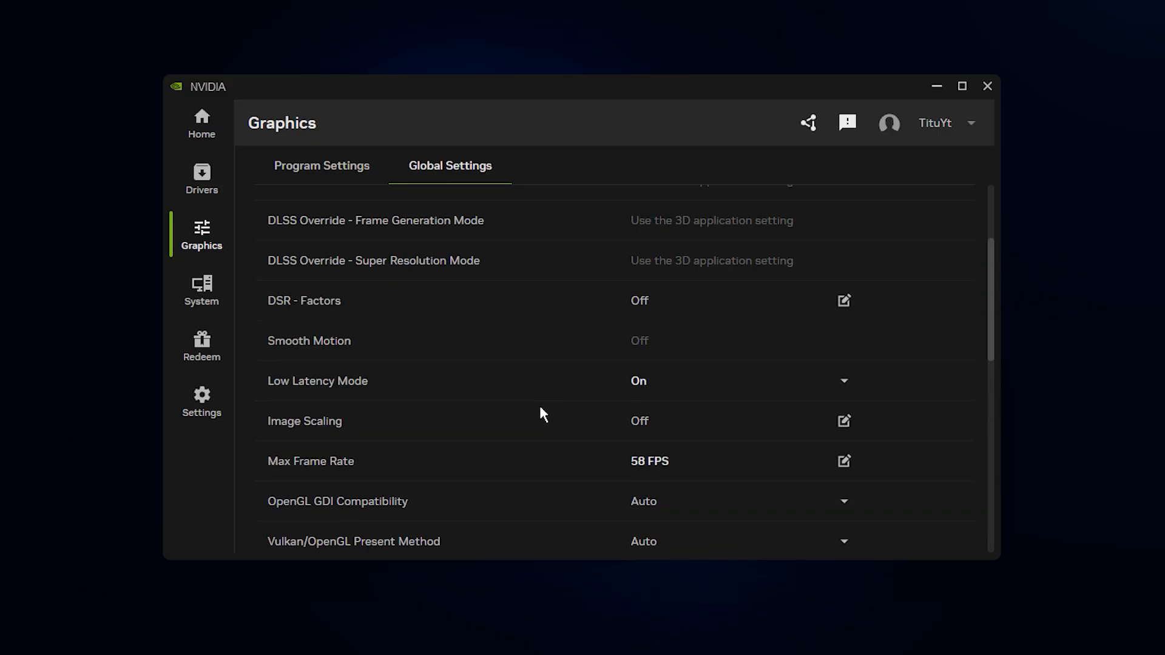
scroll(up, 3)
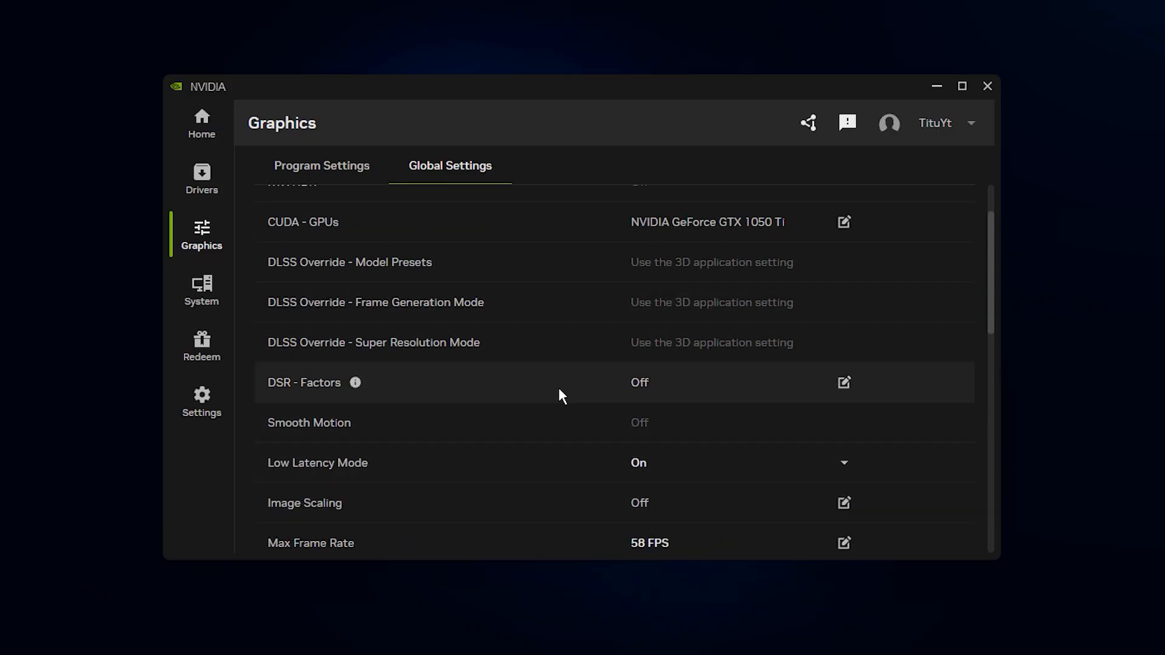
scroll(up, 3)
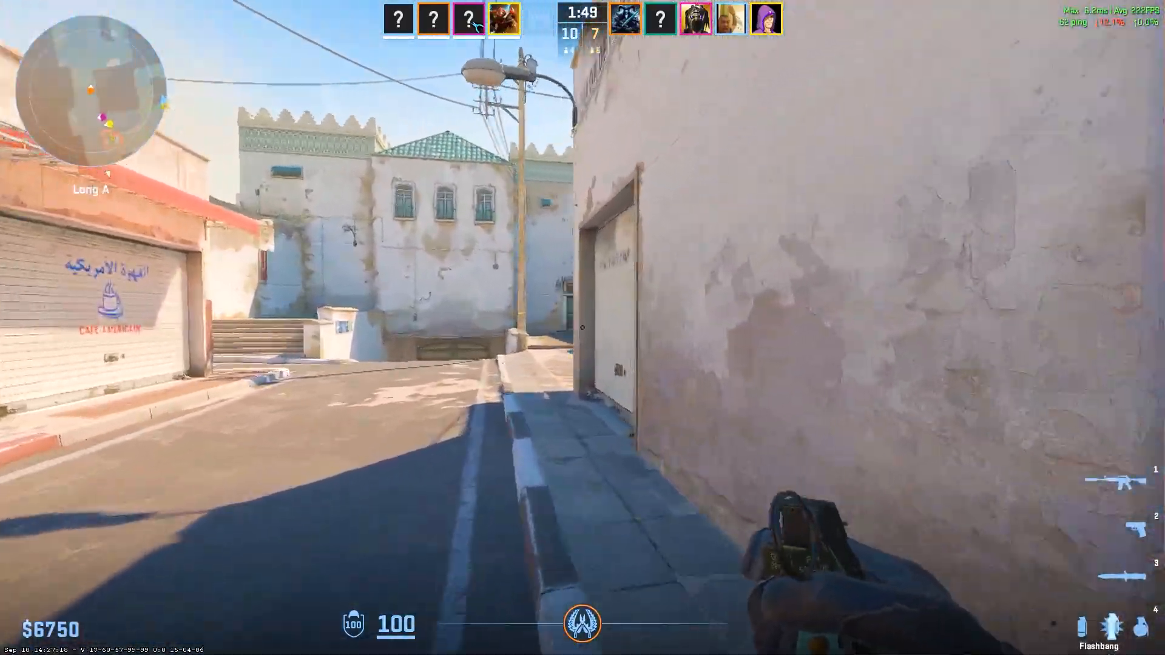
mouse_move(582, 328)
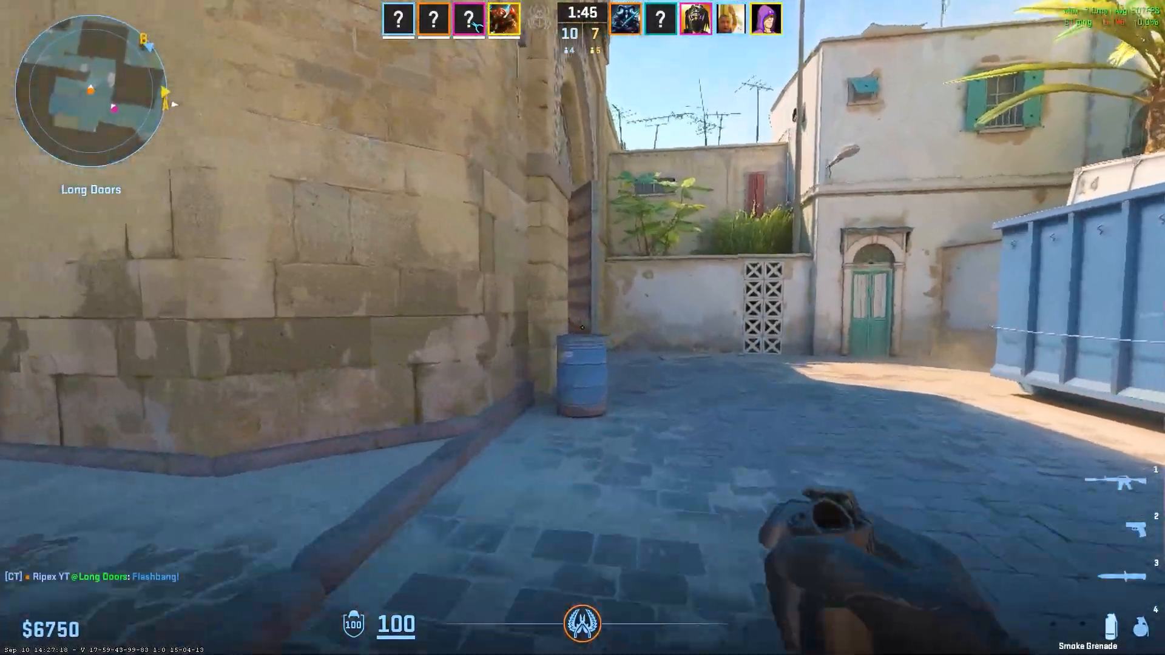
Step: Go to Manage 3D settings in the NVIDIA Control Panel task tree
key(1)
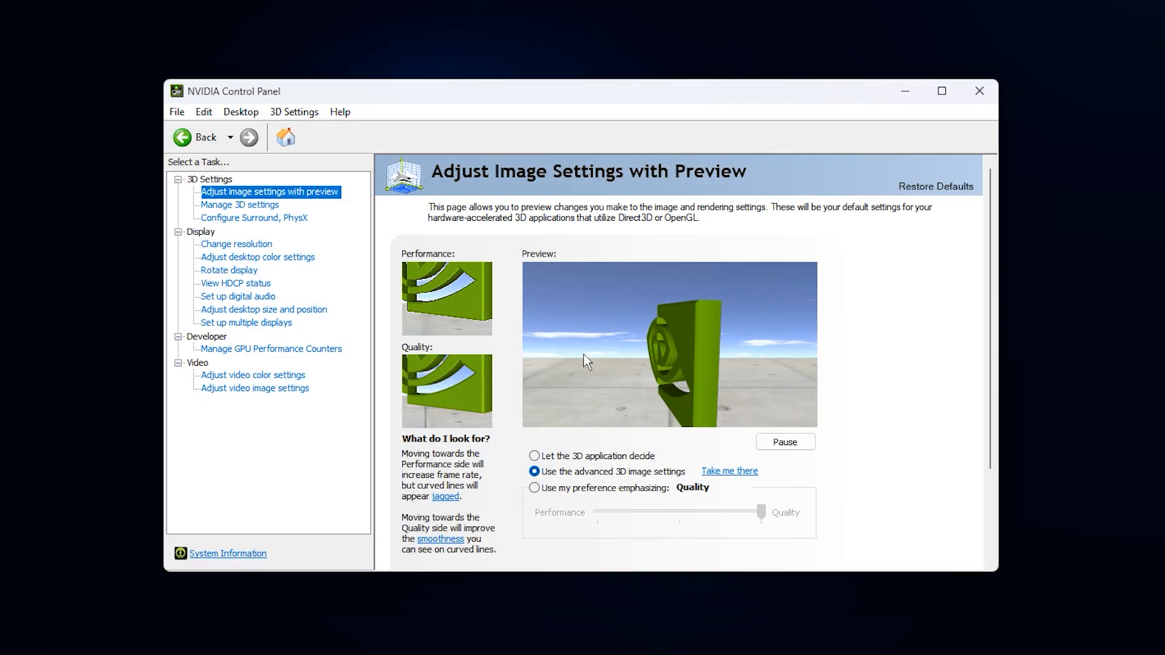
click(239, 204)
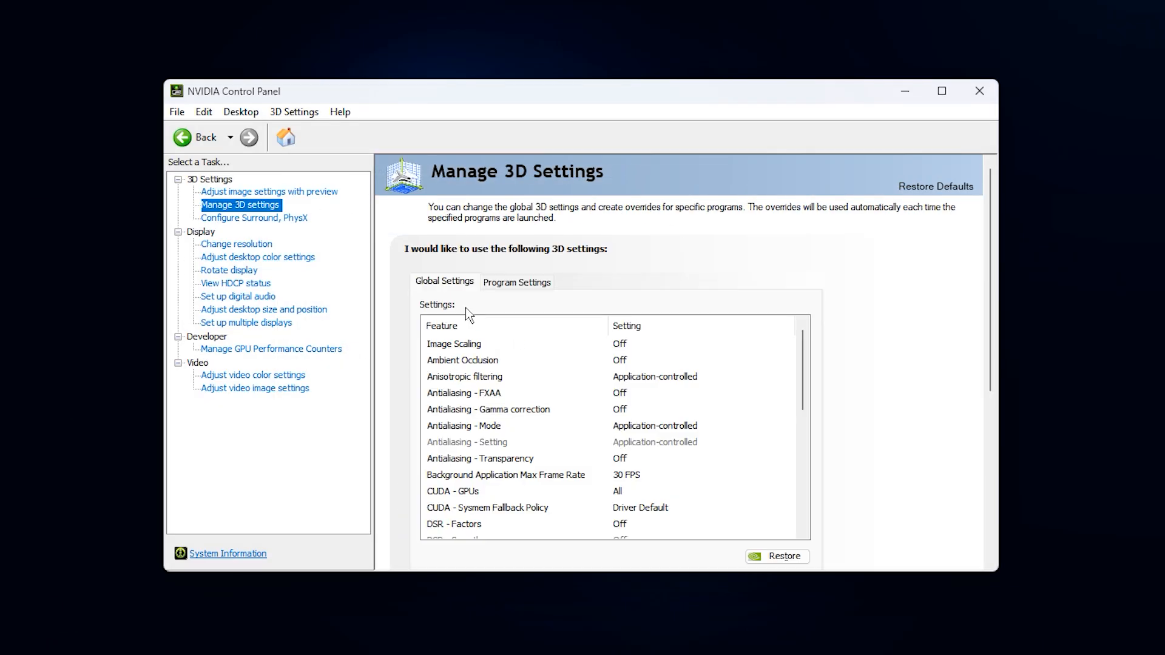
mouse_move(685, 390)
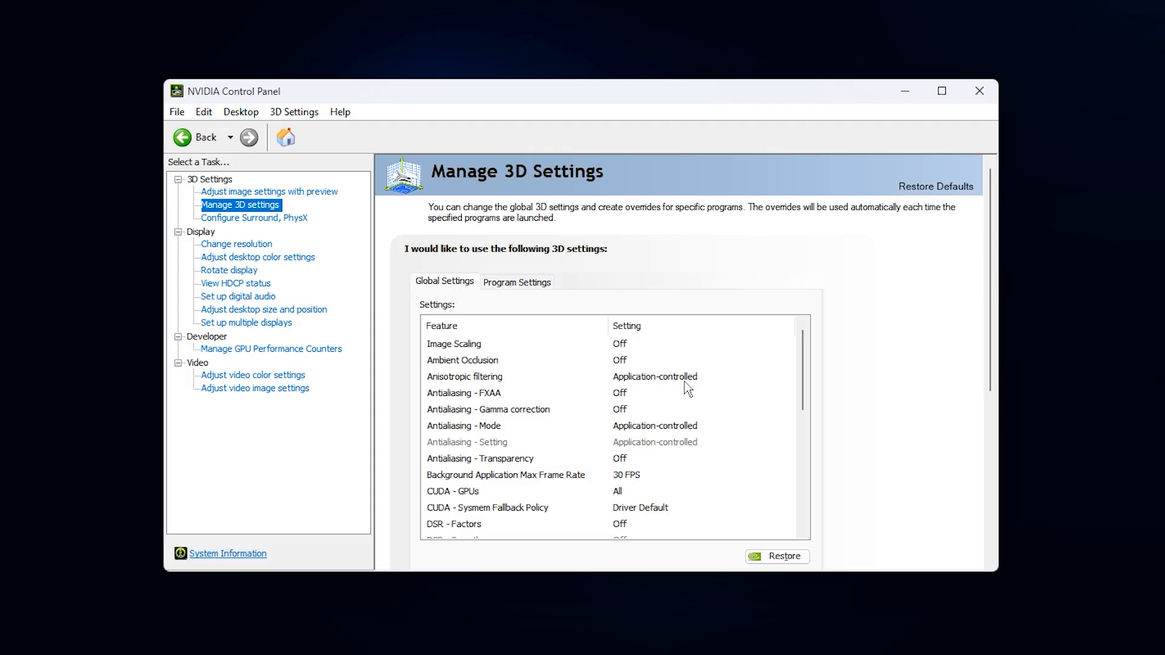
mouse_move(485, 367)
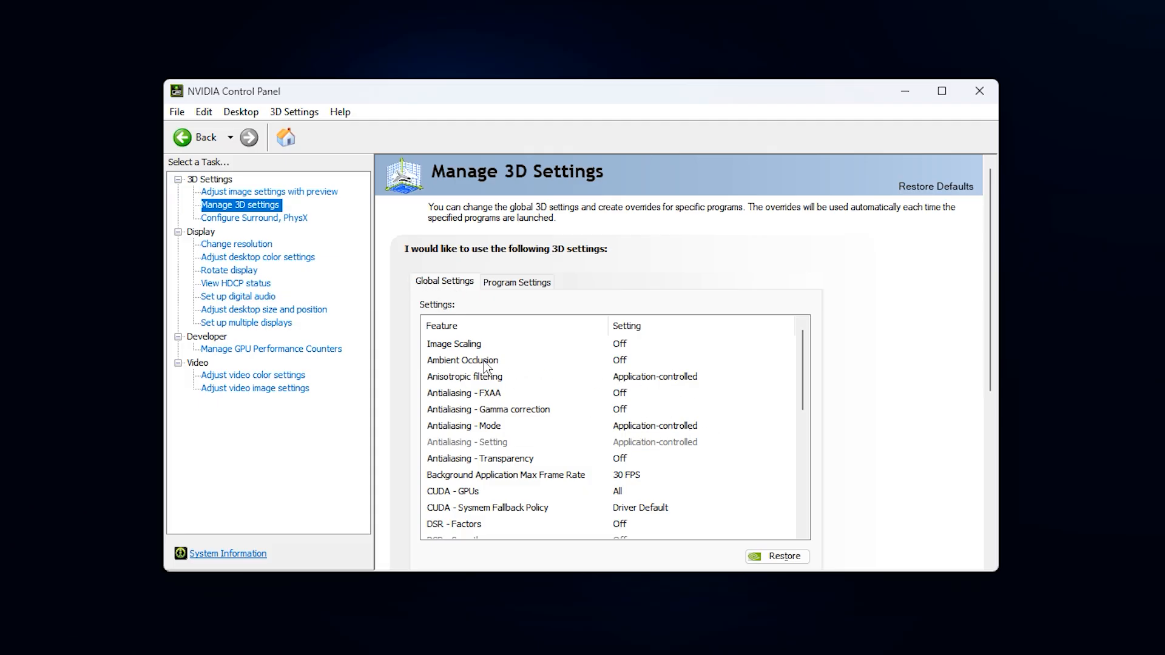
Step: Keep Ambient Occlusion Off and review Anisotropic filtering and the Antialiasing FXAA, Gamma correction and Transparency rows
click(463, 360)
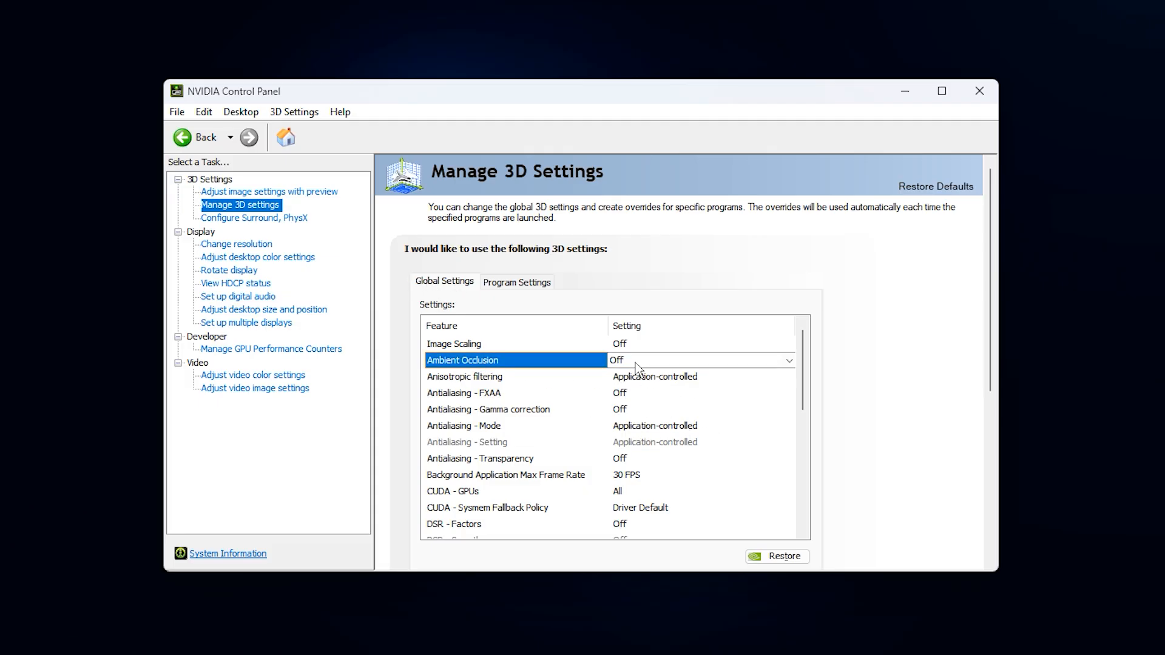
click(789, 361)
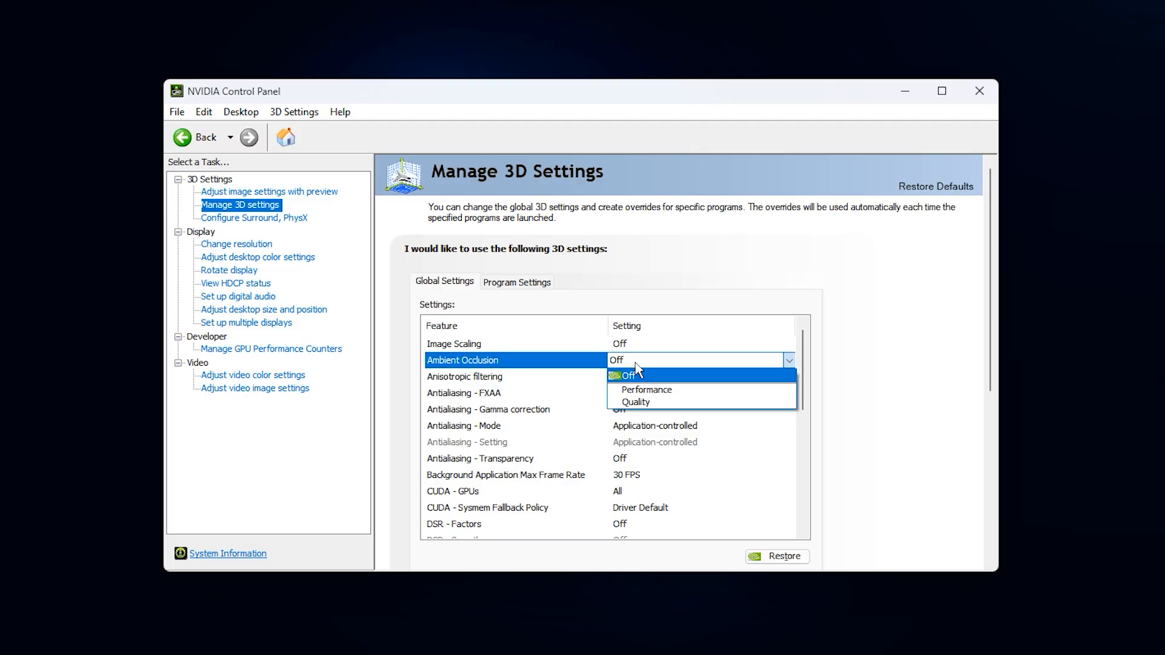
click(626, 375)
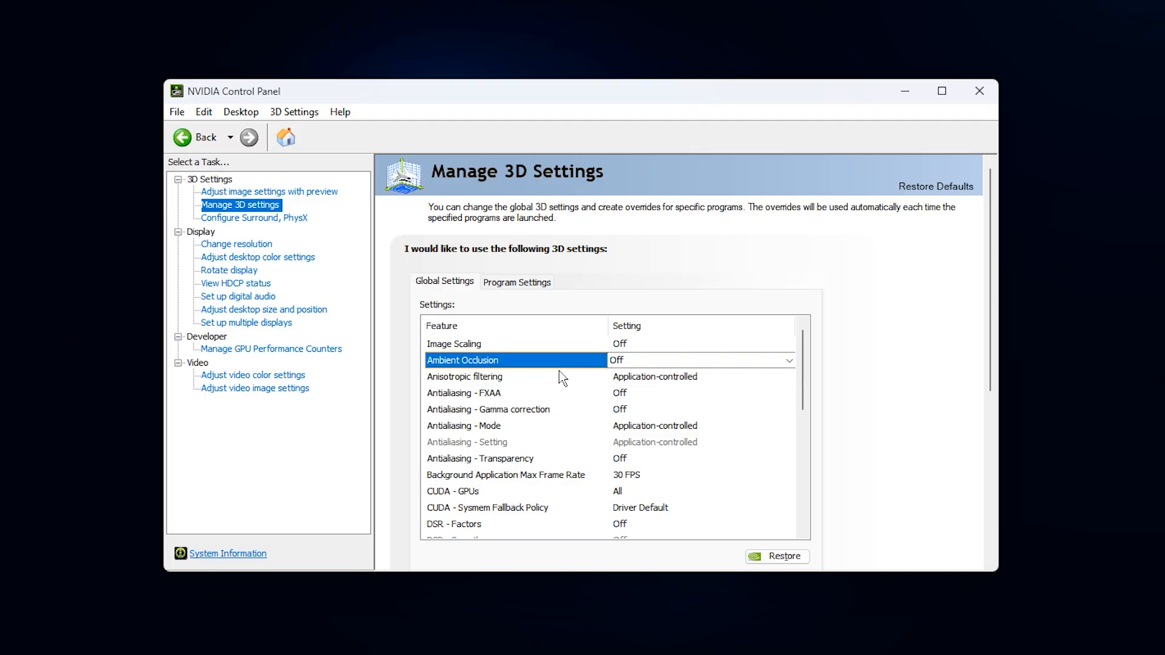
mouse_move(484, 388)
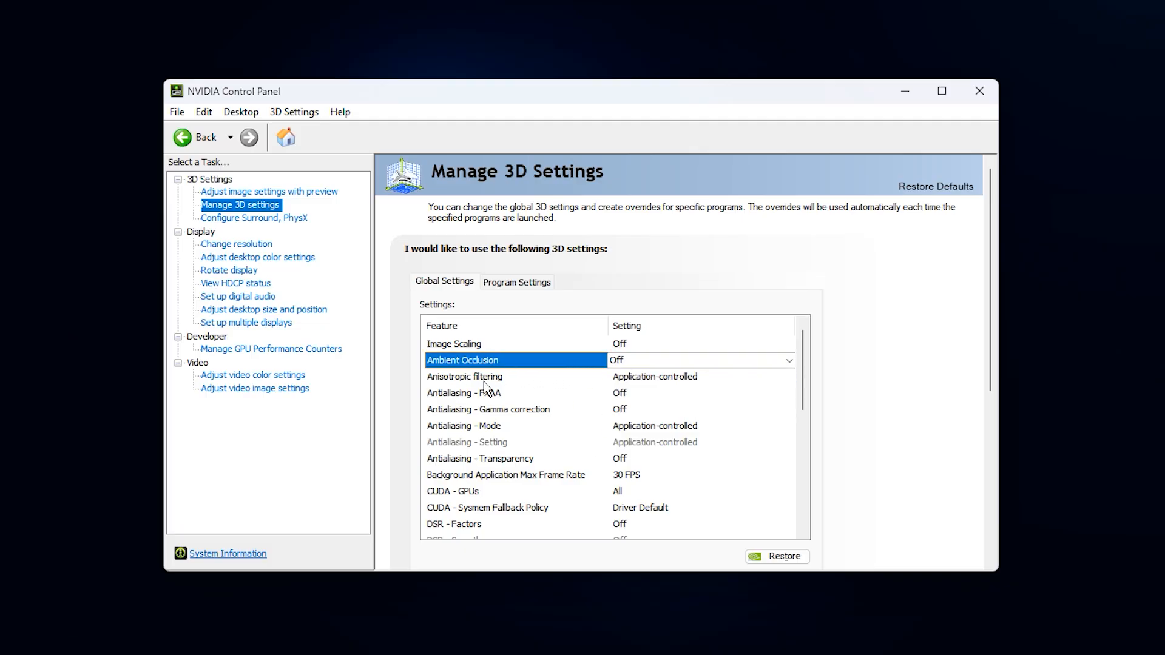
click(465, 376)
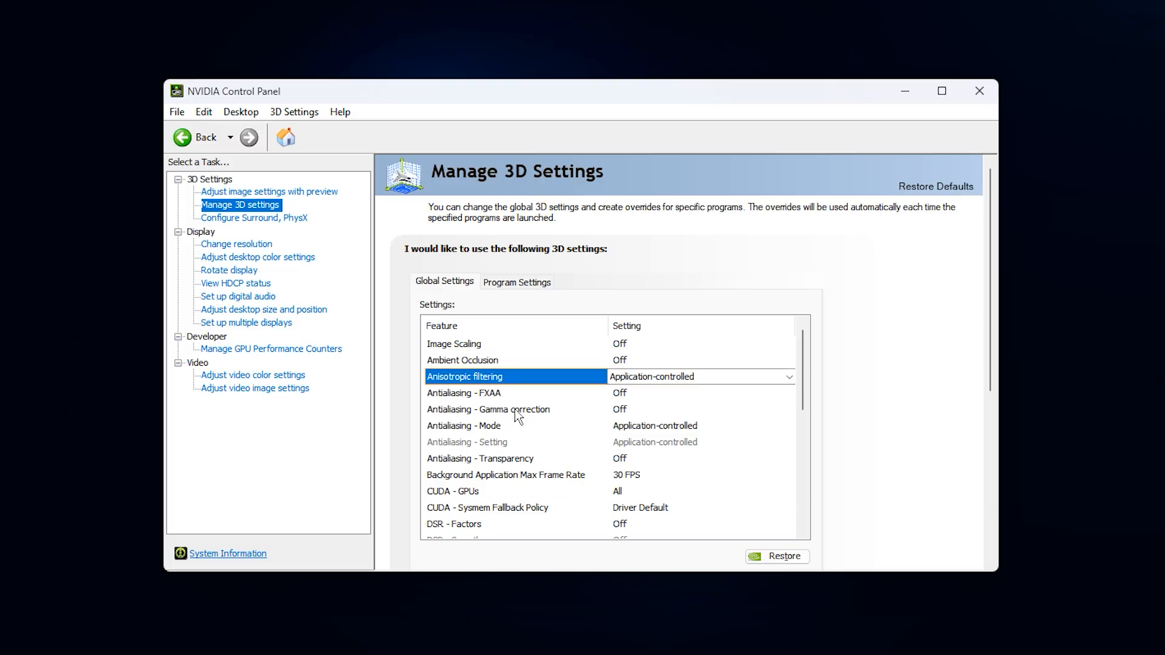
click(488, 409)
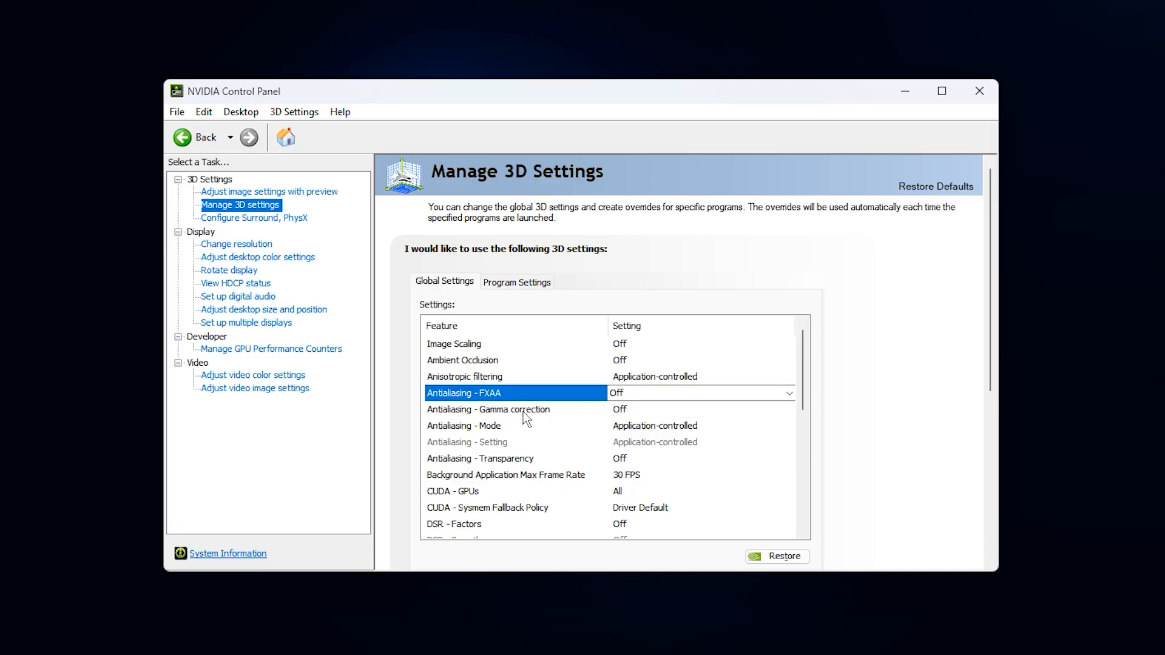
click(488, 409)
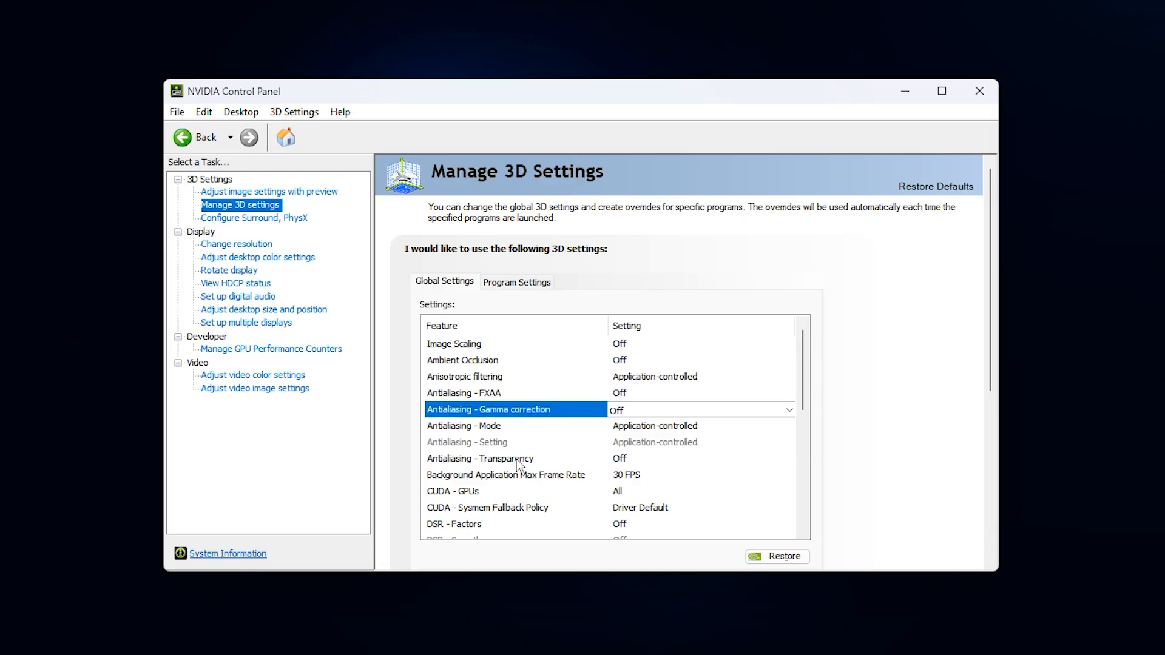
click(481, 459)
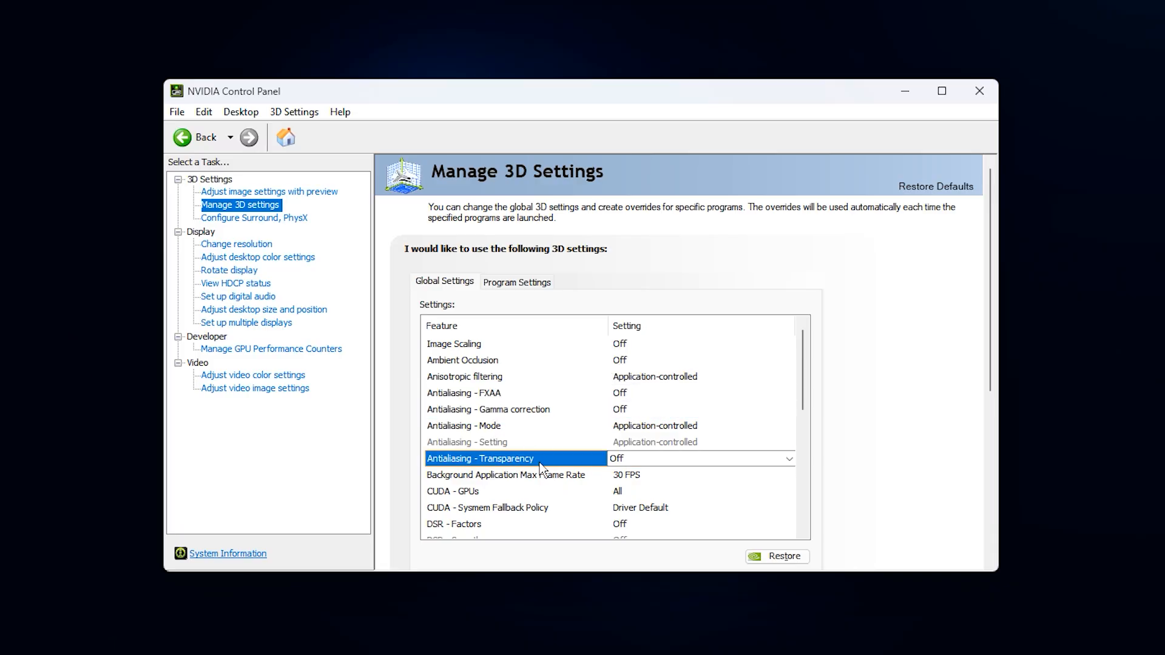
Step: Review CUDA GPUs, MFAA and the OpenGL settings further down, then move to Program Settings
scroll(down, 3)
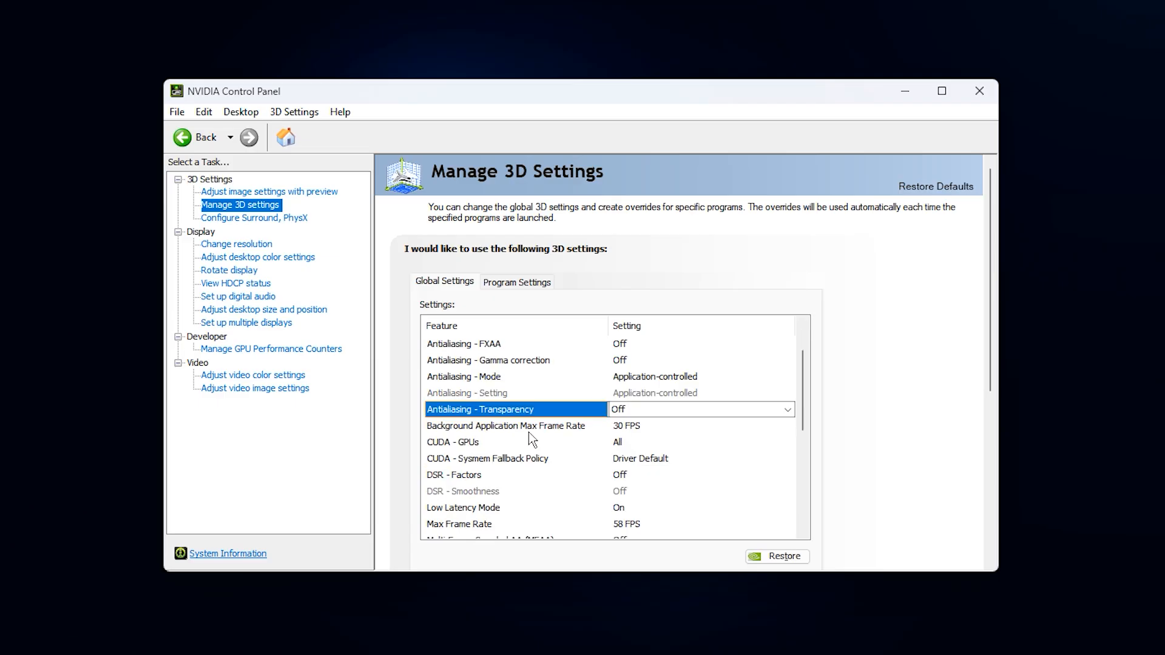
mouse_move(461, 455)
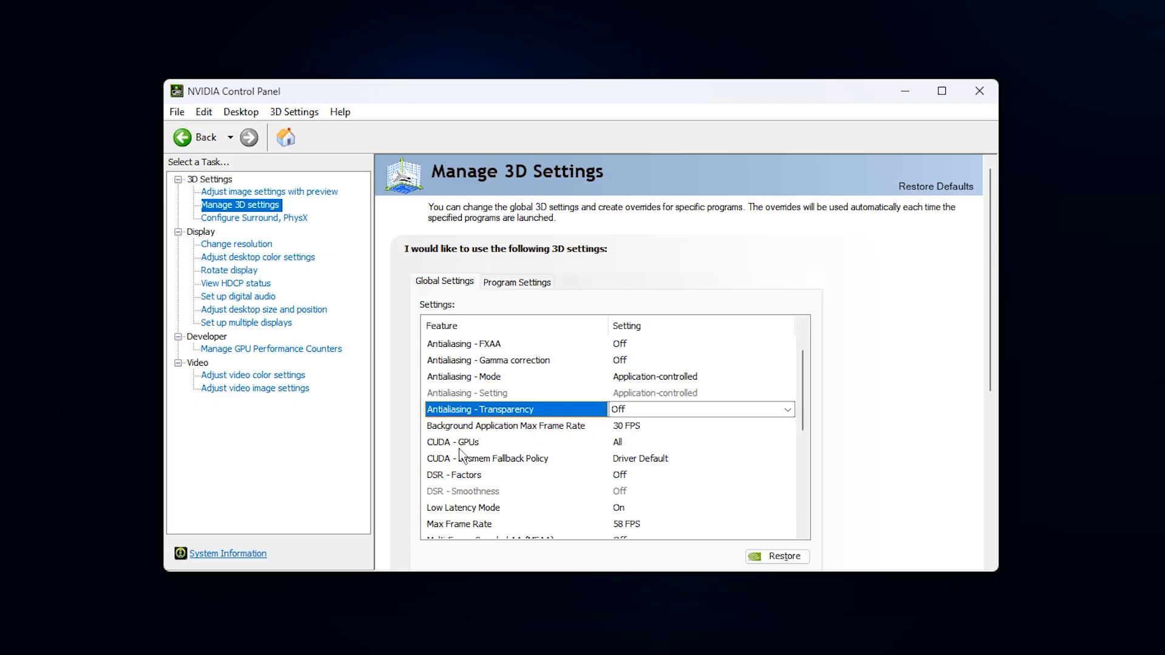
click(452, 442)
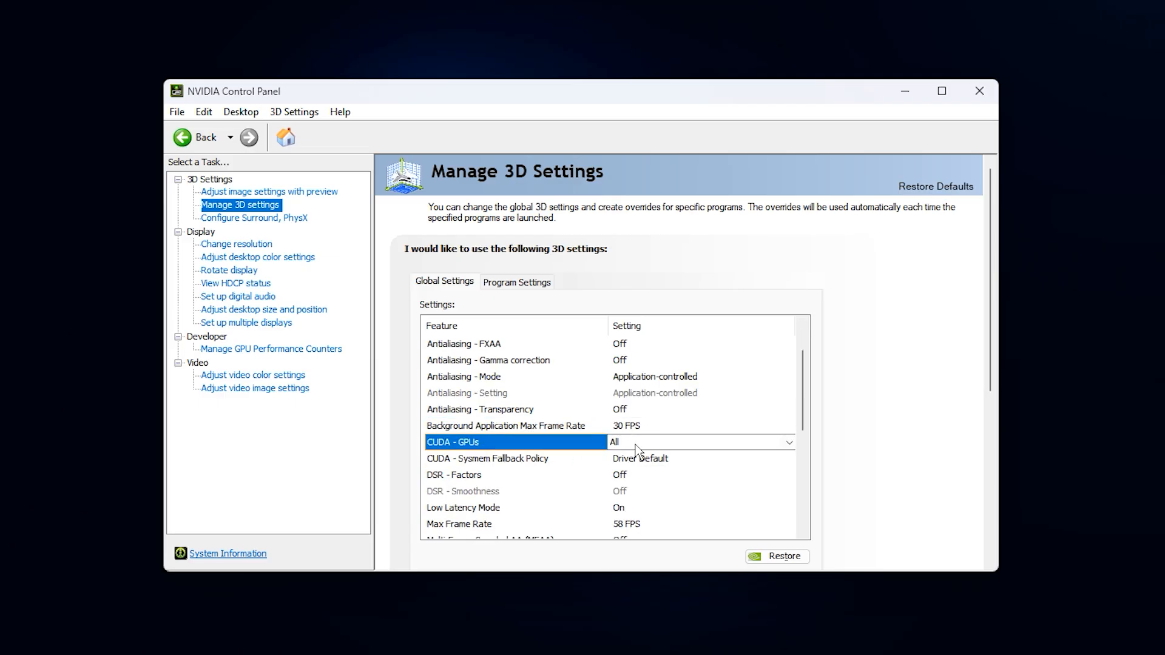
mouse_move(528, 451)
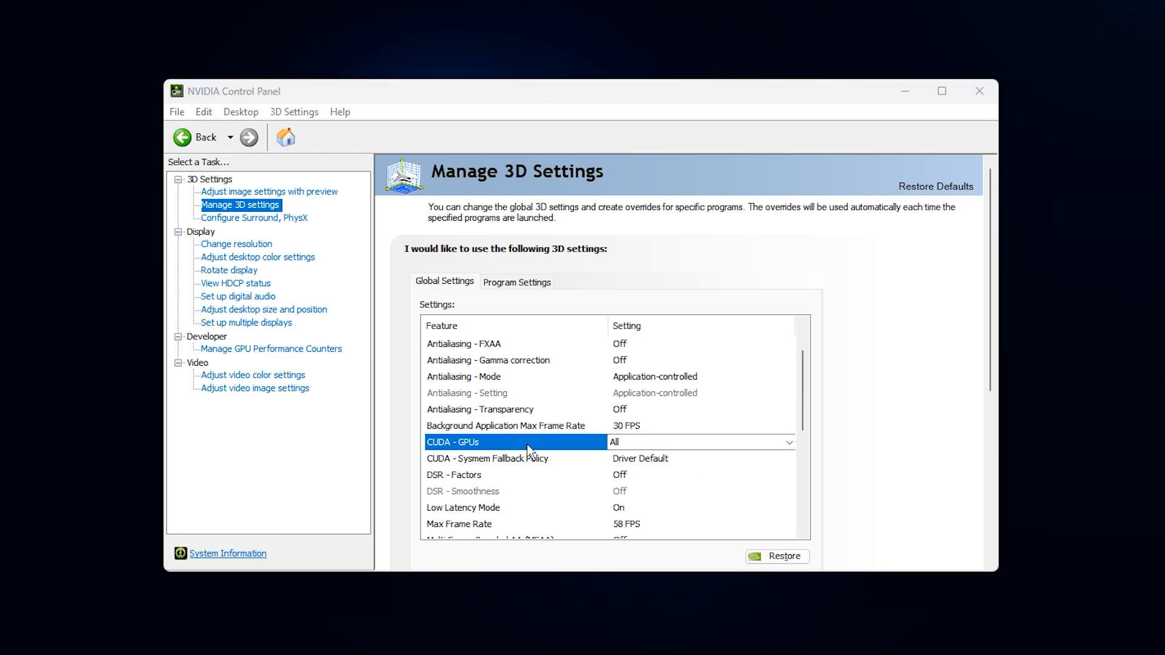
scroll(down, 3)
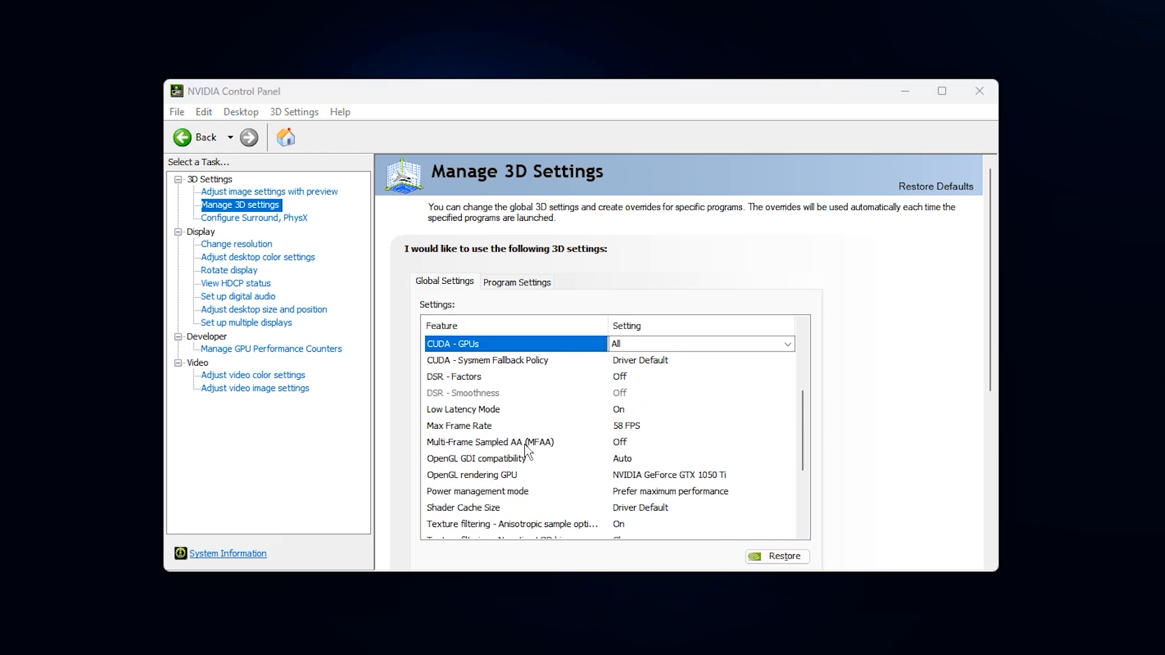
mouse_move(643, 415)
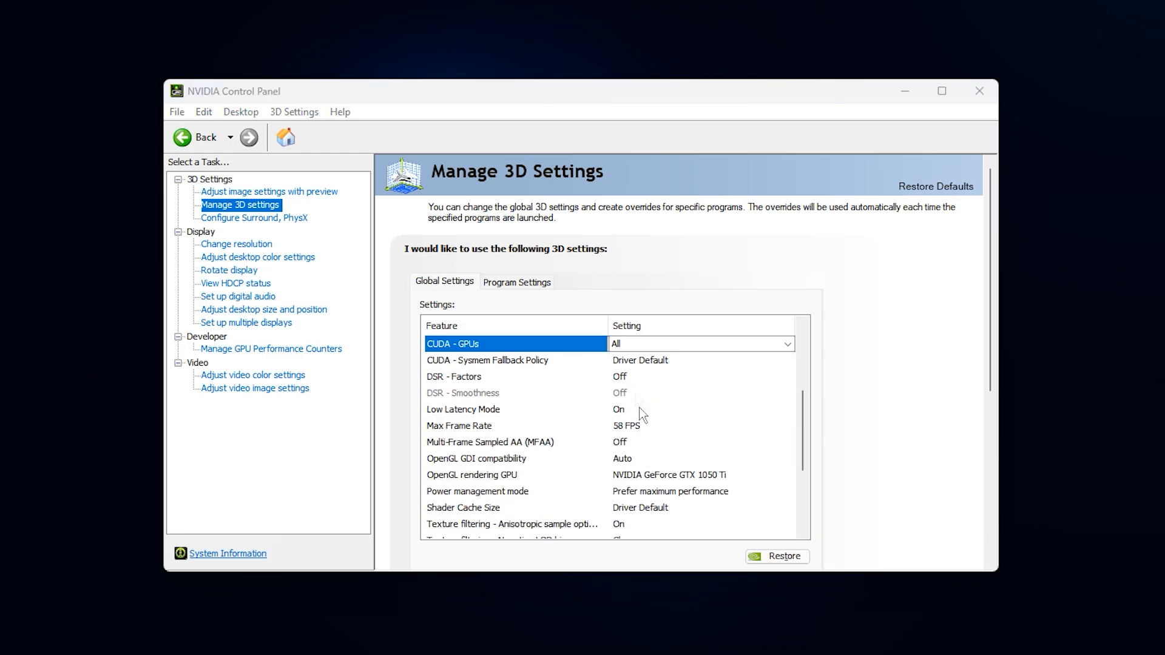
mouse_move(540, 419)
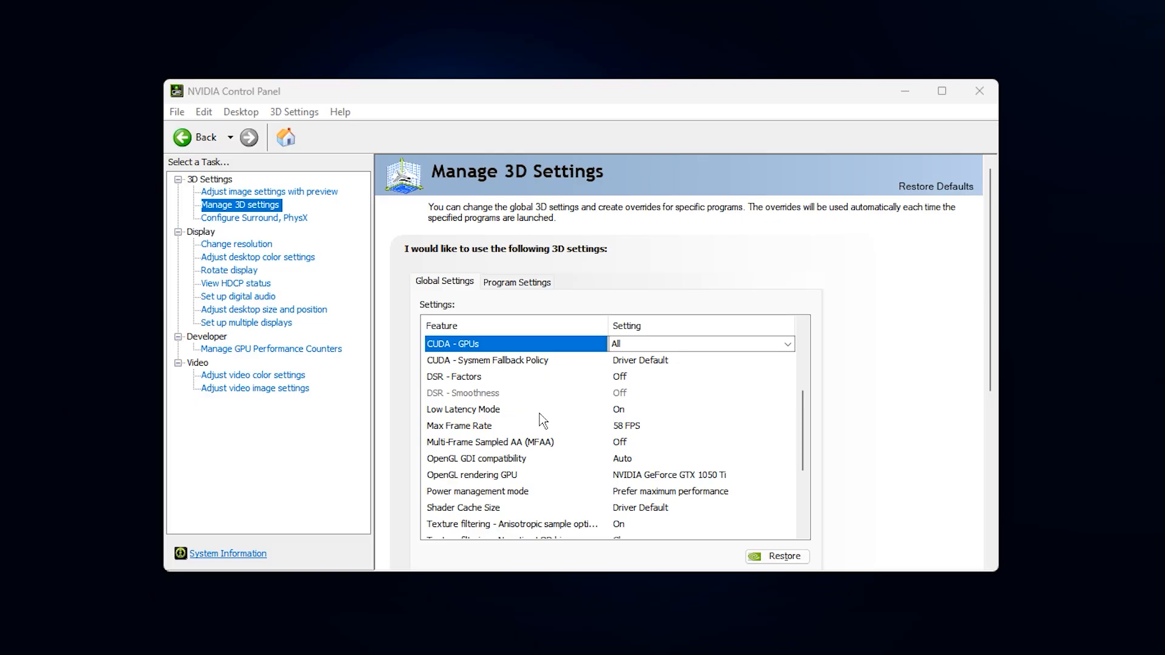
mouse_move(521, 452)
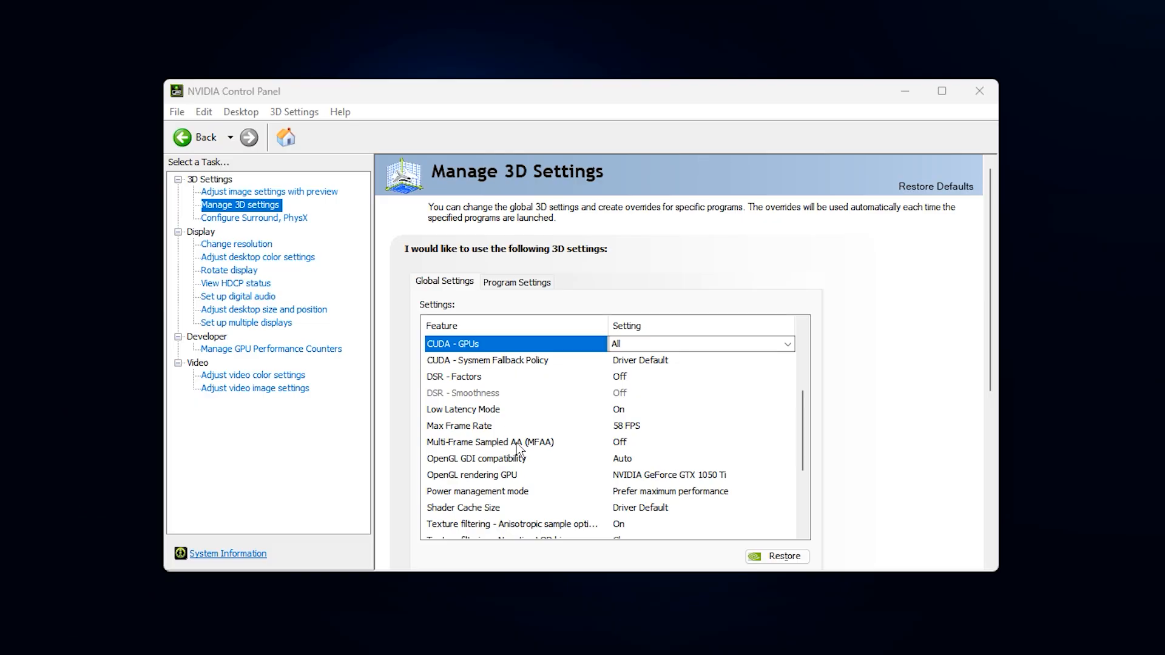
click(490, 442)
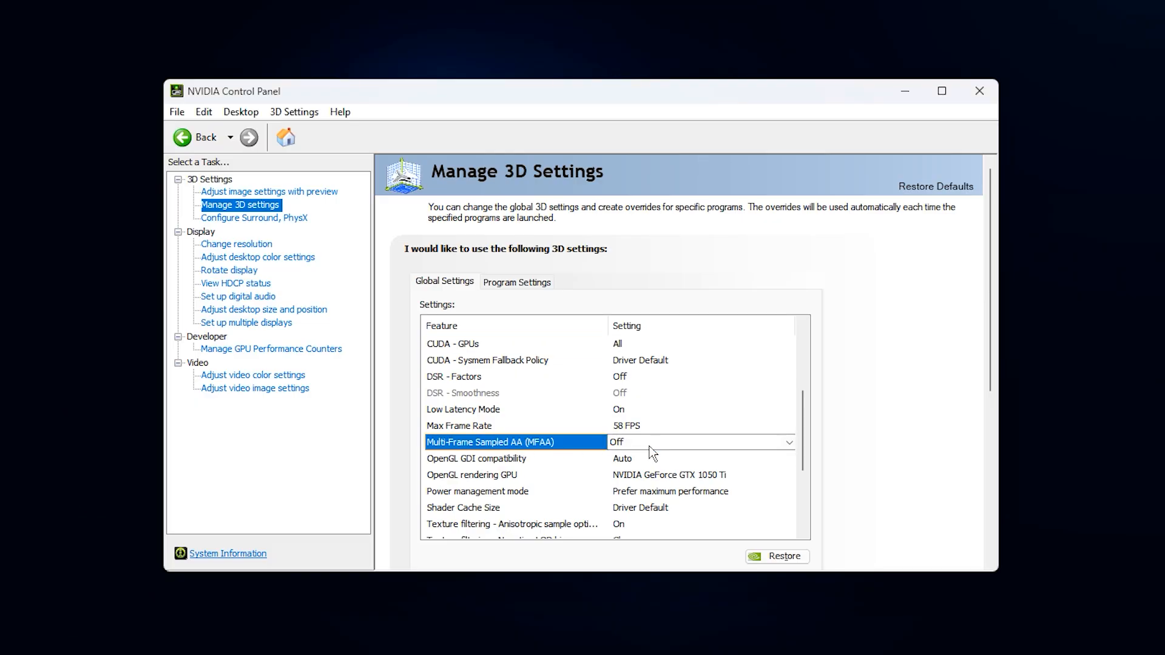
mouse_move(572, 448)
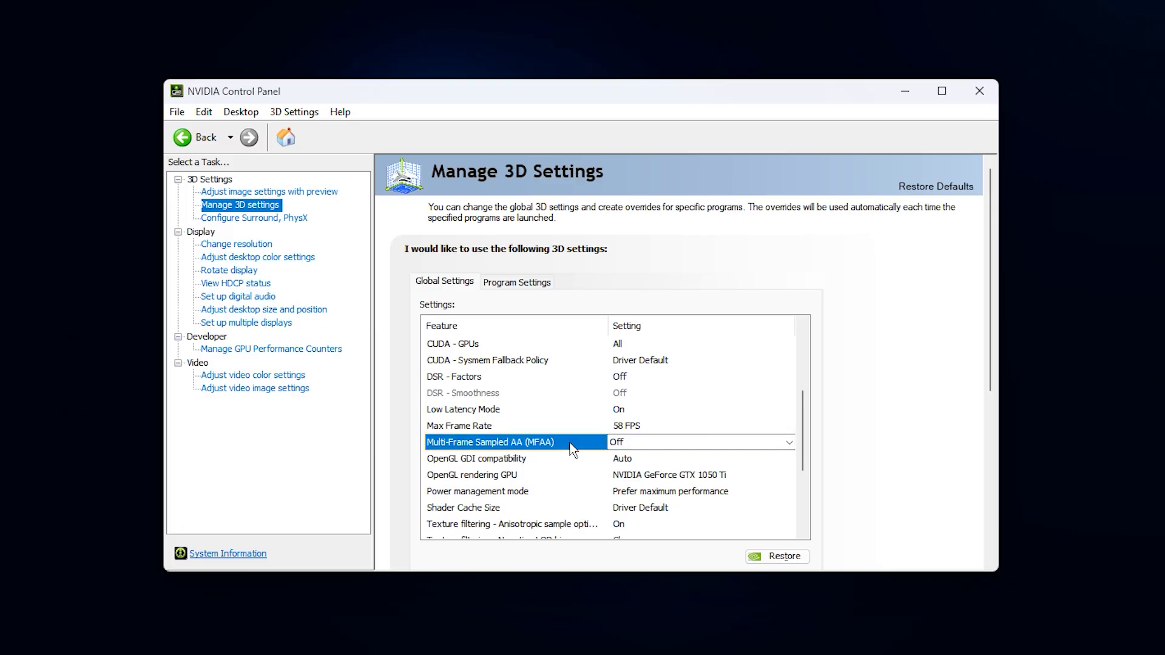
mouse_move(549, 451)
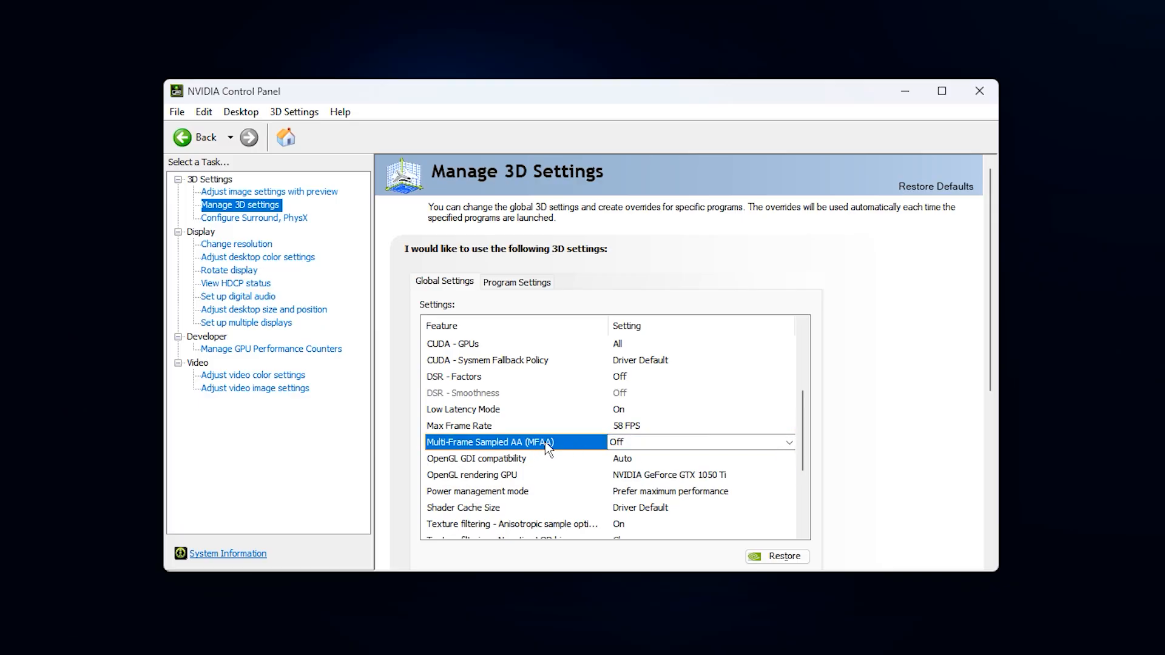
click(476, 458)
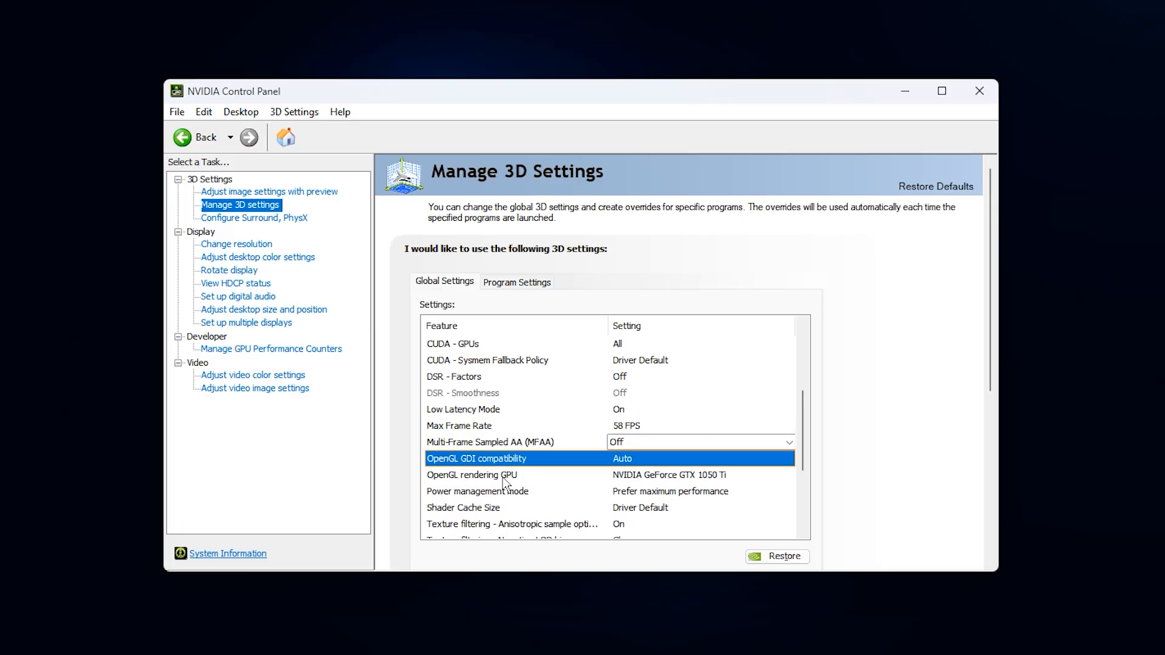
click(472, 475)
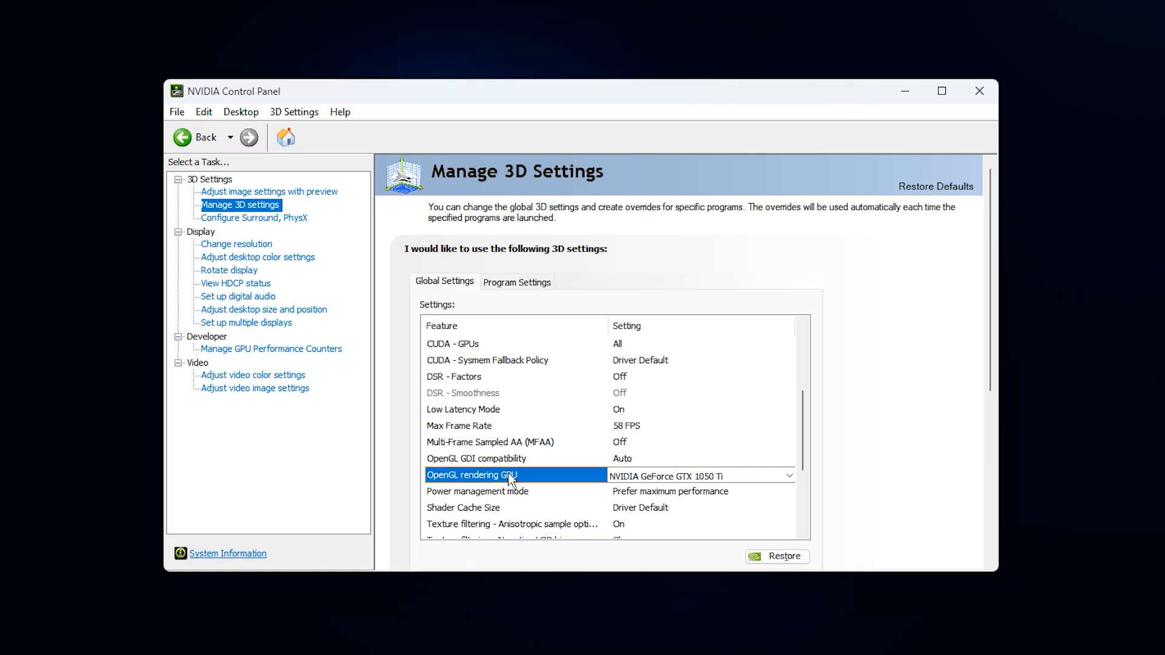
click(516, 280)
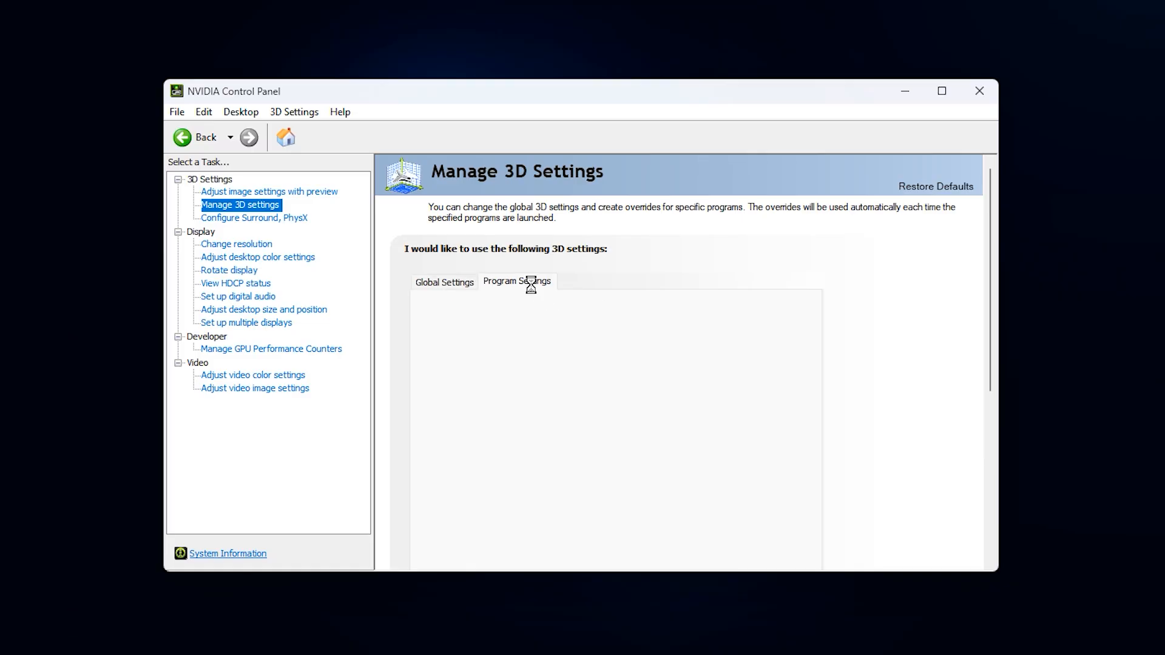
click(517, 281)
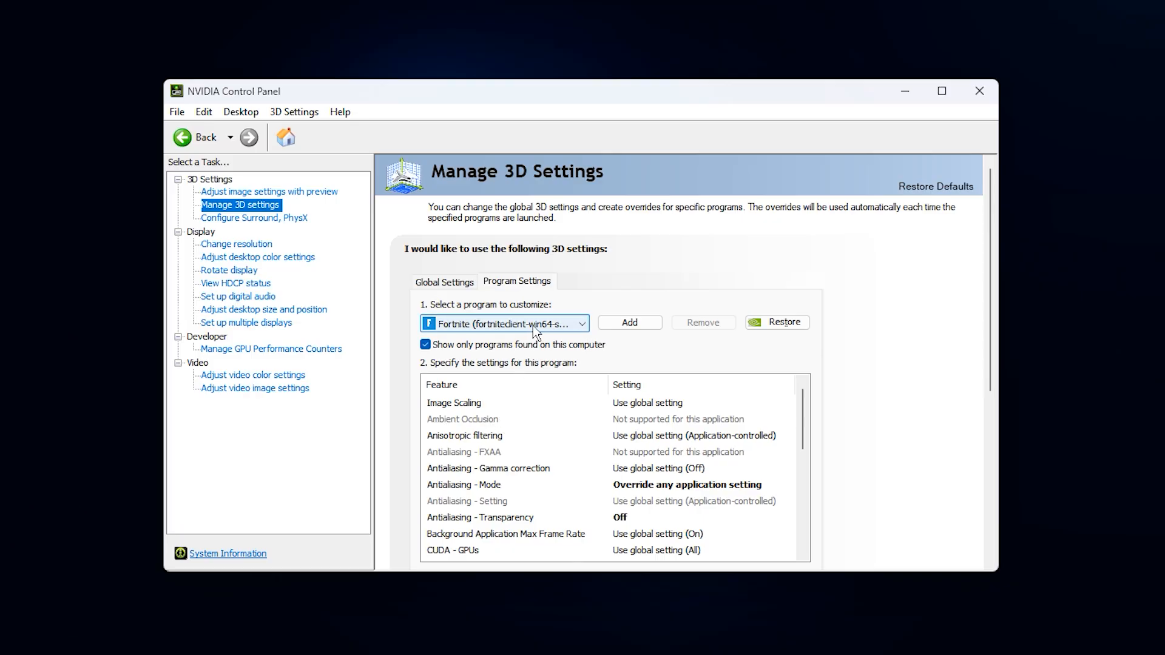
click(582, 323)
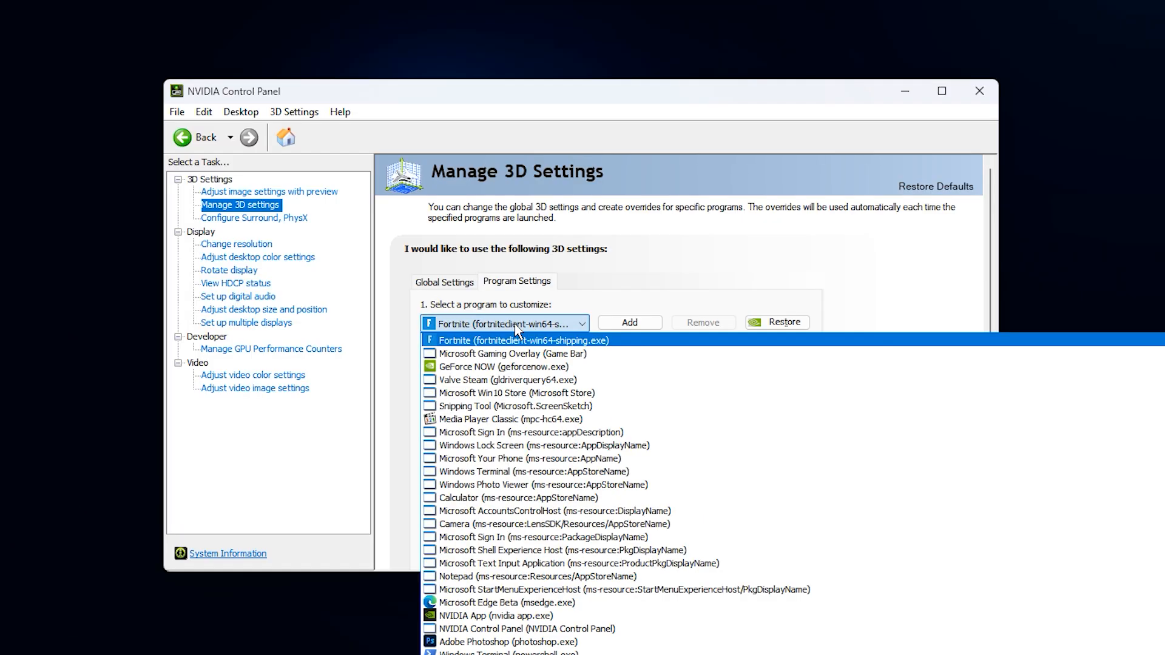
click(521, 340)
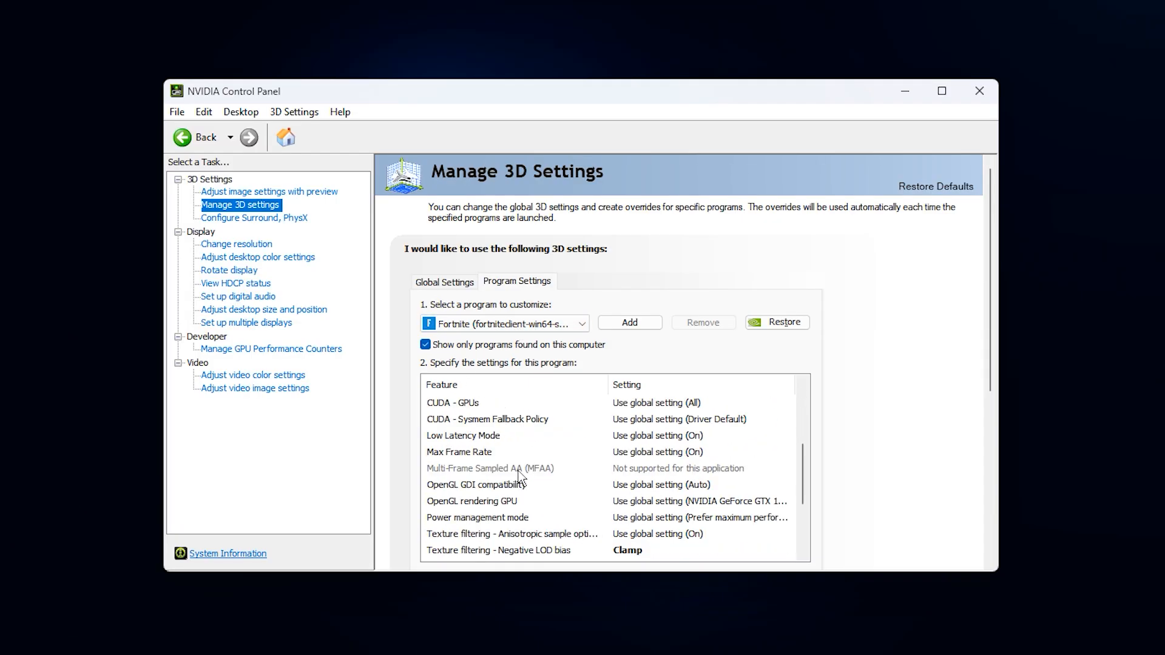
scroll(down, 3)
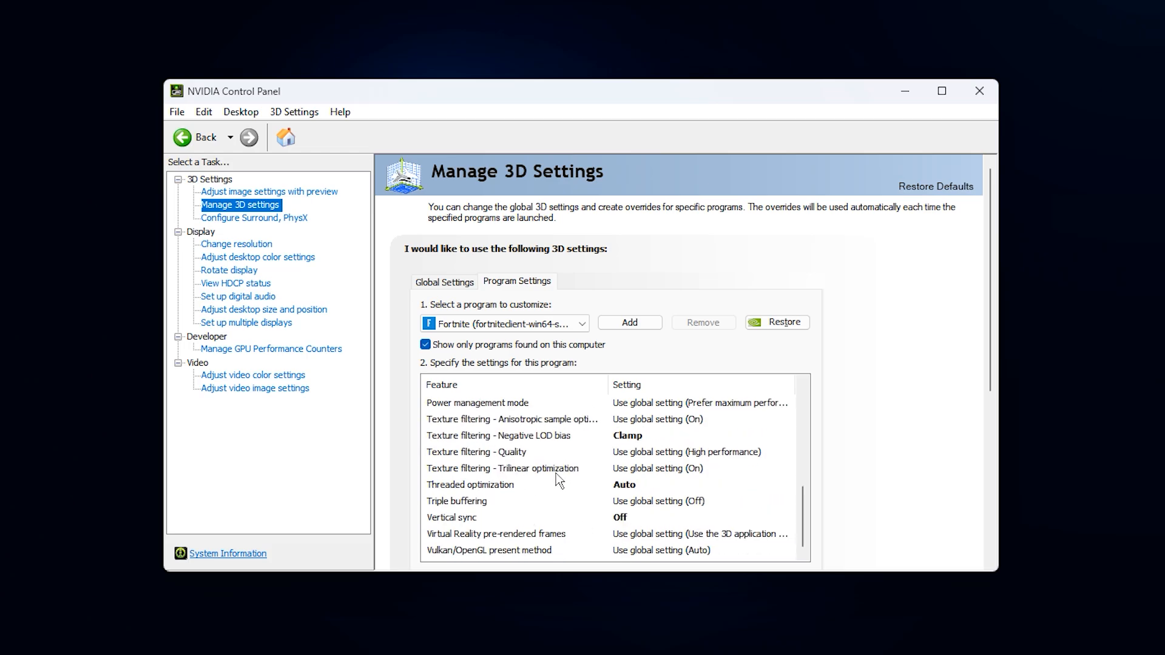
mouse_move(530, 476)
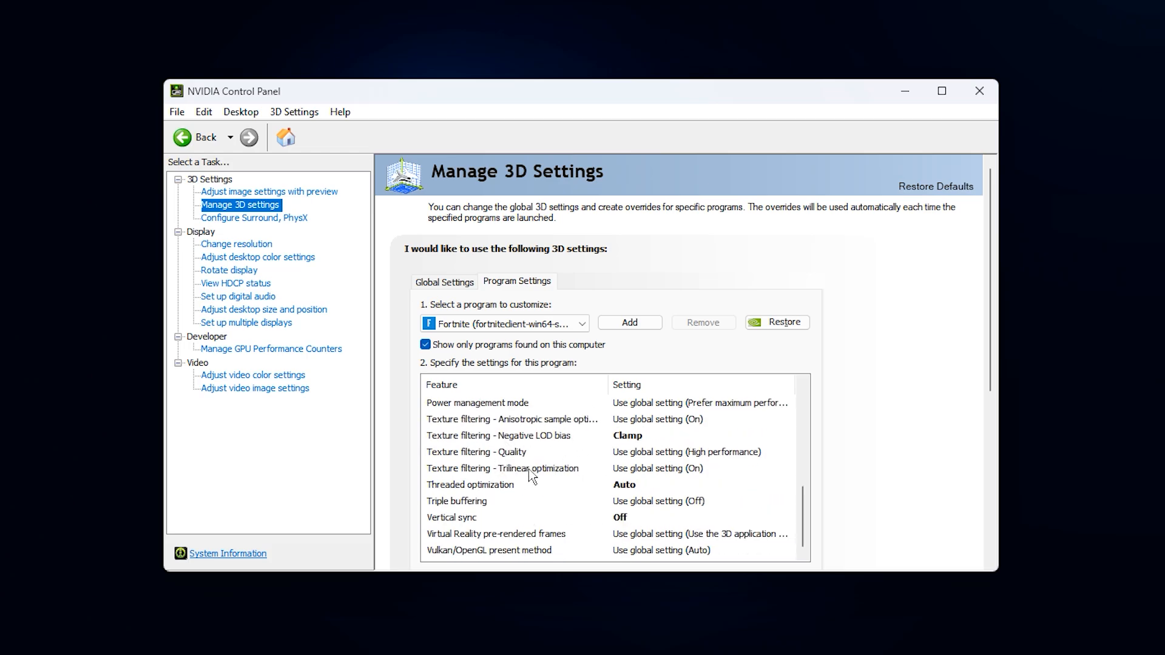
mouse_move(522, 432)
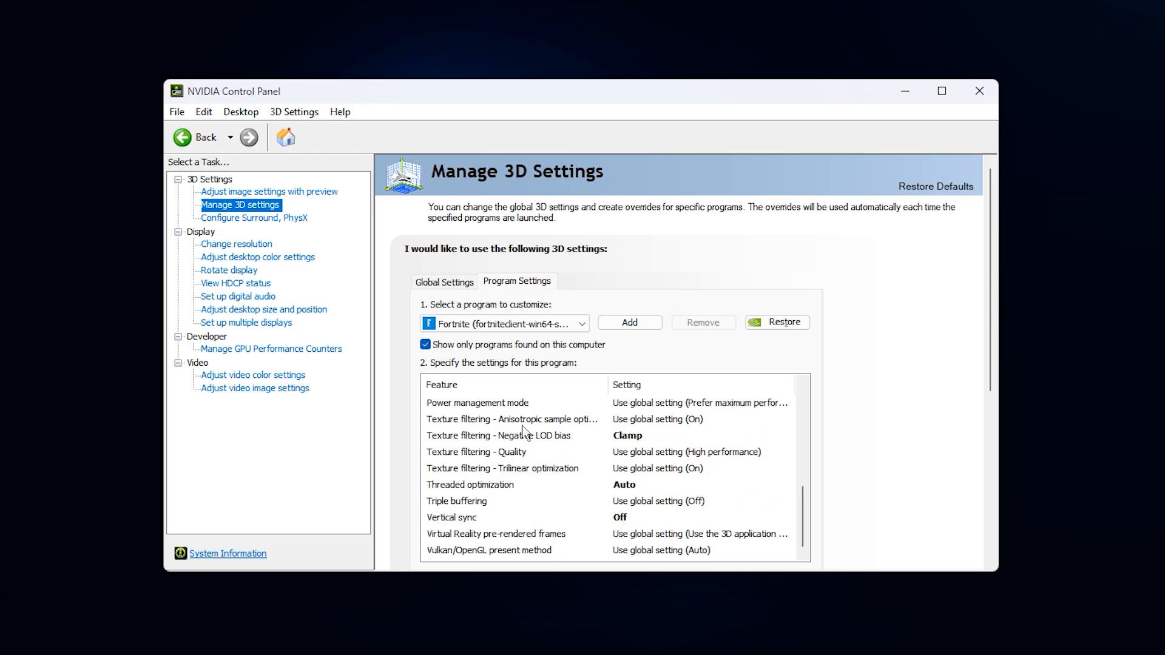
mouse_move(482, 406)
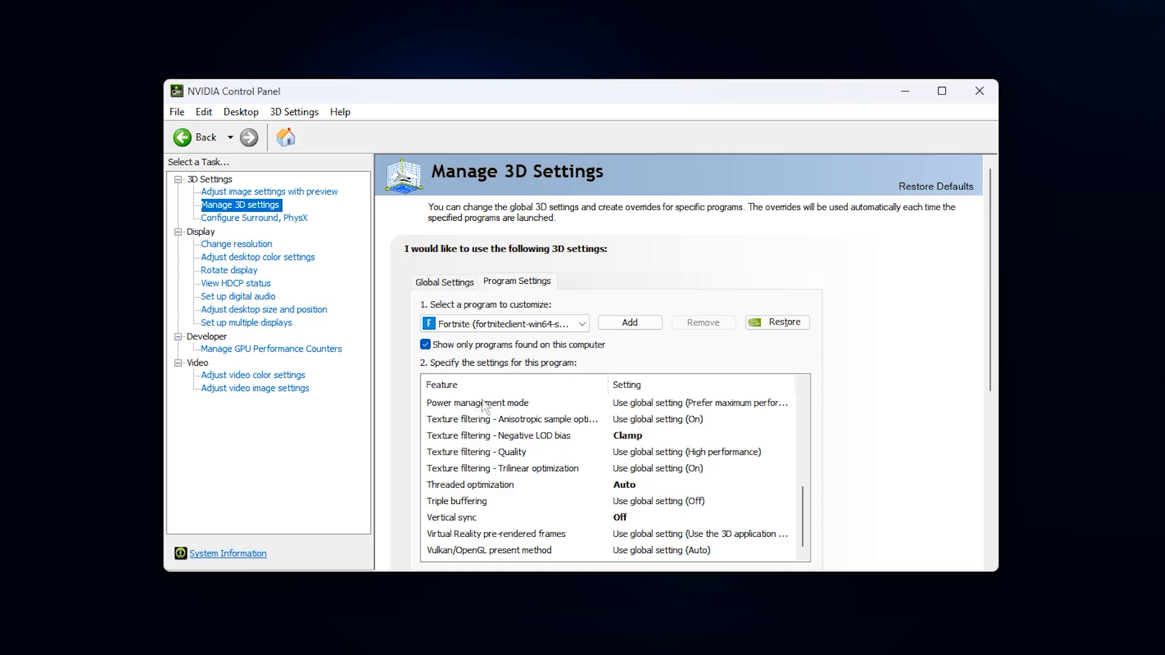
mouse_move(546, 452)
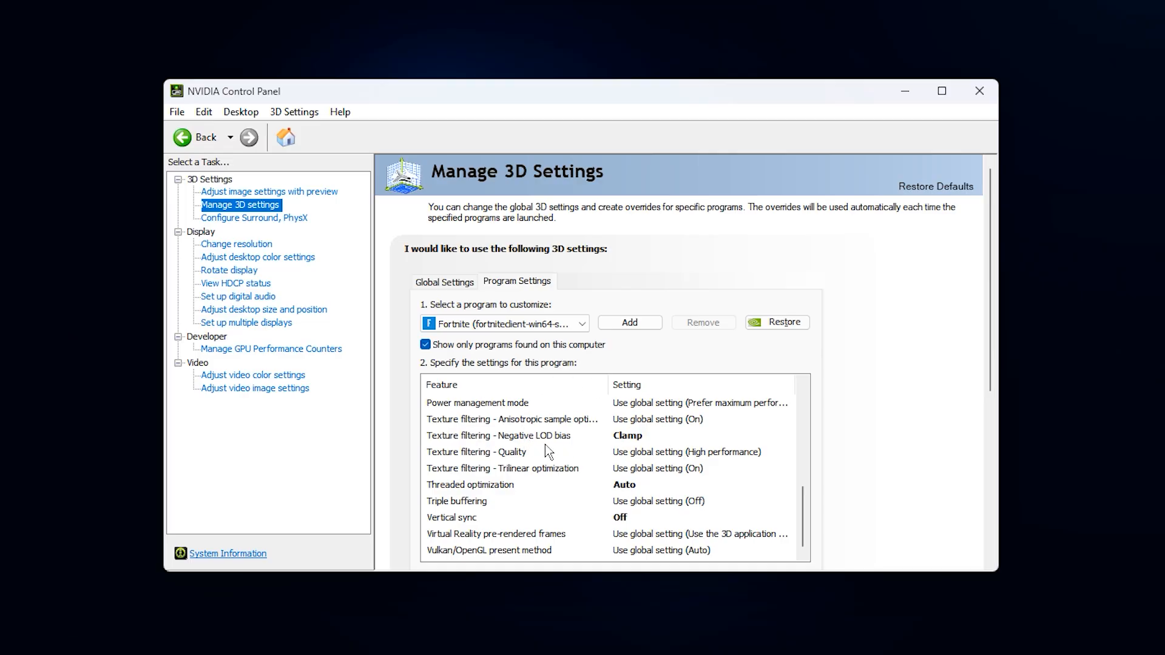
mouse_move(525, 456)
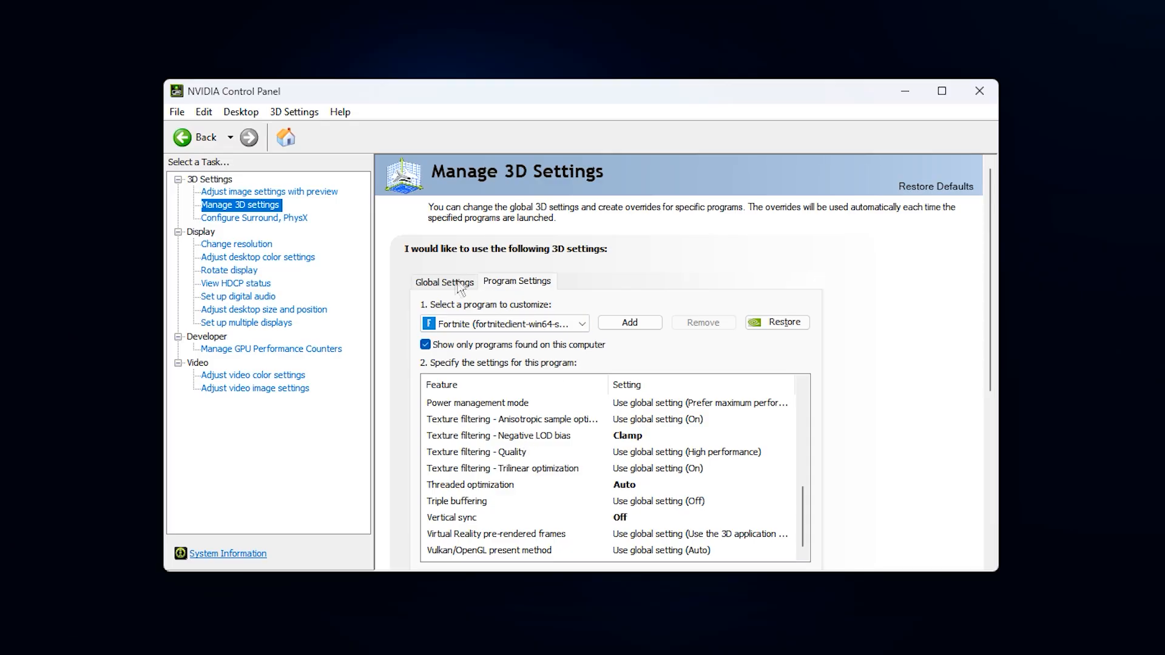
Step: Return to Global Settings and review the feature list from the top
click(444, 282)
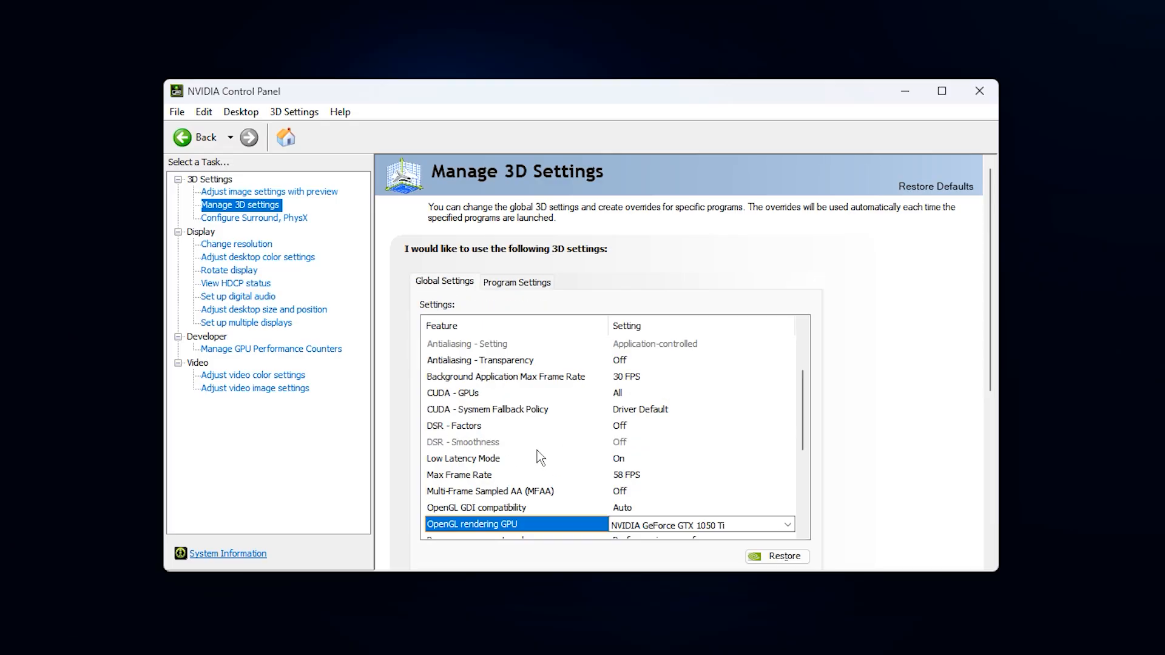
scroll(up, 3)
text(gr)
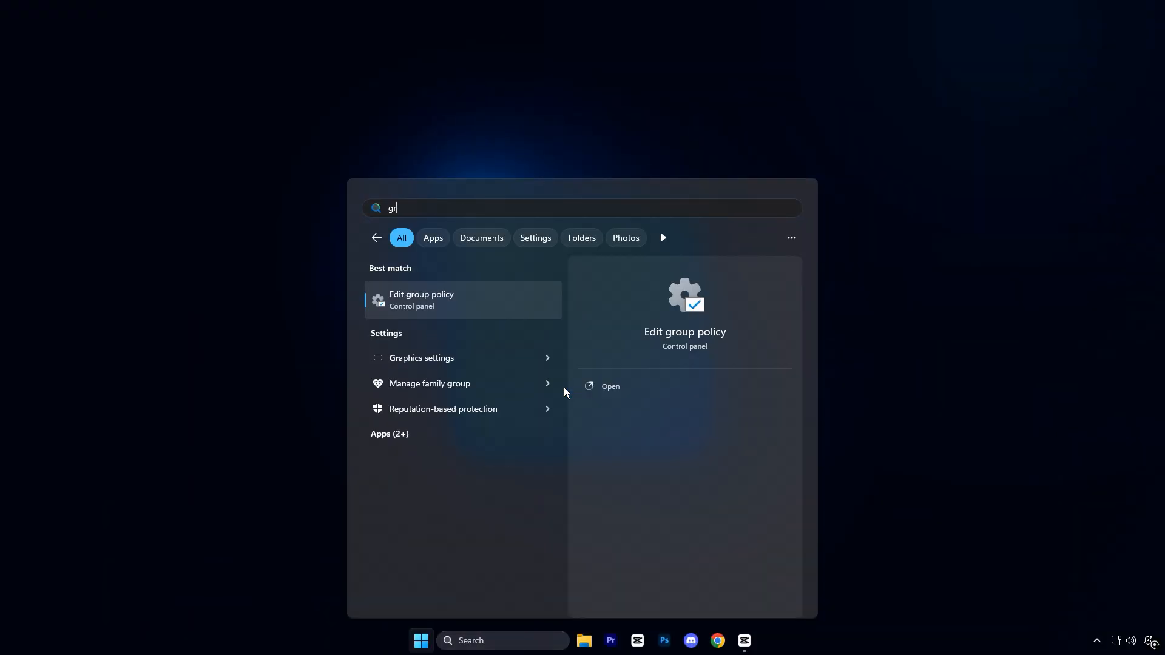
Step: Launch Graphics settings from the Start search results
click(609, 386)
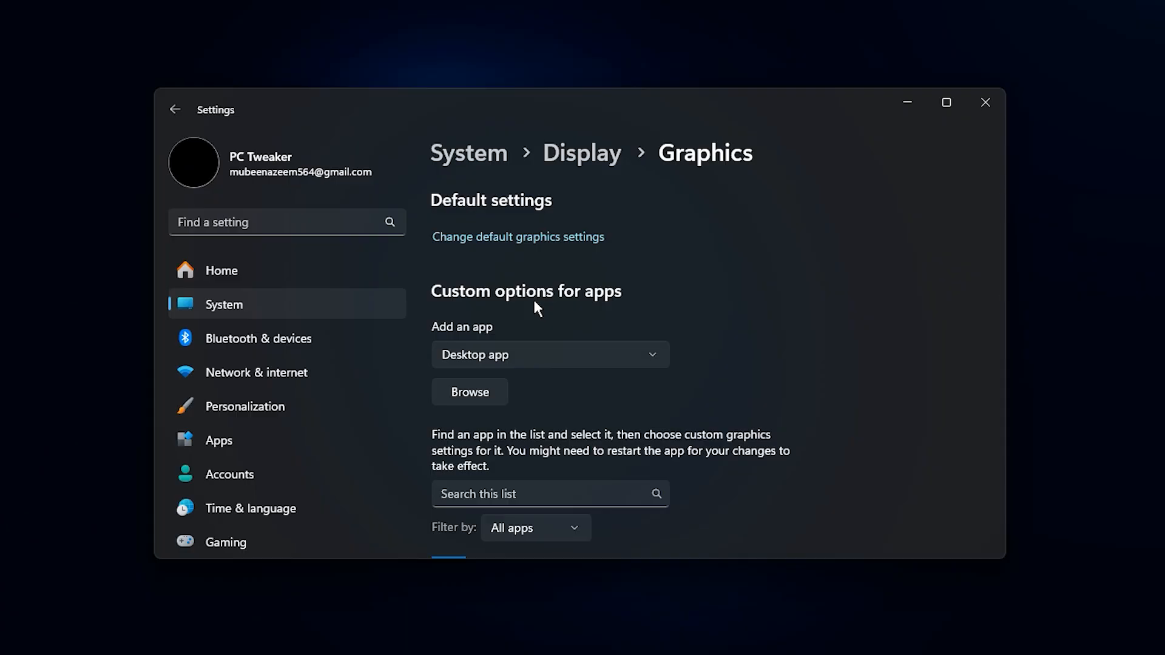
mouse_move(579, 412)
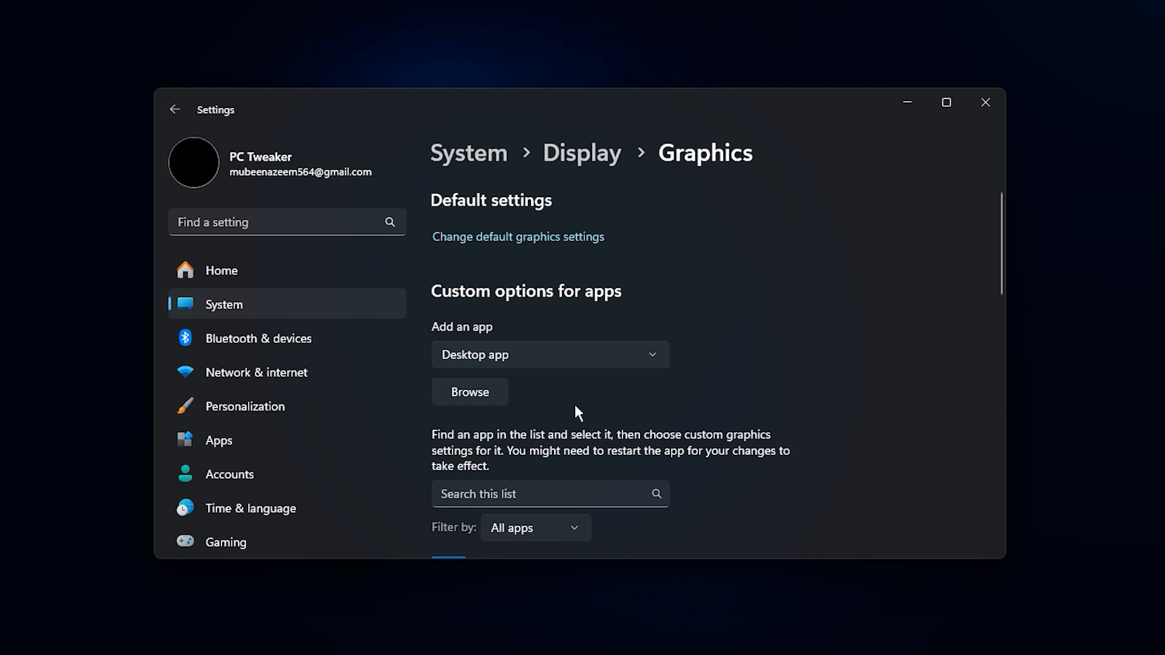
mouse_move(469, 397)
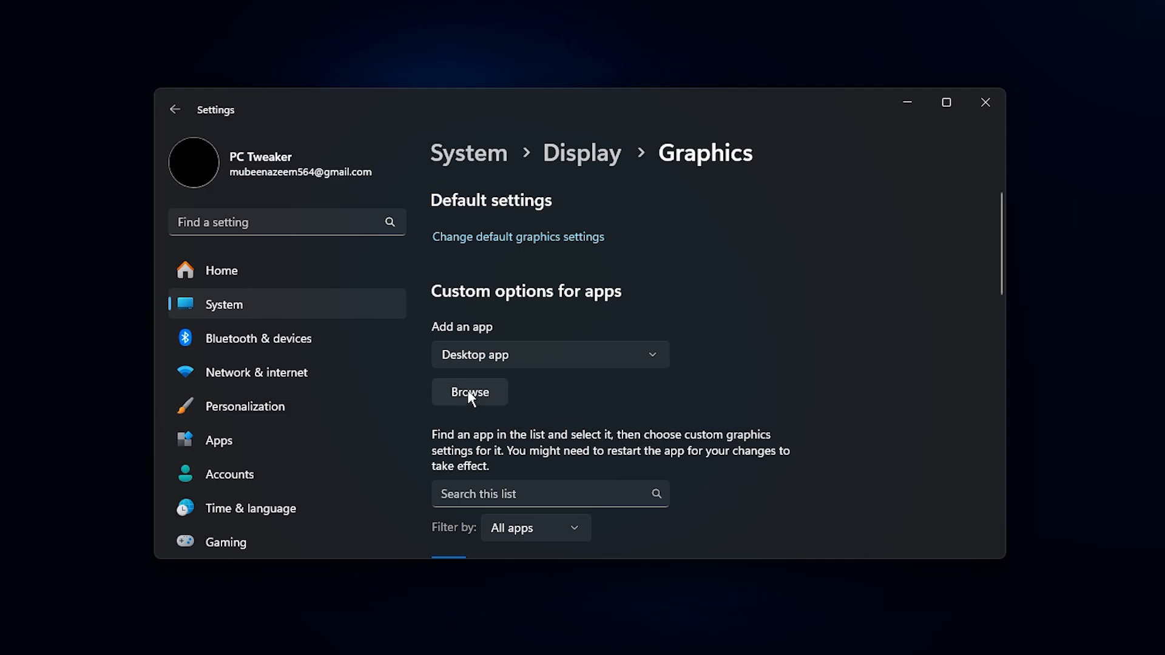
mouse_move(474, 407)
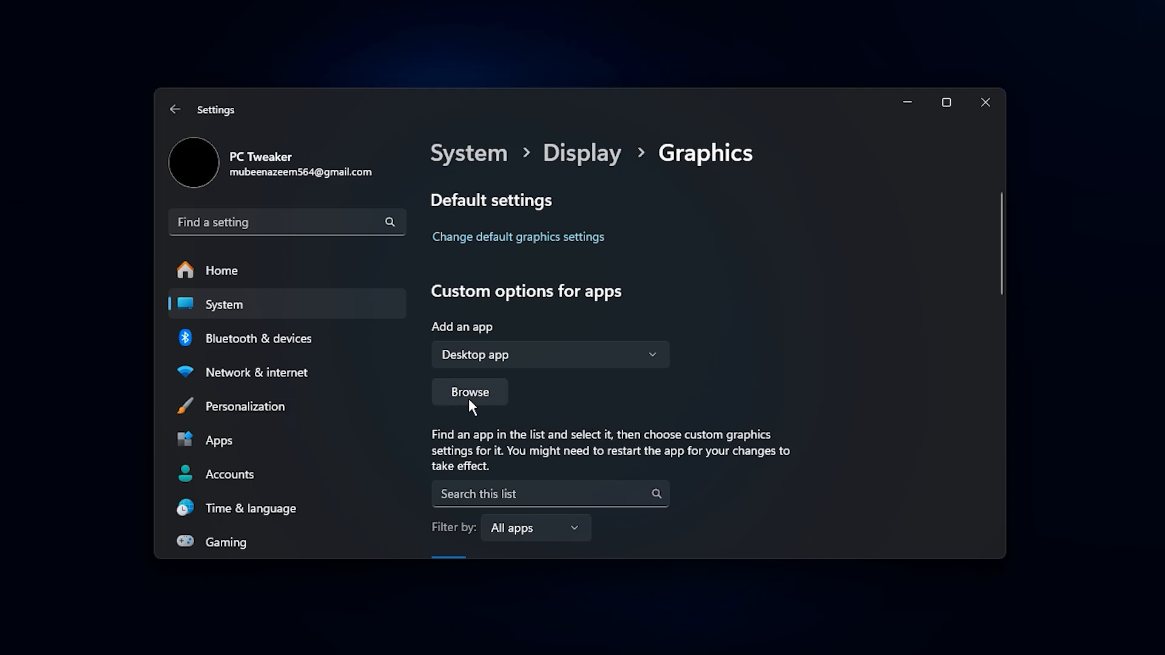
Step: Check Fortnite's graphics preference, keeping High performance on the GTX 1050 Ti
scroll(down, 3)
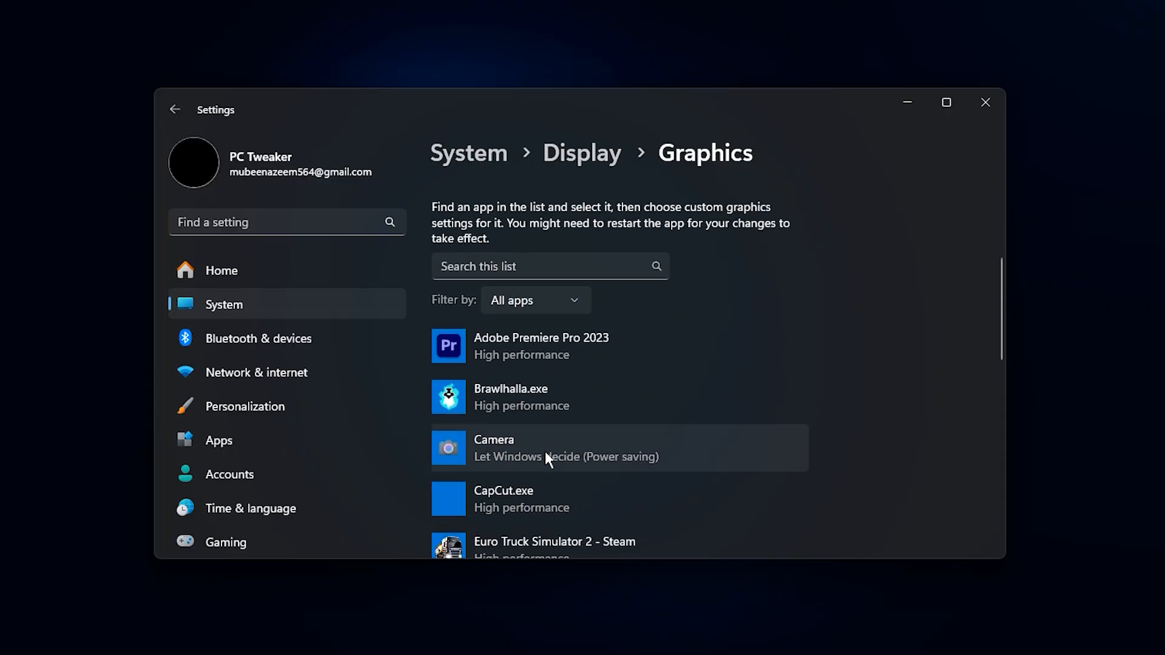
scroll(down, 3)
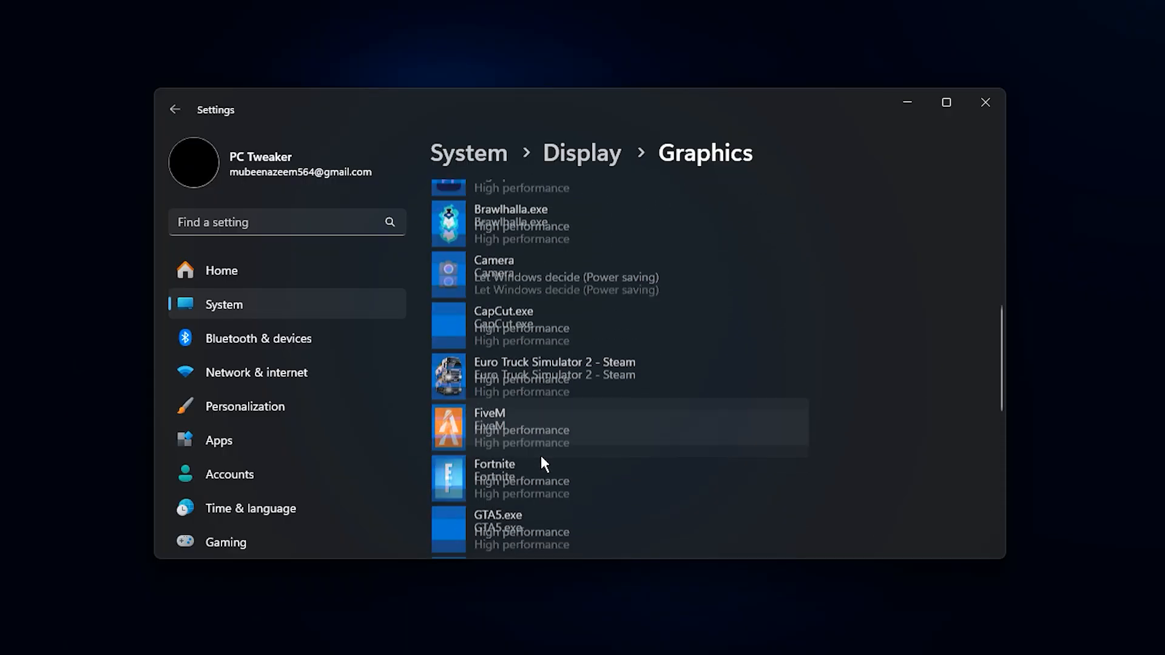
click(557, 480)
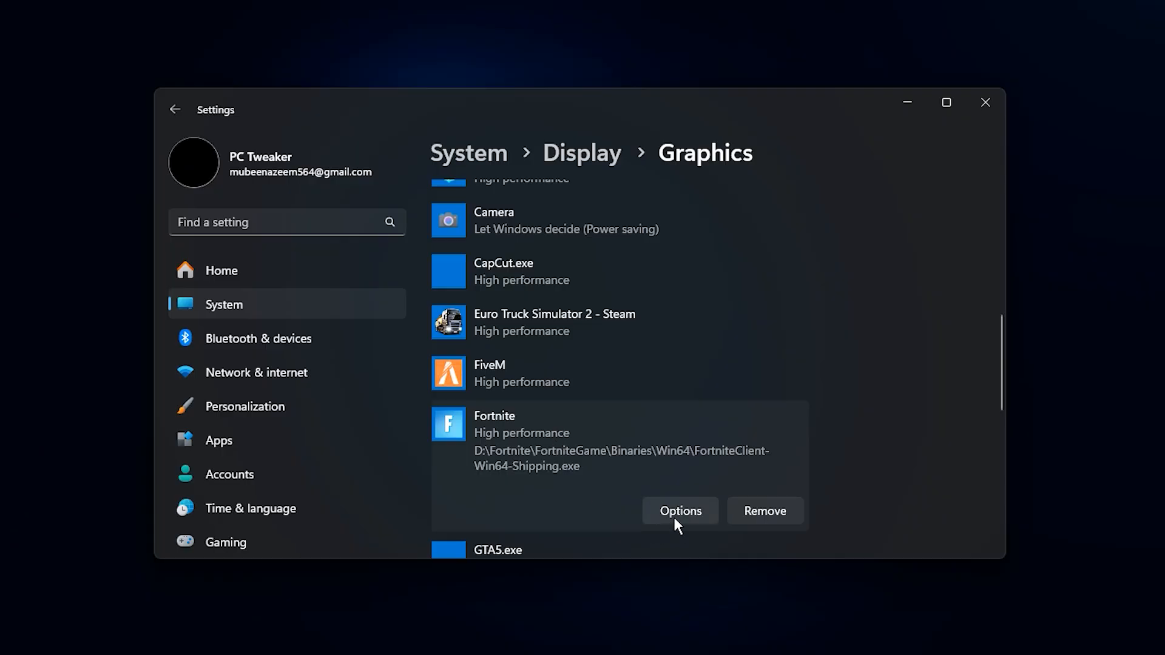
click(680, 511)
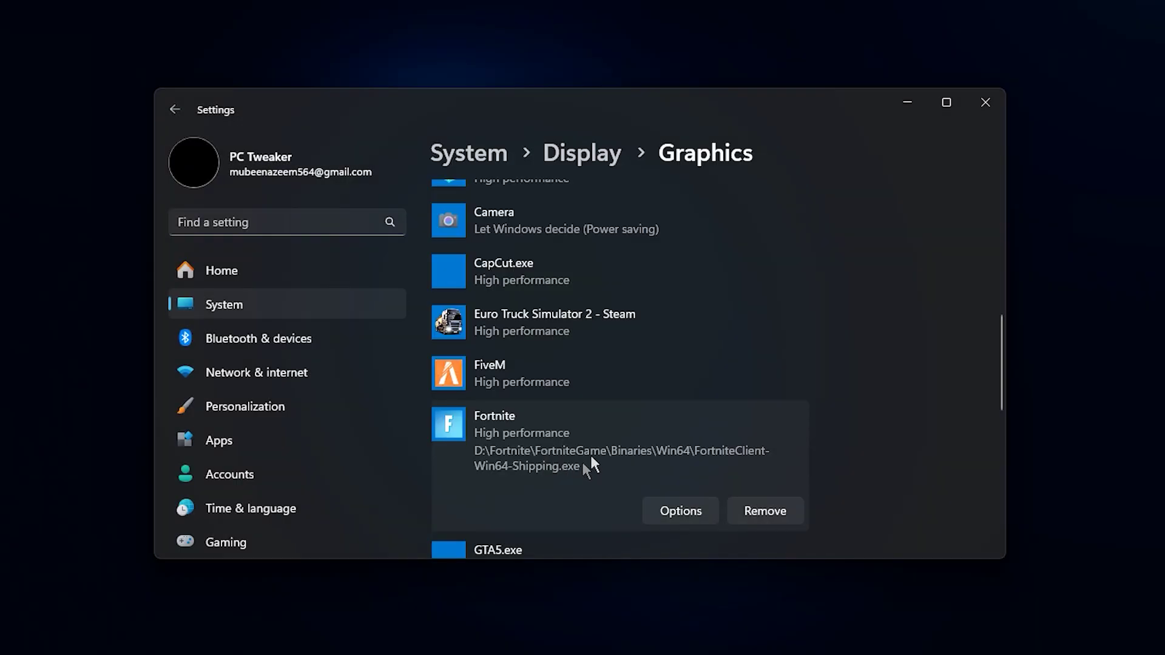
click(679, 511)
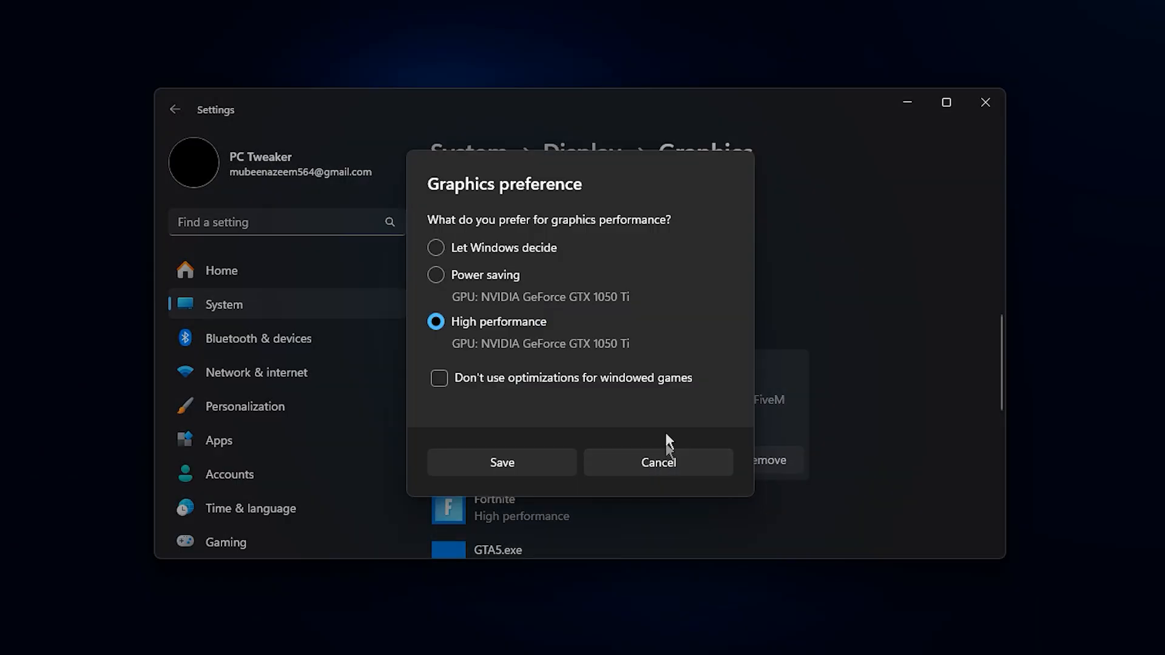
click(656, 461)
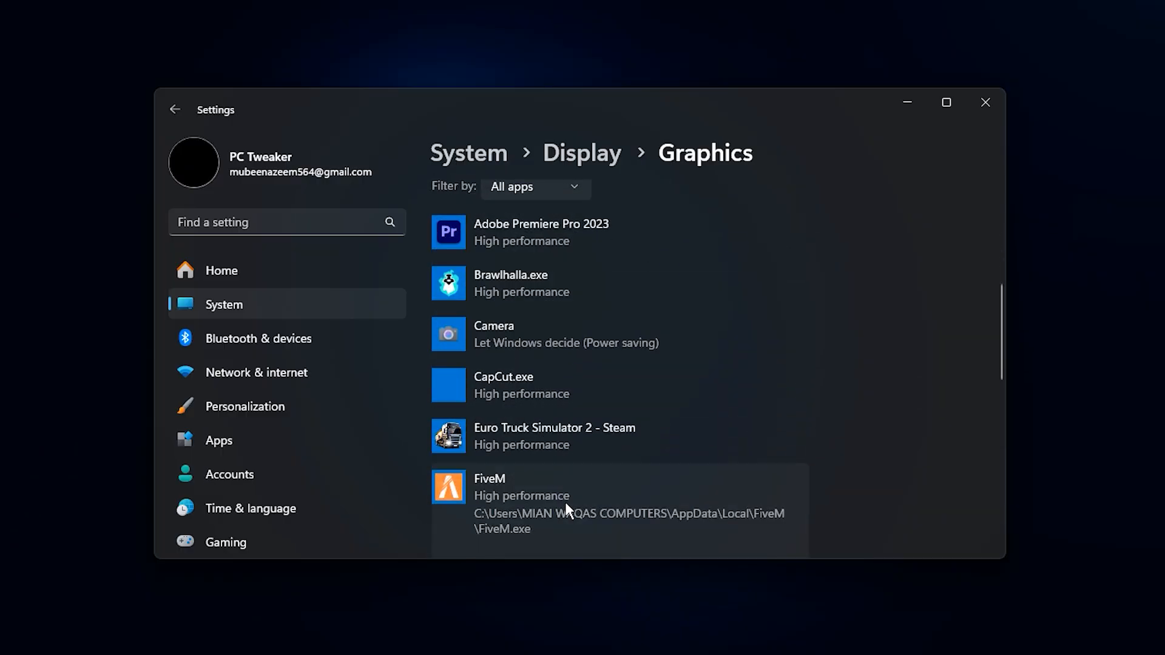
scroll(down, 3)
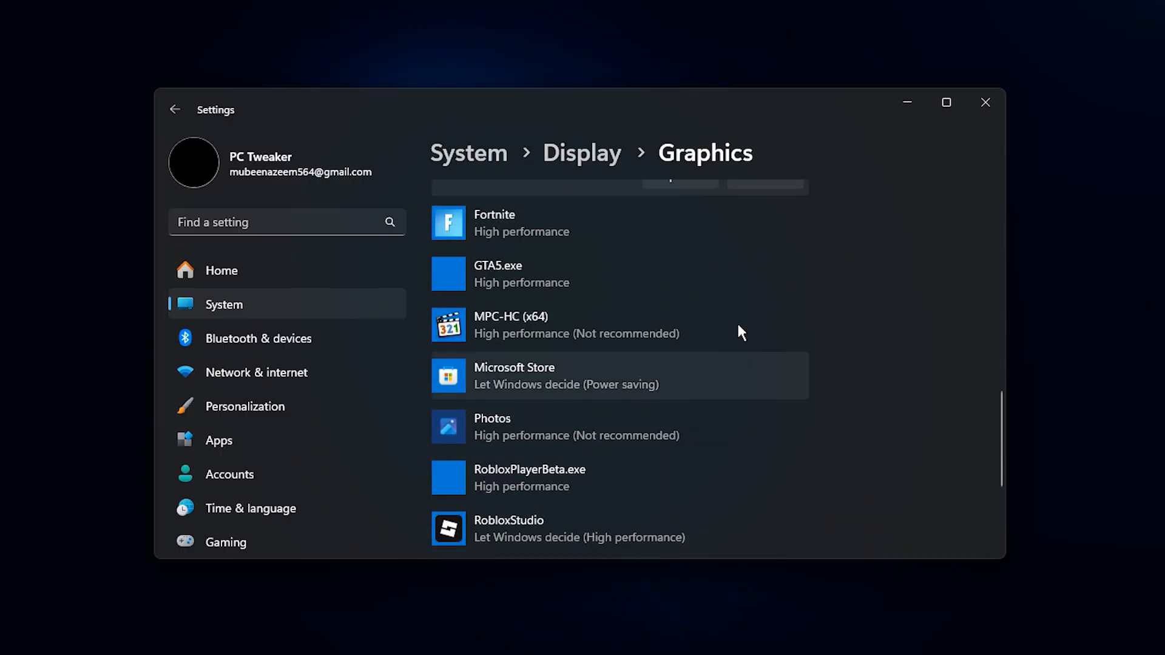
scroll(up, 3)
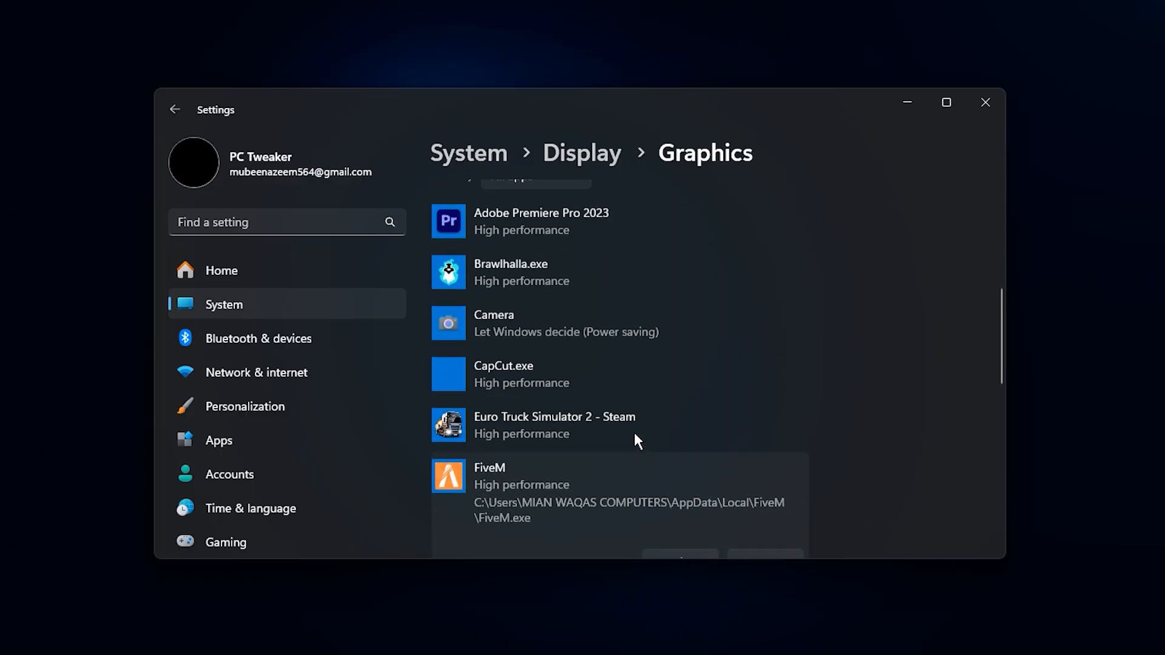
scroll(up, 3)
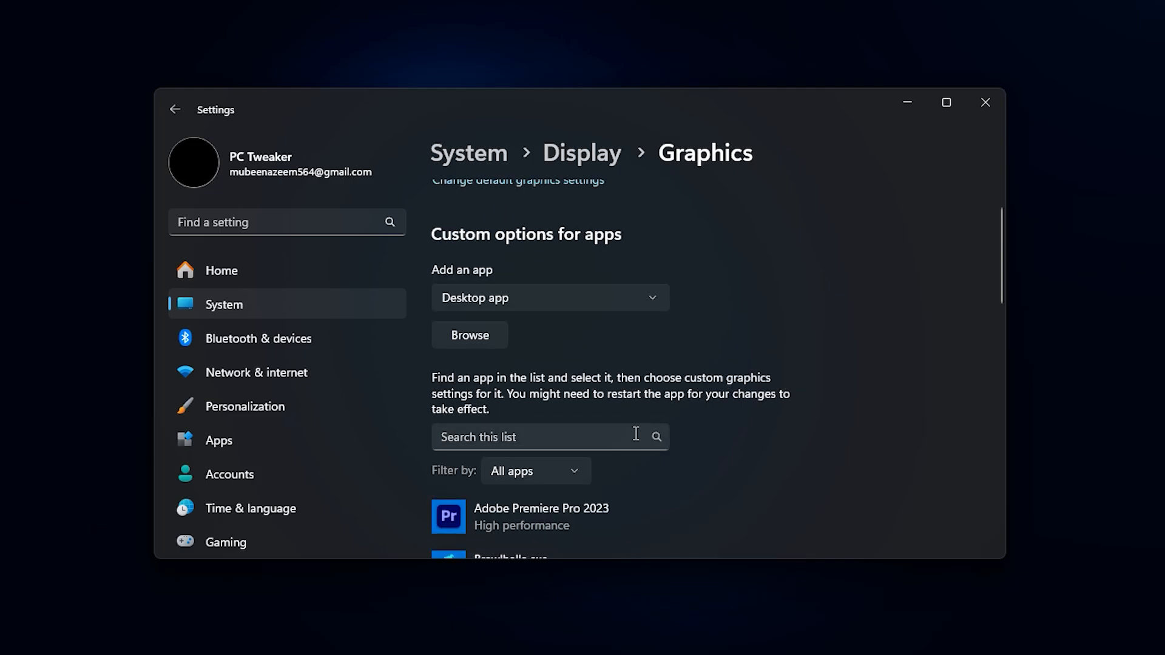
scroll(up, 3)
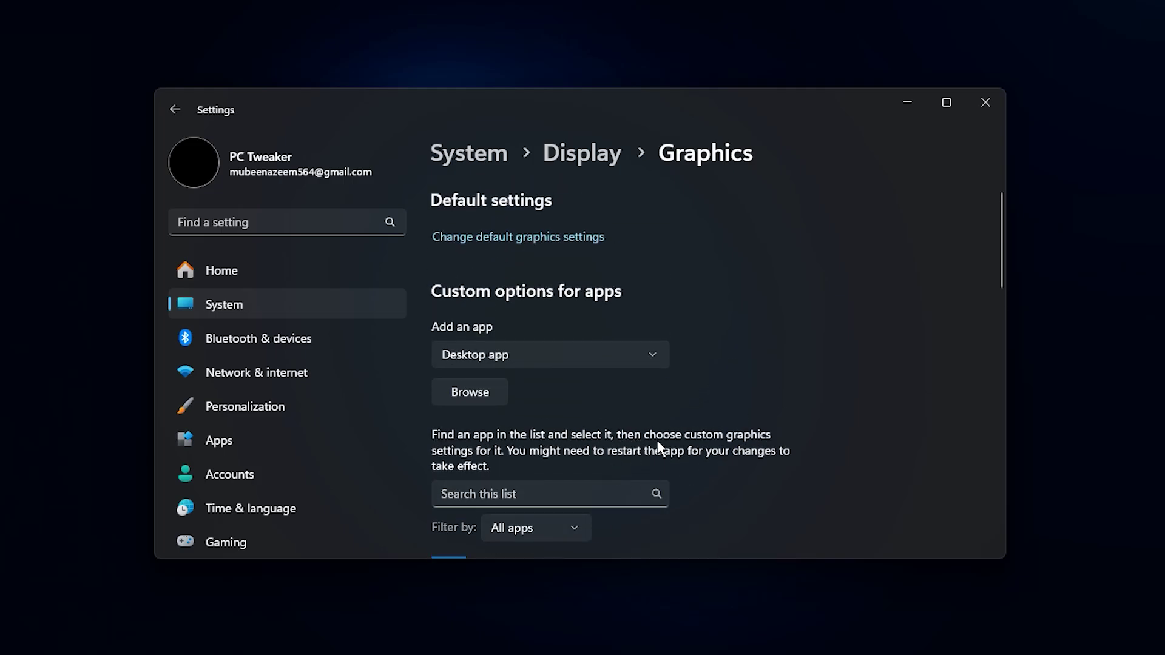
mouse_move(737, 431)
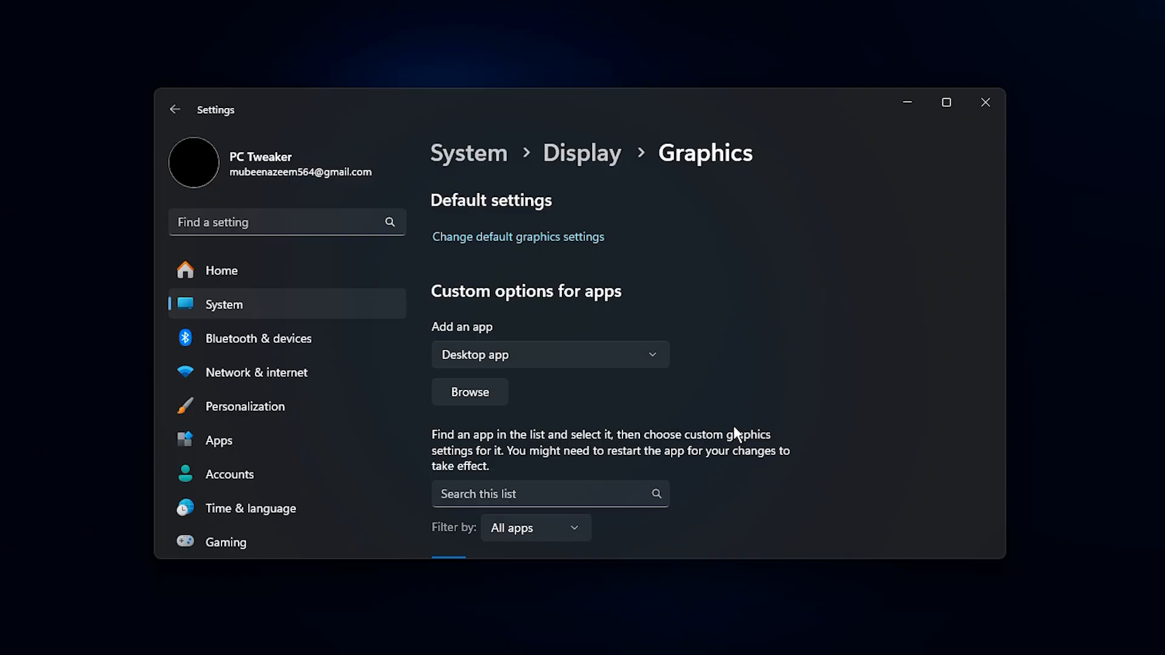
scroll(down, 3)
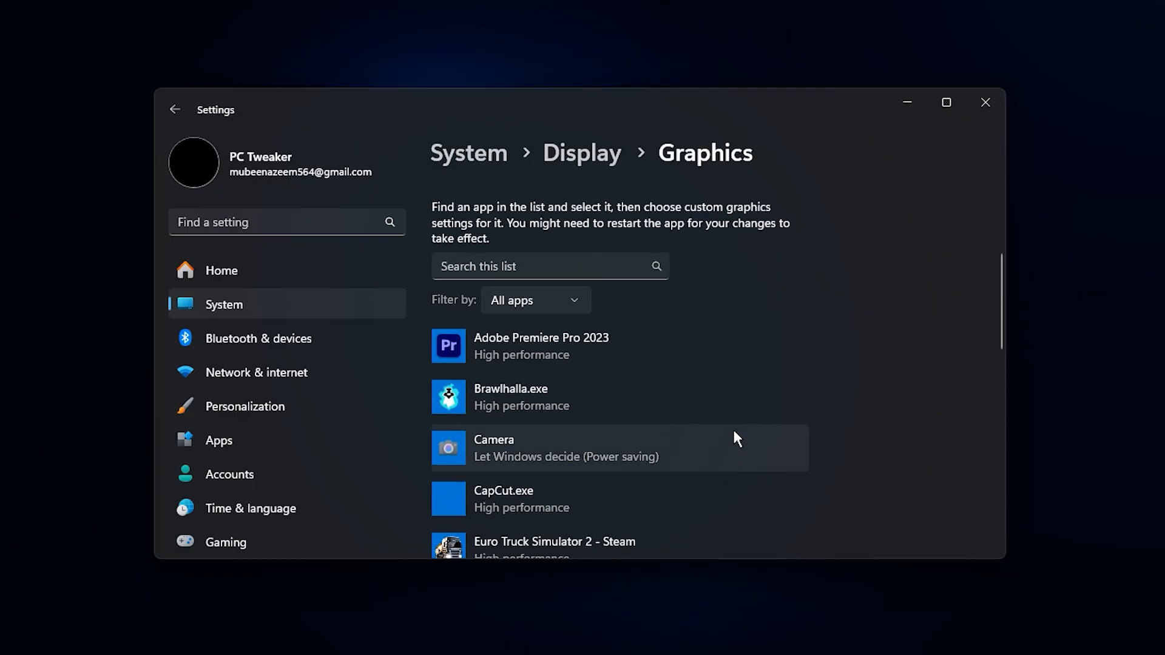
scroll(down, 3)
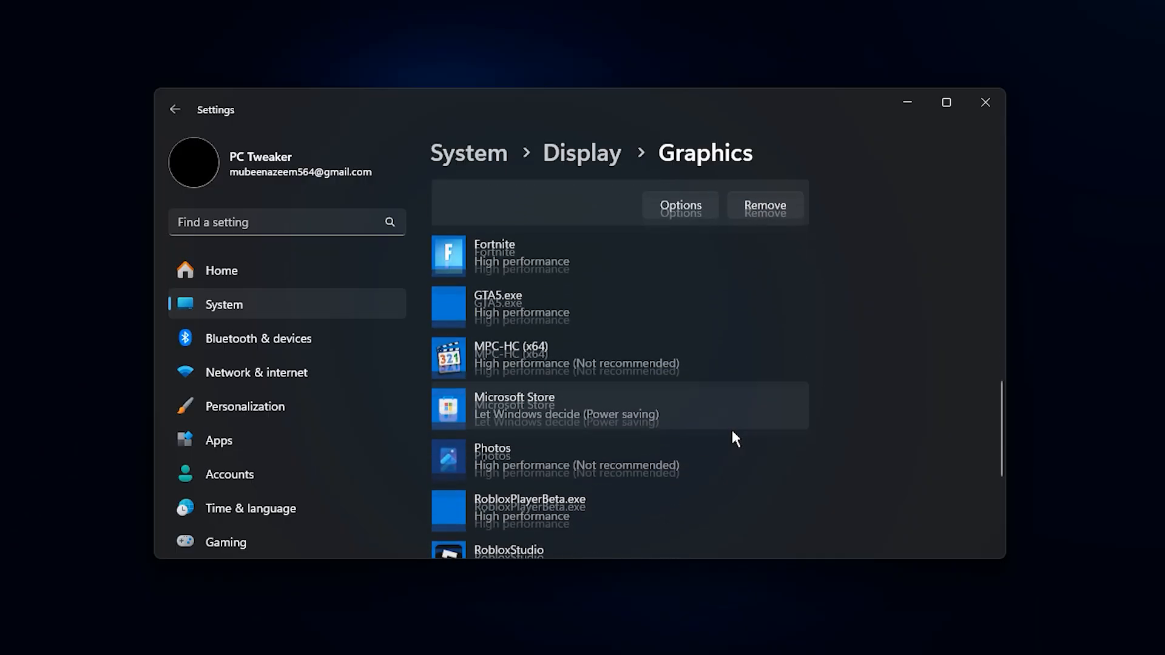
scroll(down, 3)
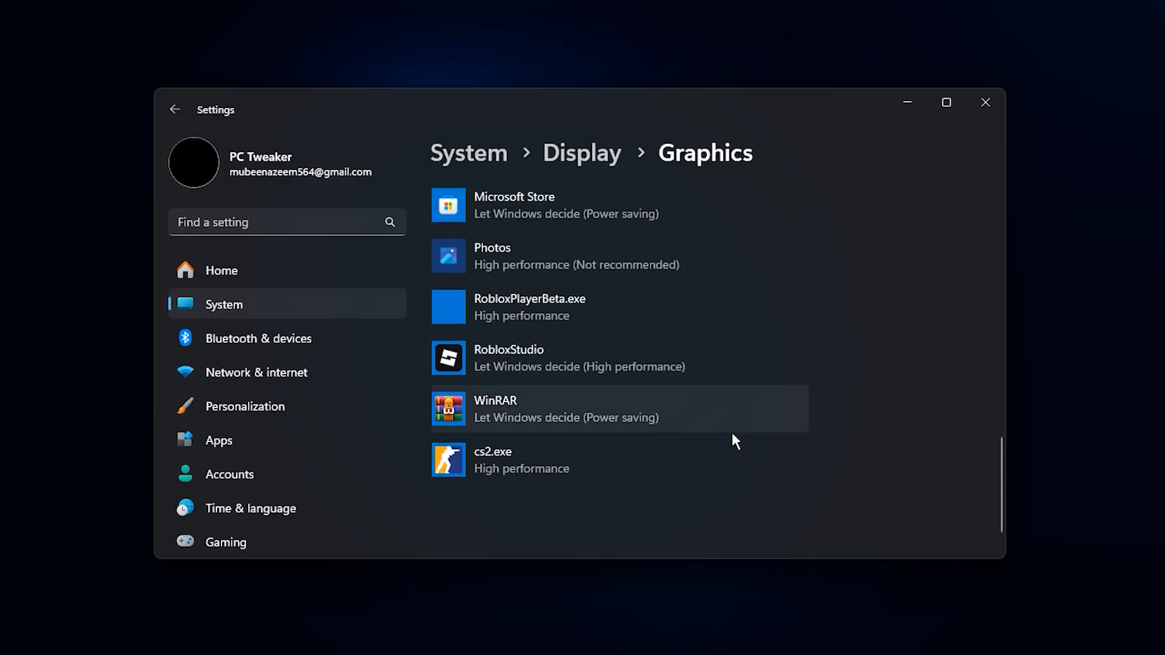
scroll(down, 3)
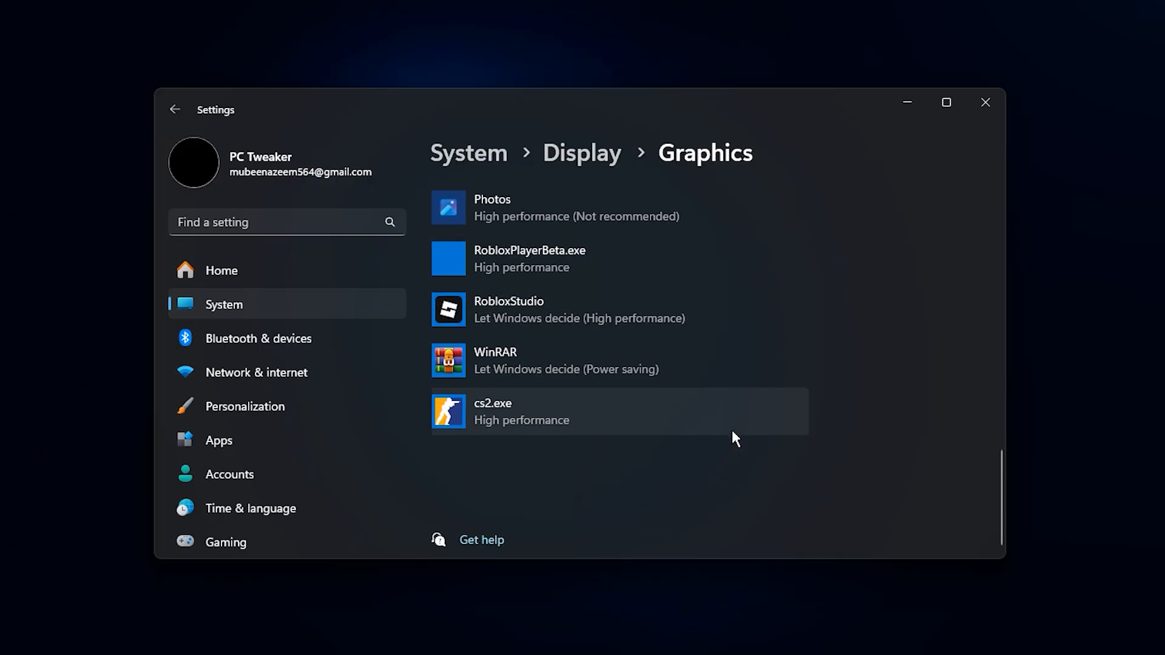